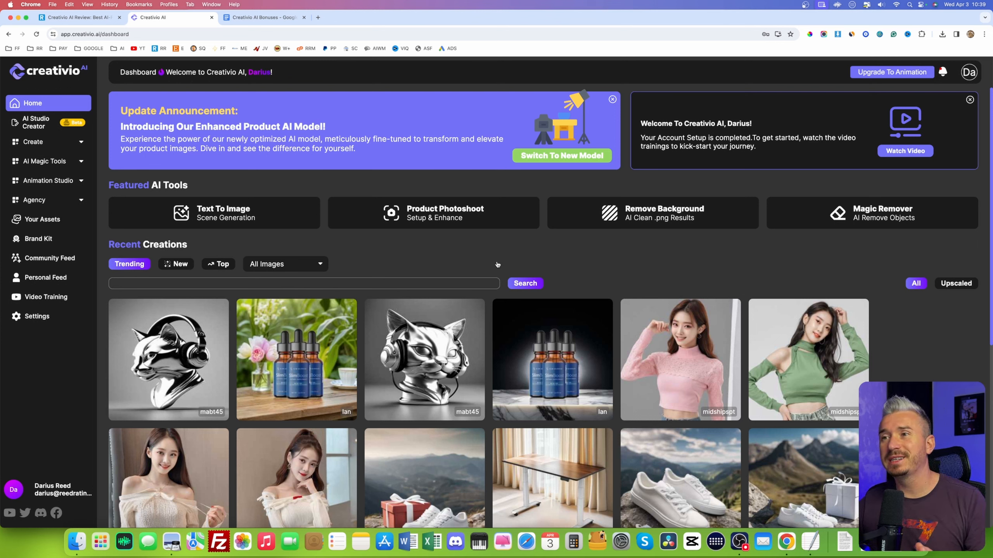
pyautogui.moveTo(466, 258)
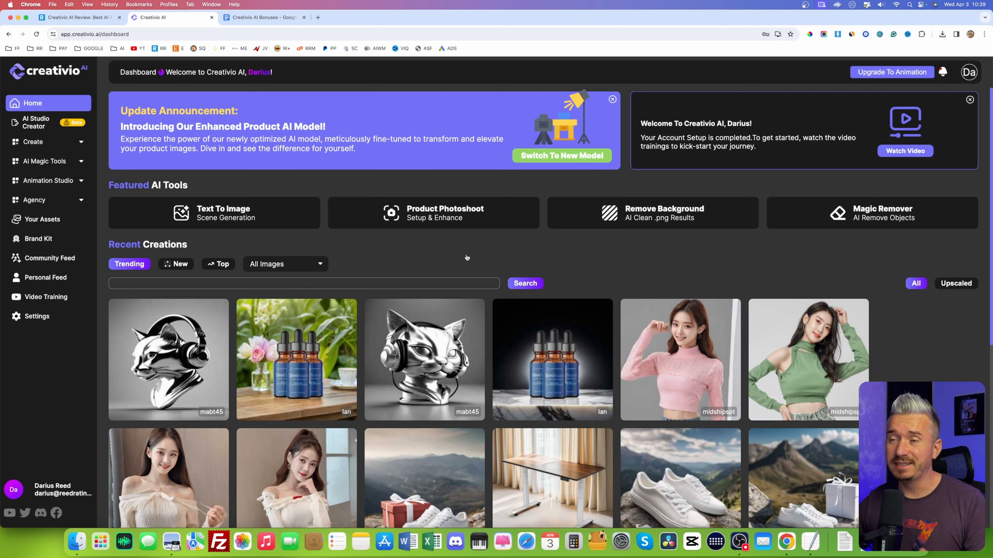
pyautogui.moveTo(442, 257)
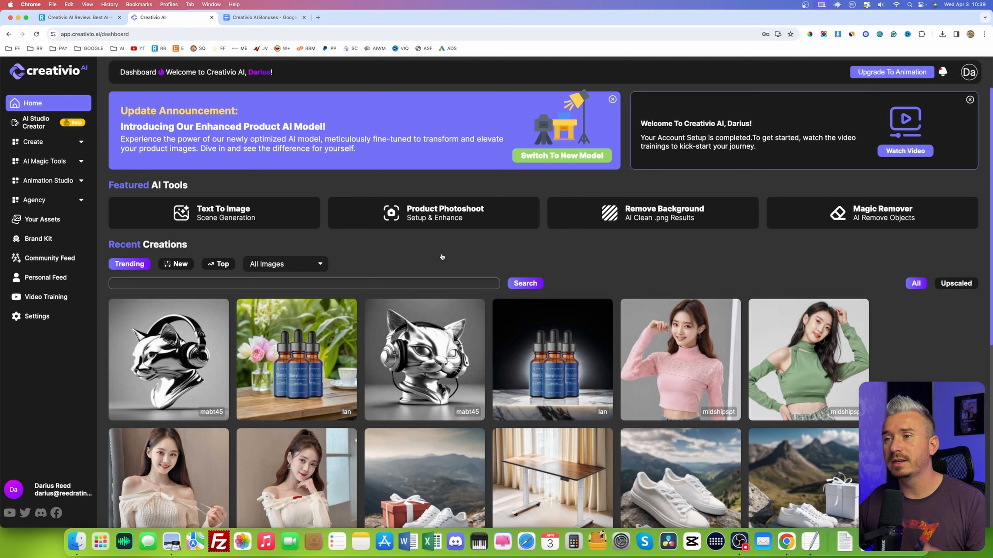
pyautogui.moveTo(658, 269)
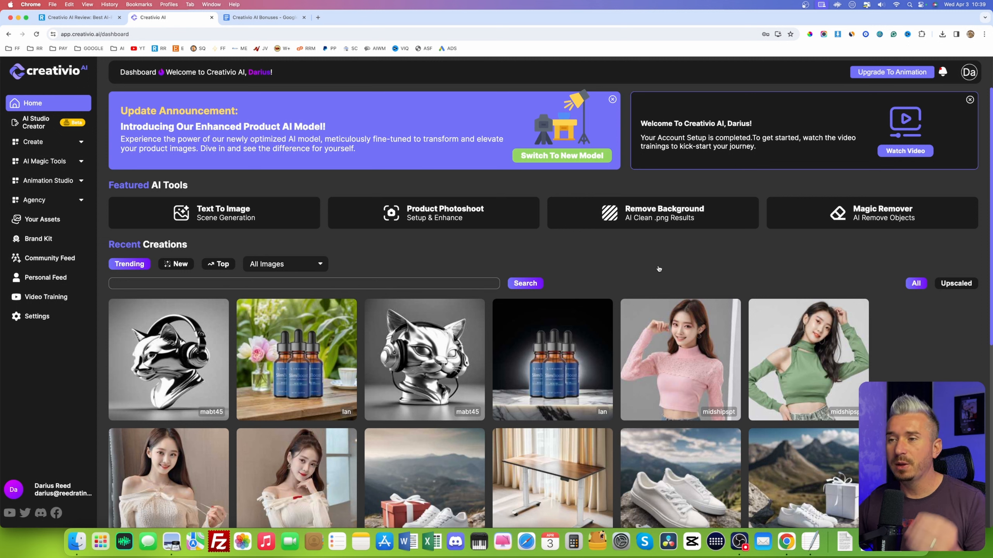
pyautogui.moveTo(572, 270)
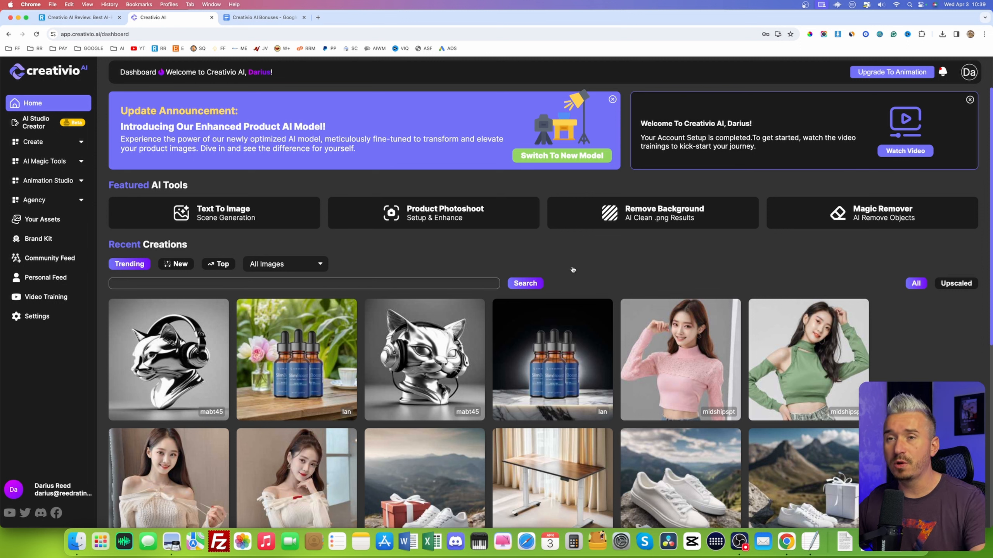
pyautogui.moveTo(543, 266)
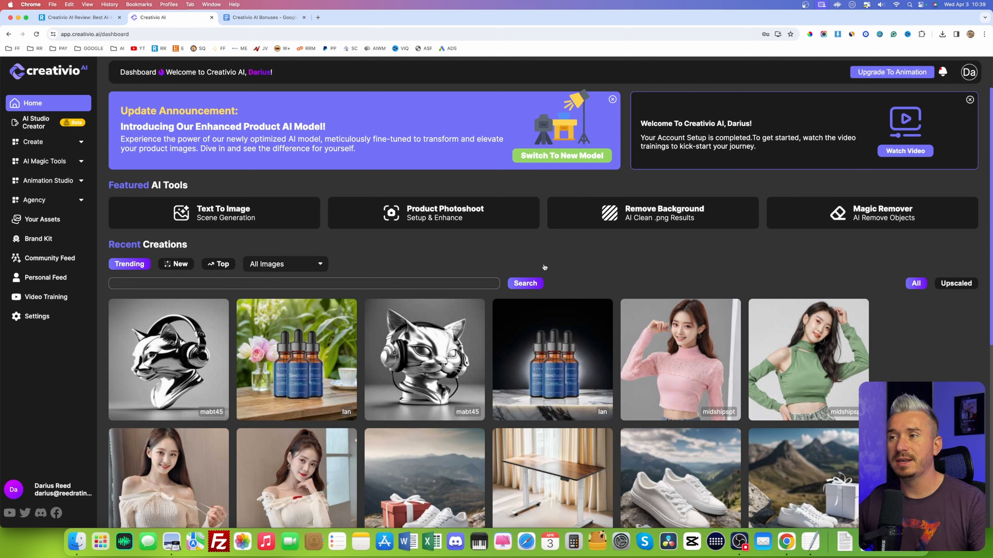
pyautogui.moveTo(586, 267)
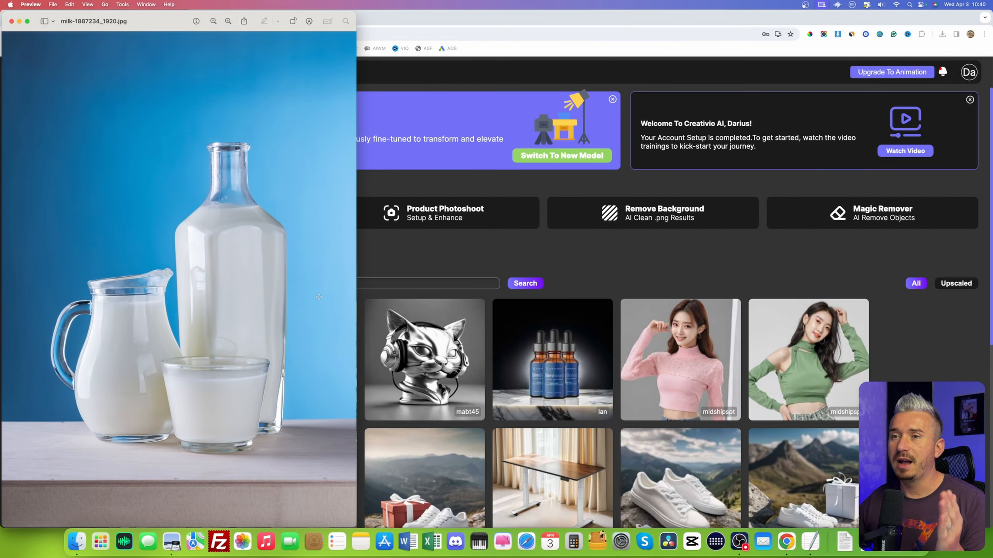
pyautogui.moveTo(199, 274)
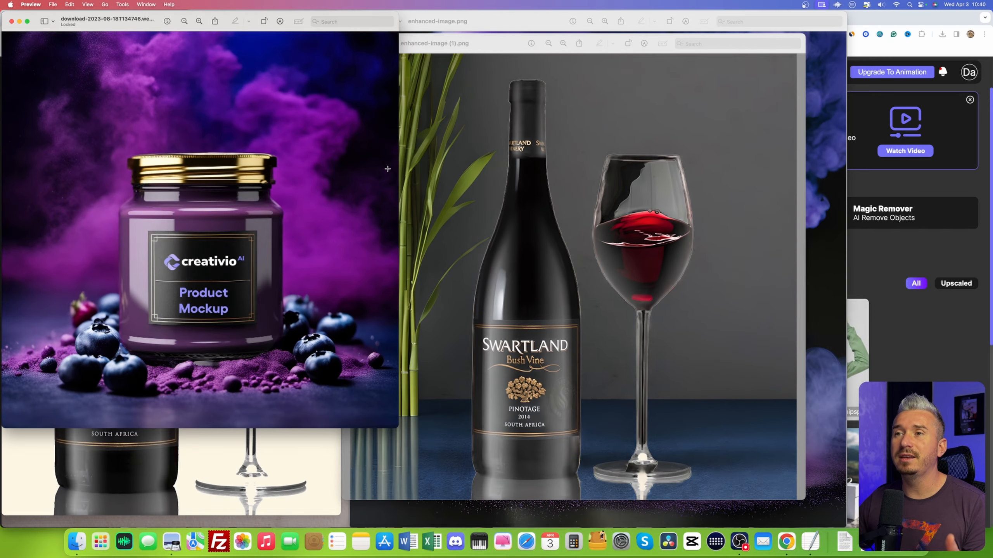
pyautogui.moveTo(346, 315)
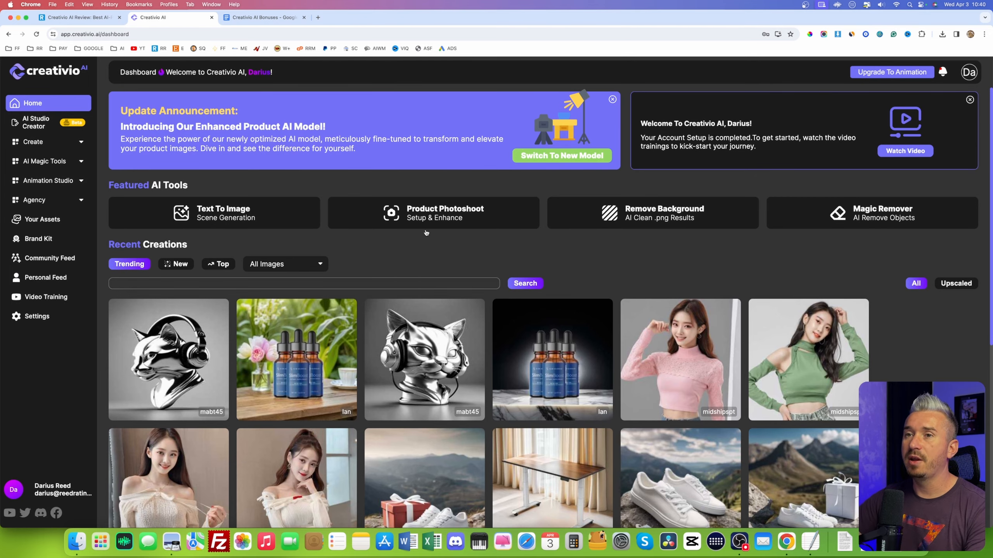
pyautogui.moveTo(437, 262)
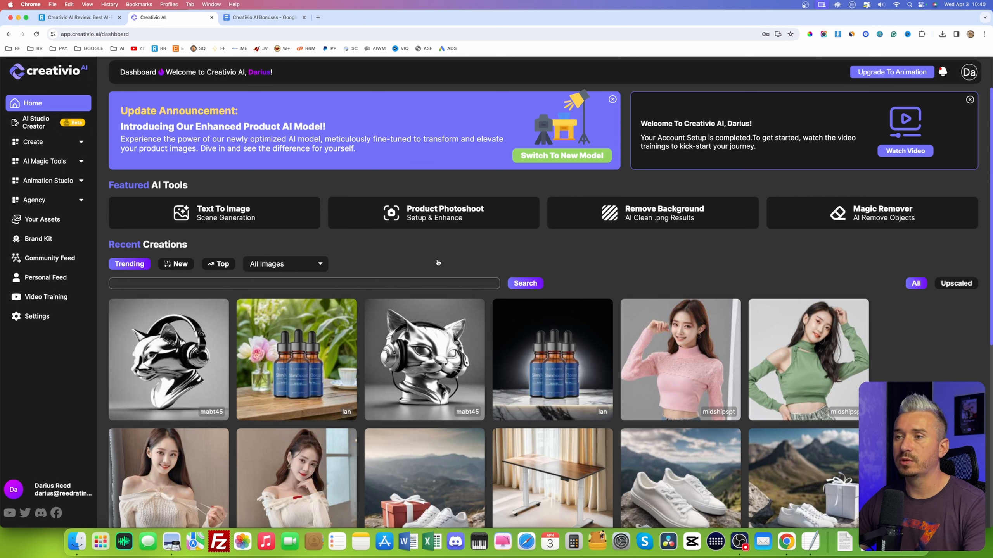
pyautogui.moveTo(371, 256)
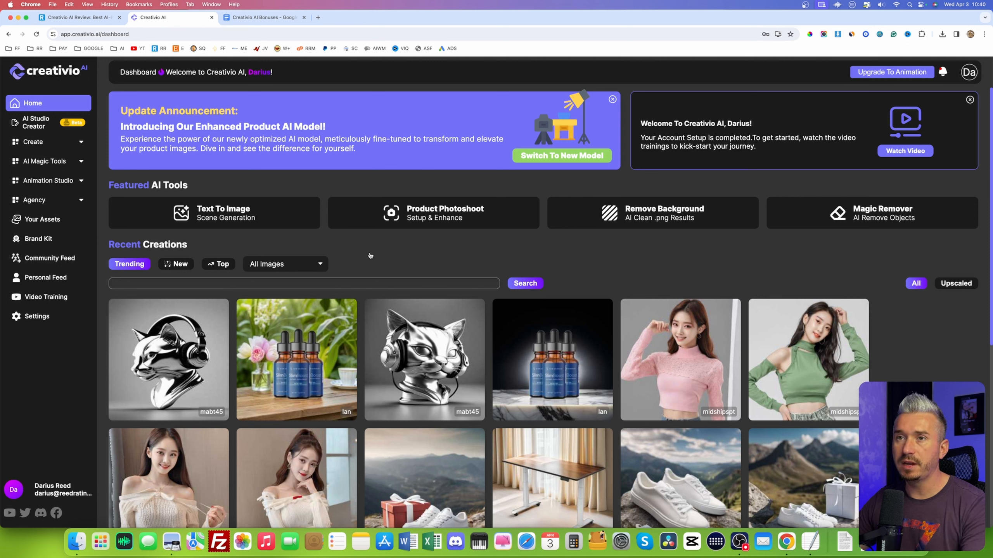
pyautogui.moveTo(443, 276)
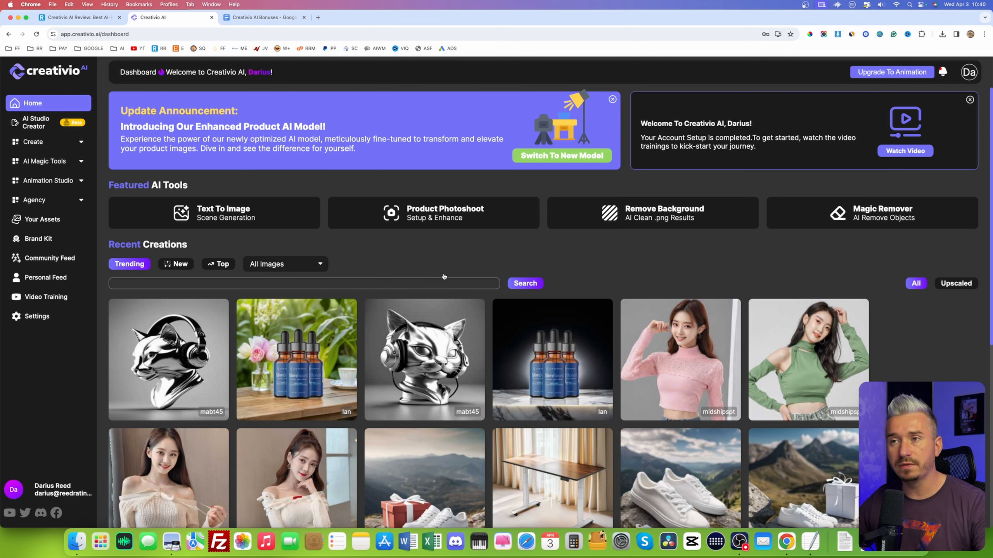
# Scroll the ReedRatings Creativio AI review through its demo, pricing, upsells and Bonus 2–3 sections
pyautogui.click(76, 17)
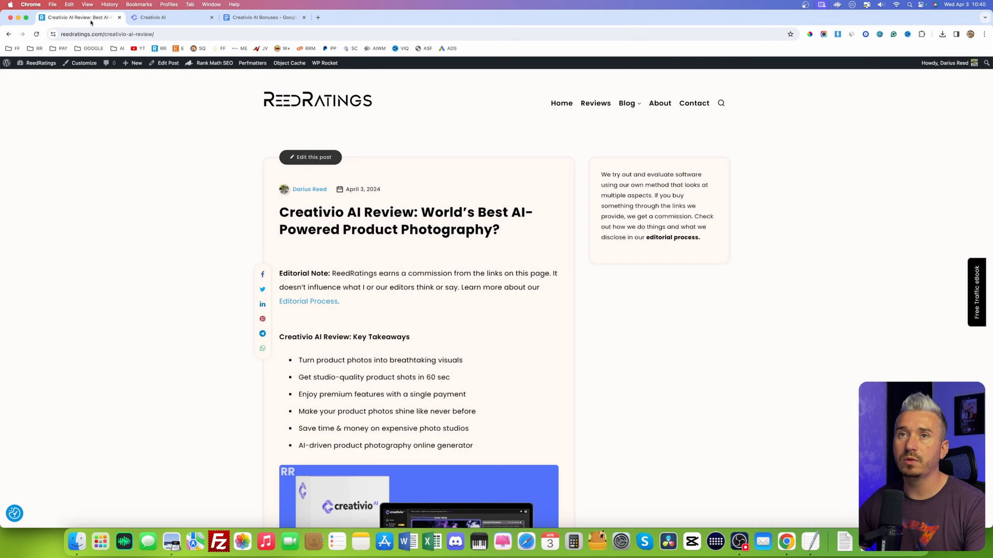
pyautogui.scroll(-3)
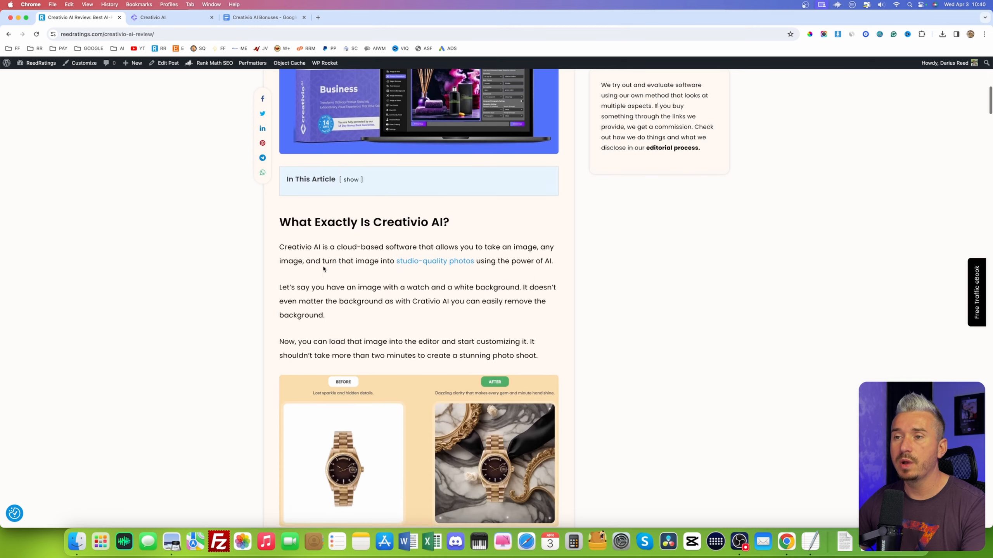
pyautogui.scroll(-3)
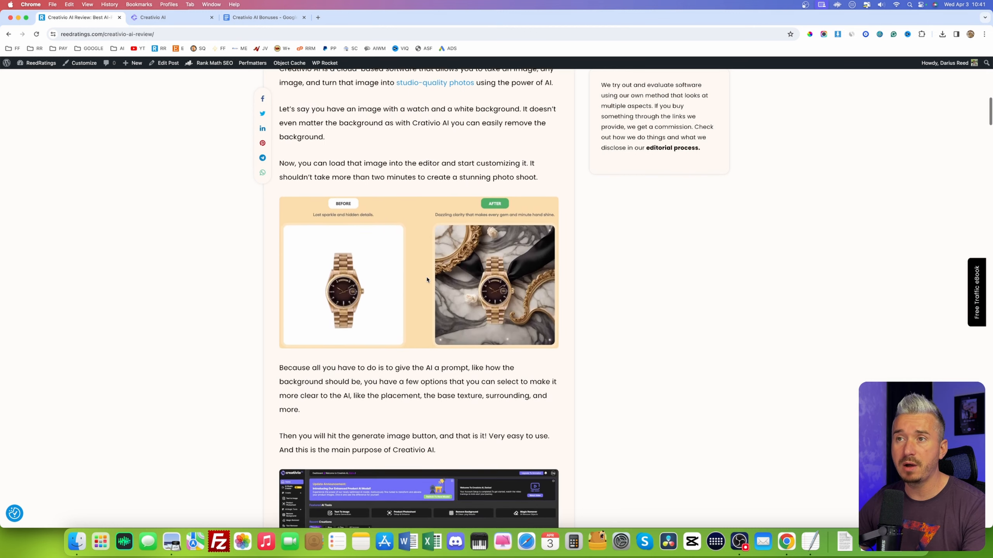
pyautogui.scroll(-3)
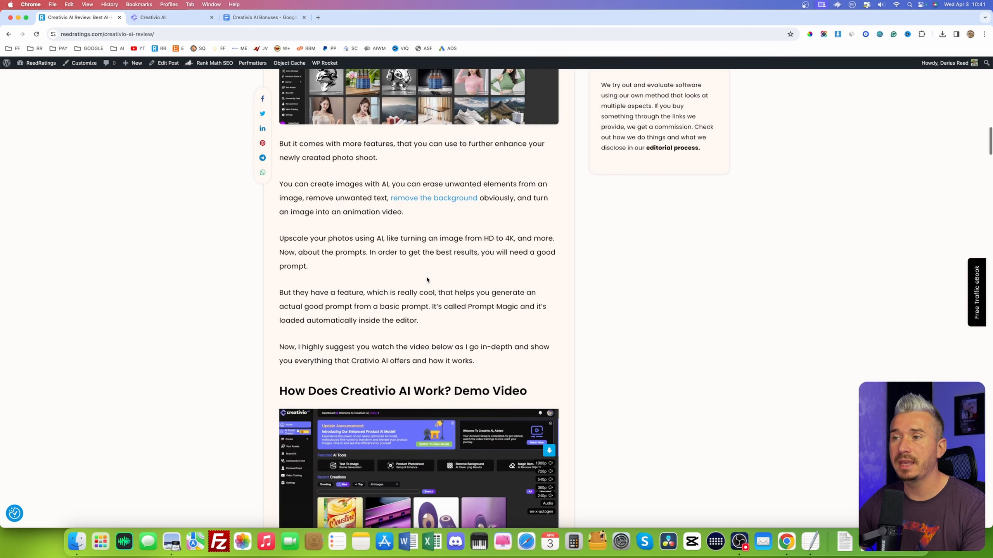
pyautogui.scroll(-3)
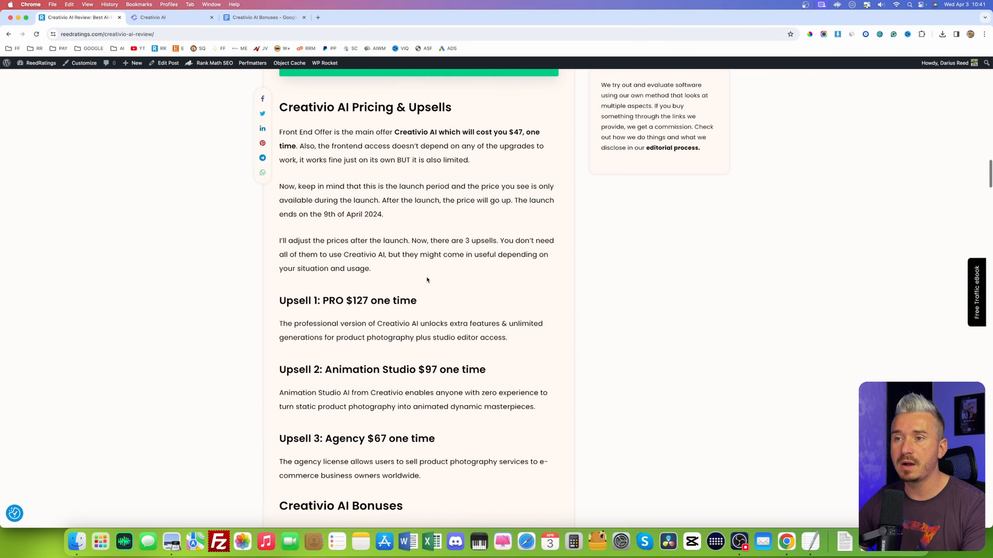
pyautogui.scroll(-3)
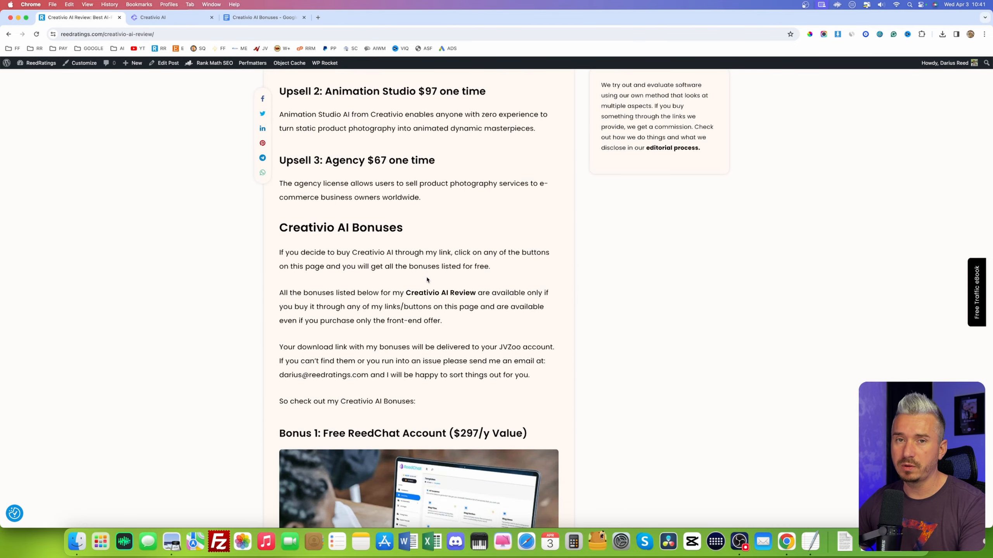
pyautogui.scroll(-3)
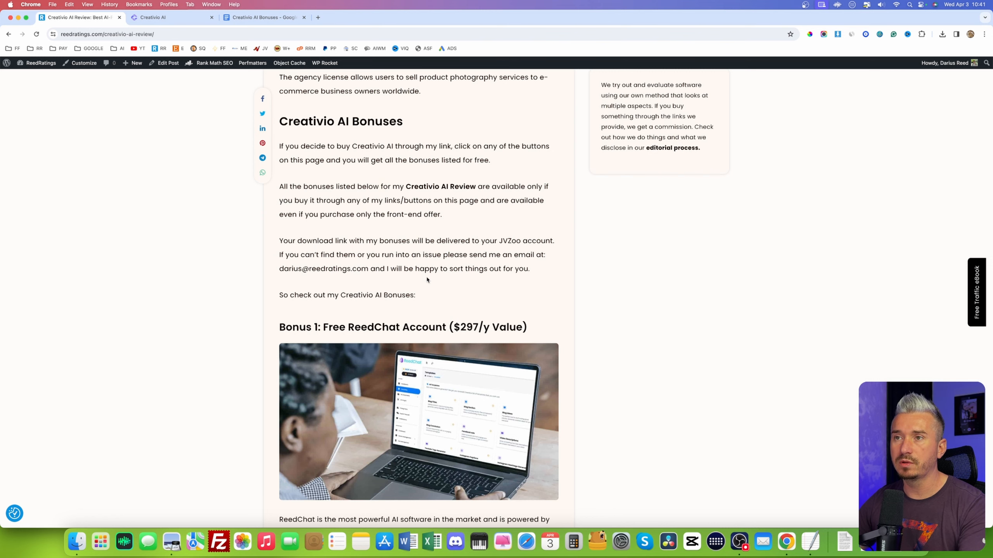
pyautogui.scroll(-3)
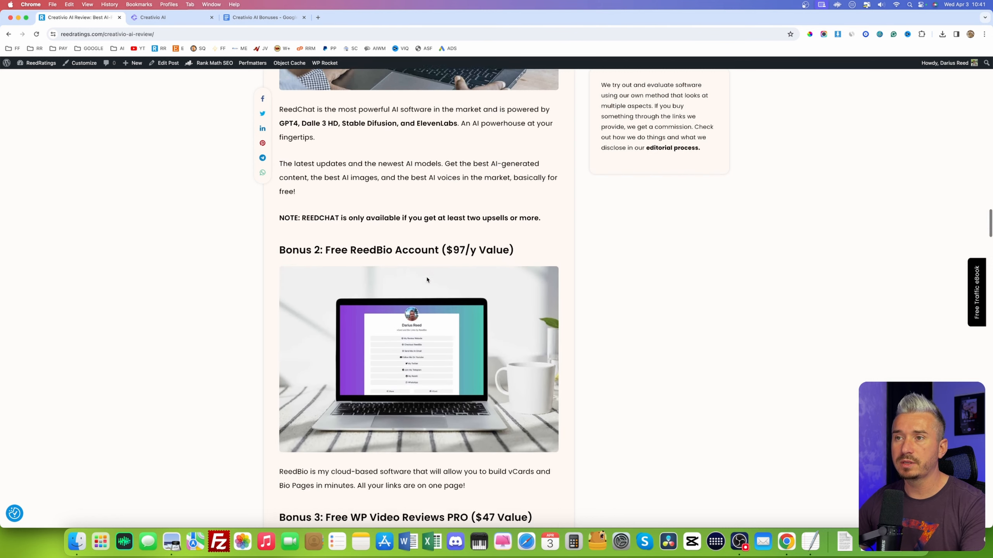
pyautogui.scroll(-3)
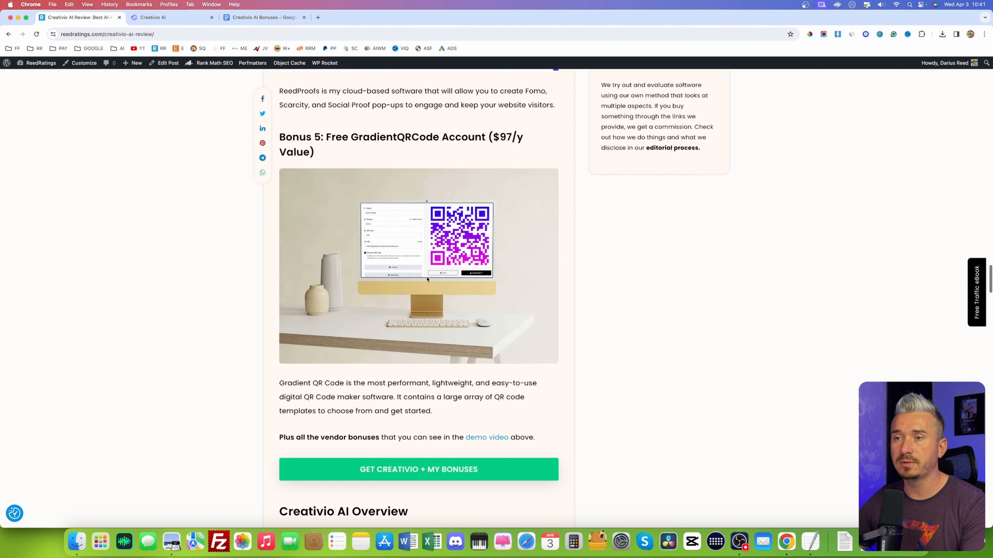
pyautogui.scroll(3)
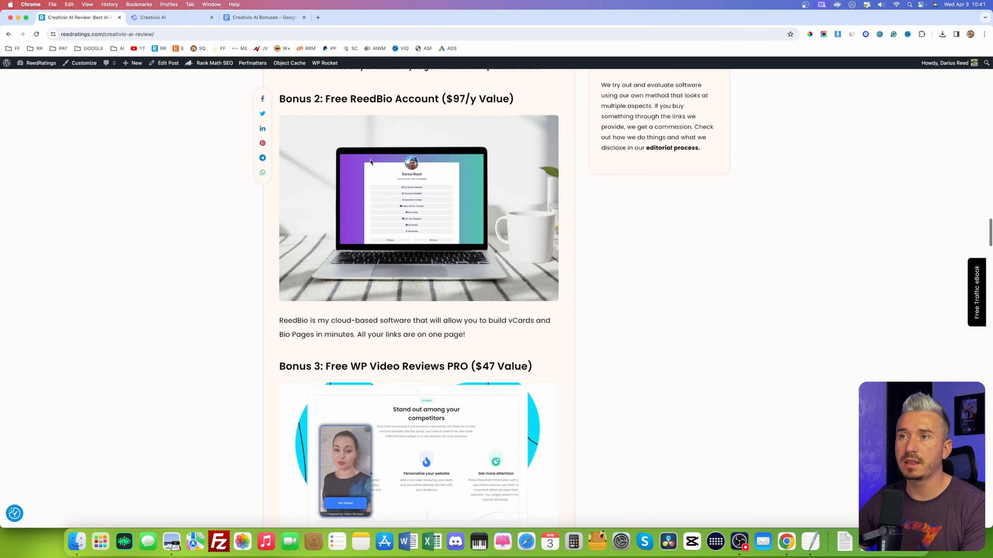
pyautogui.click(263, 17)
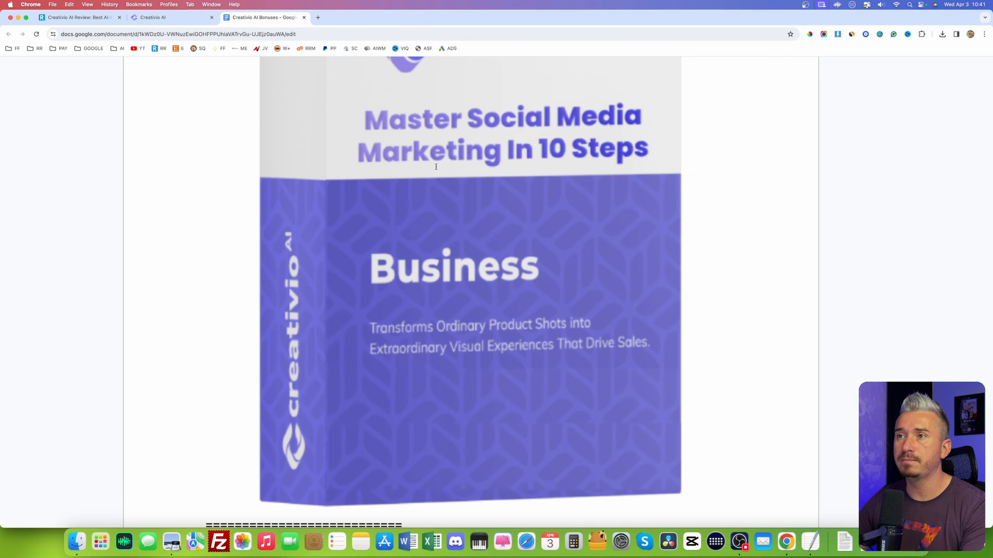
pyautogui.scroll(3)
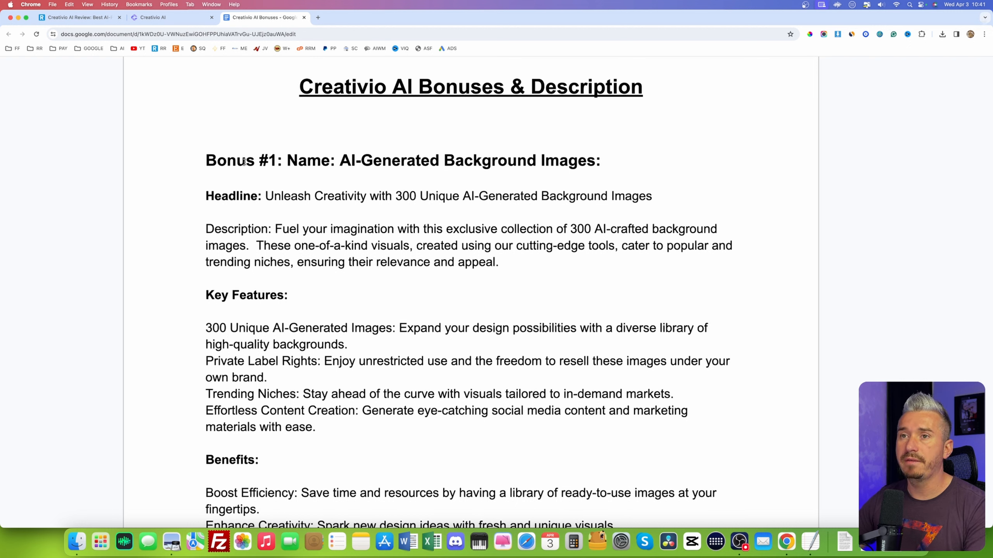
pyautogui.doubleClick(399, 160)
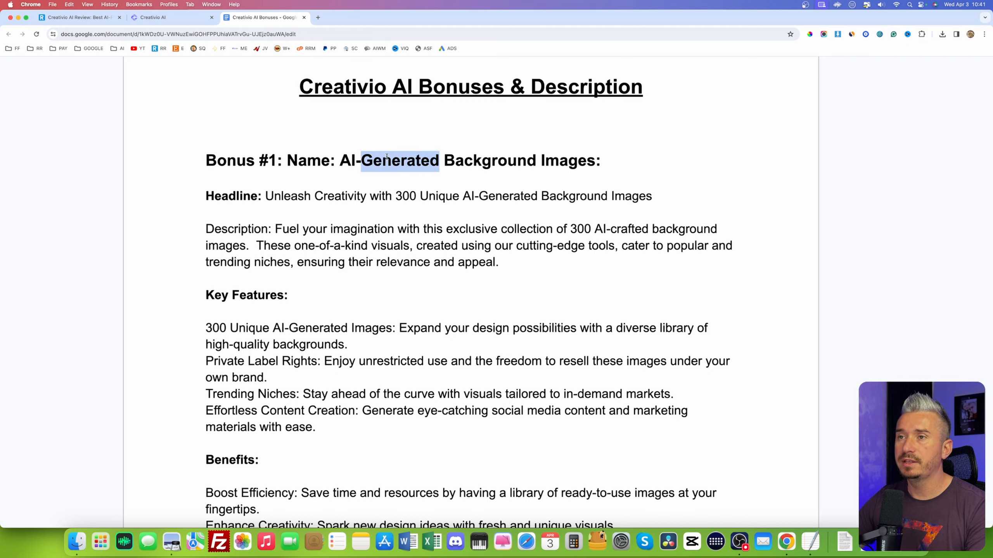
pyautogui.scroll(-3)
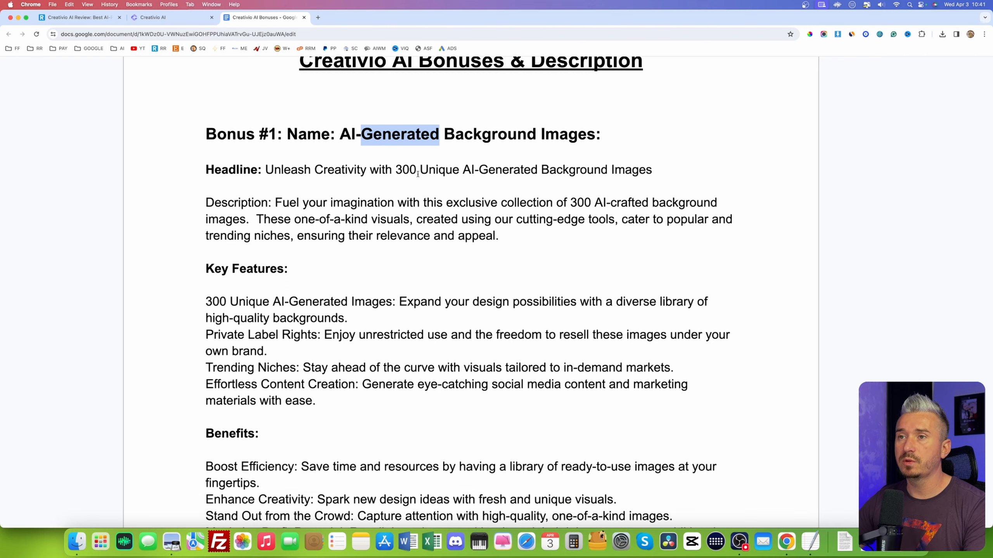
pyautogui.scroll(-3)
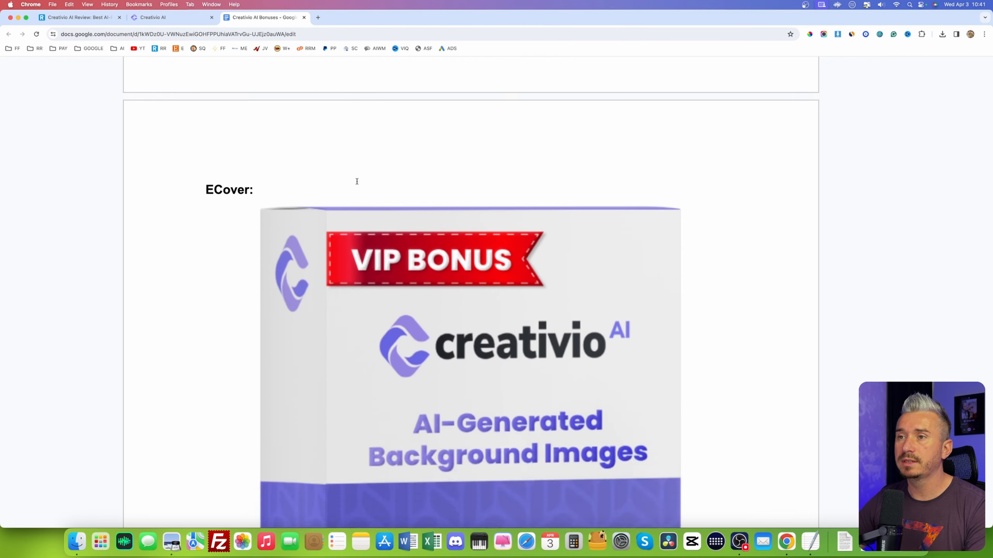
pyautogui.scroll(-3)
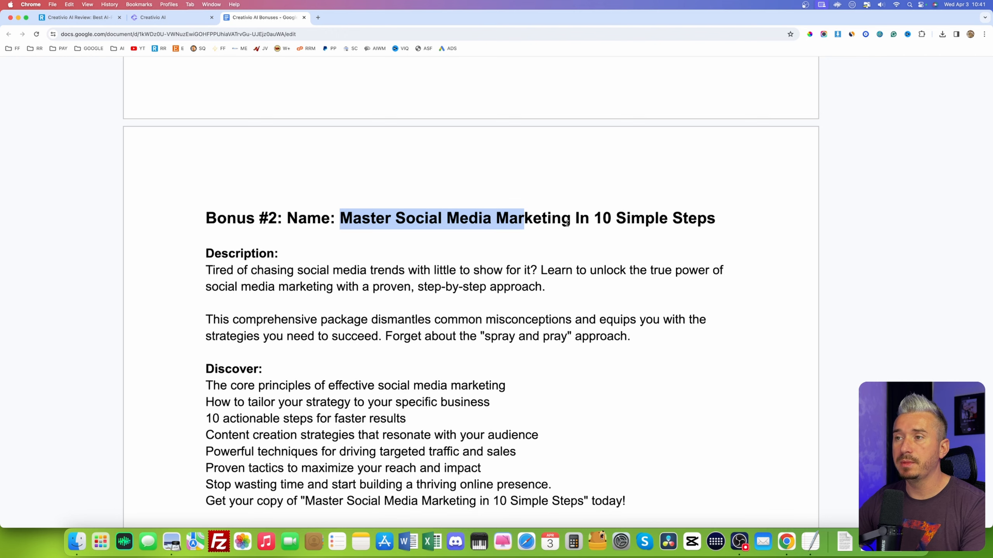
pyautogui.scroll(-3)
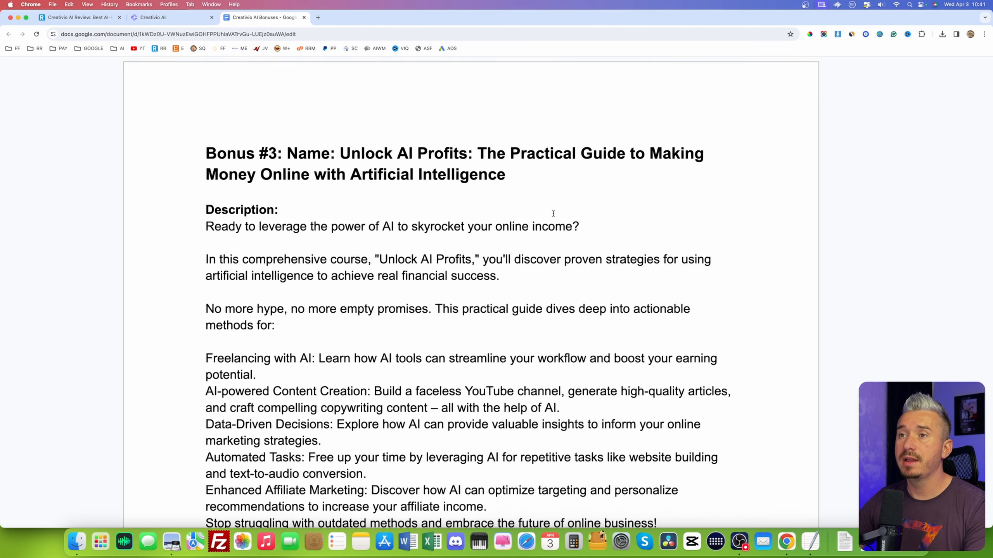
pyautogui.scroll(-3)
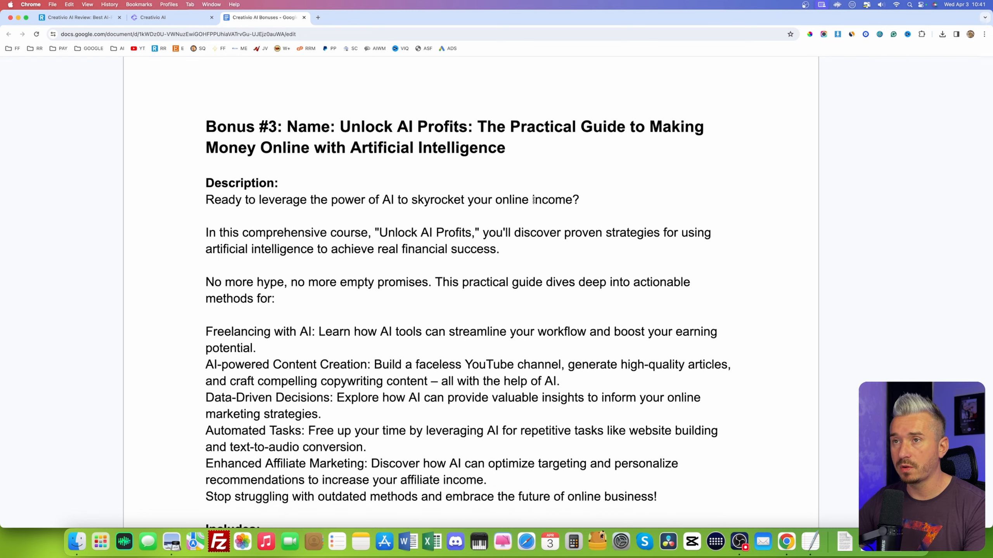
pyautogui.scroll(-3)
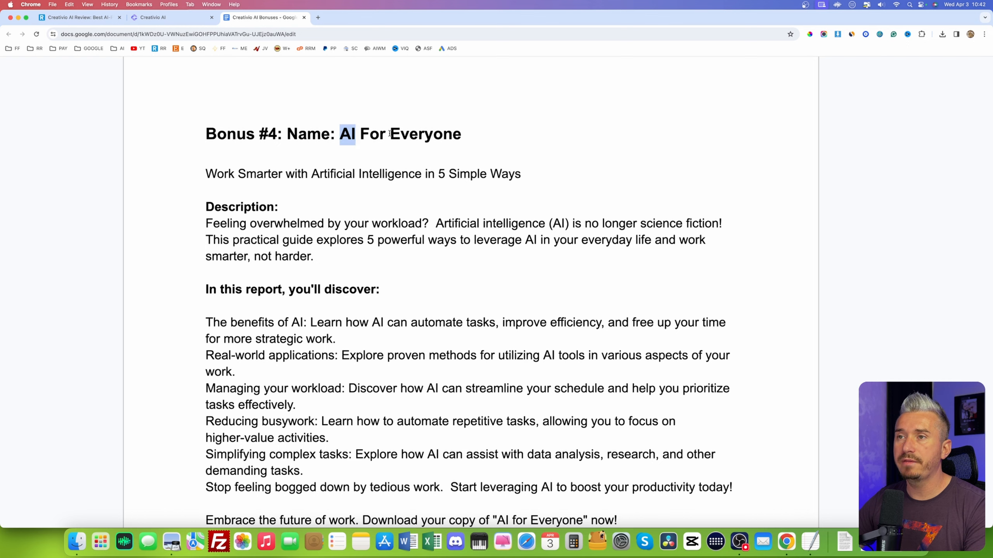
pyautogui.scroll(3)
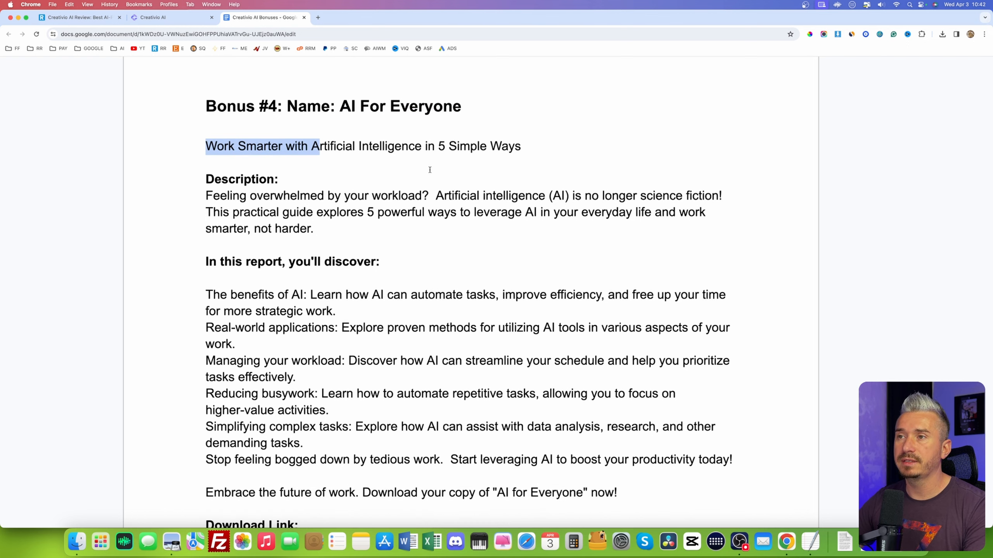
pyautogui.scroll(-3)
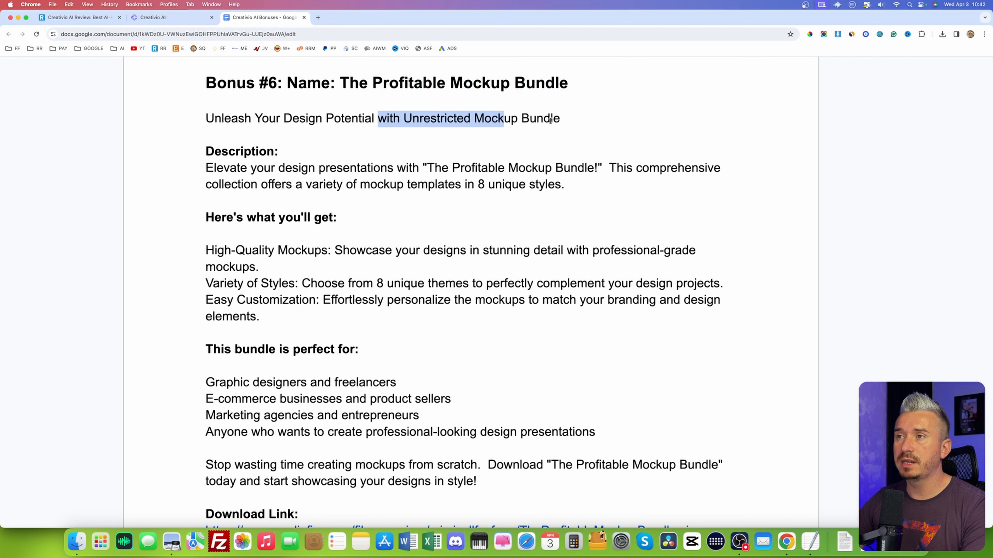
pyautogui.scroll(-3)
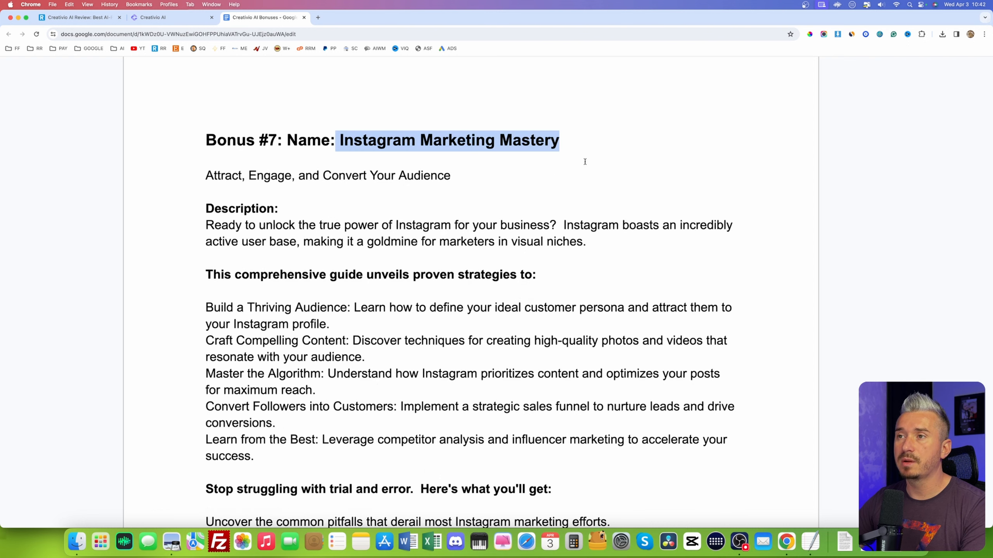
pyautogui.scroll(-3)
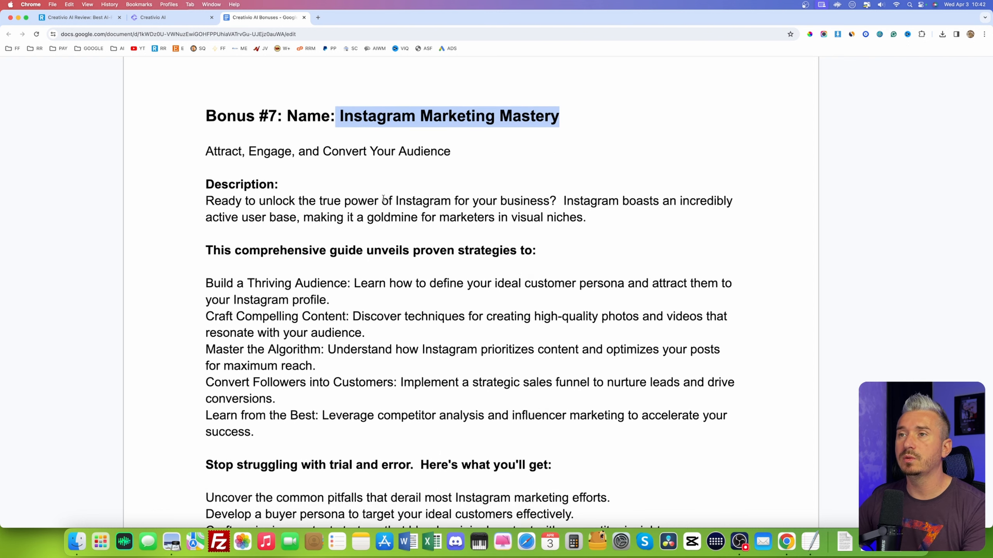
pyautogui.scroll(-3)
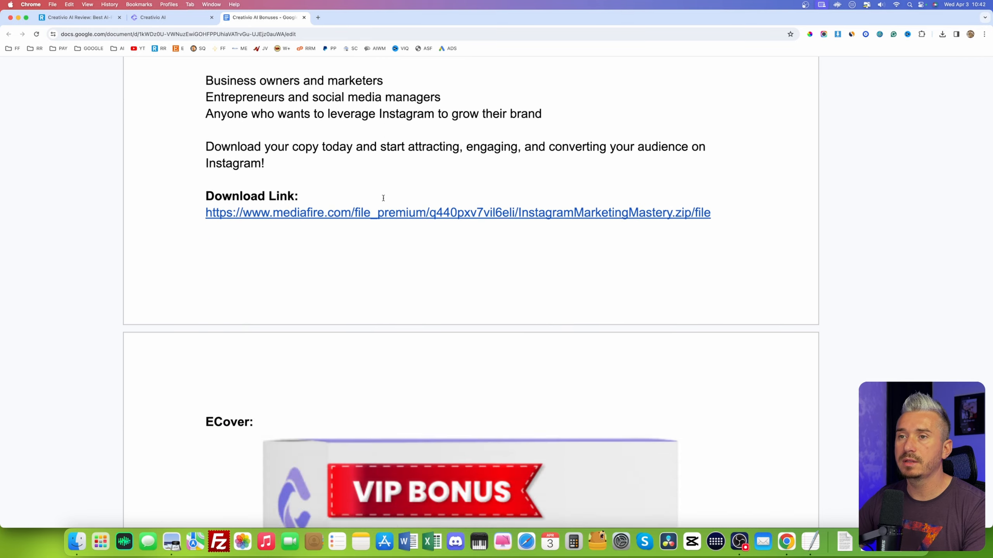
pyautogui.scroll(-3)
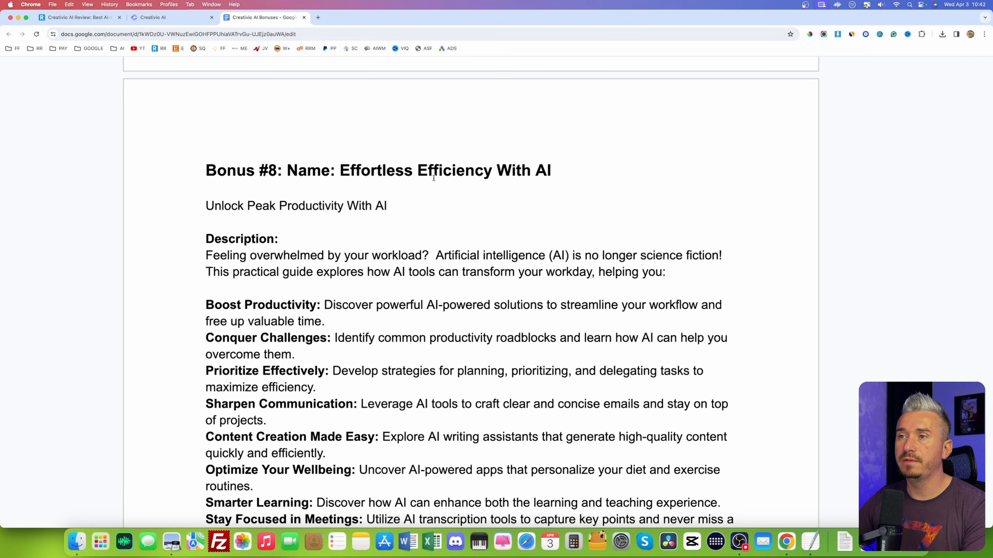
pyautogui.scroll(-3)
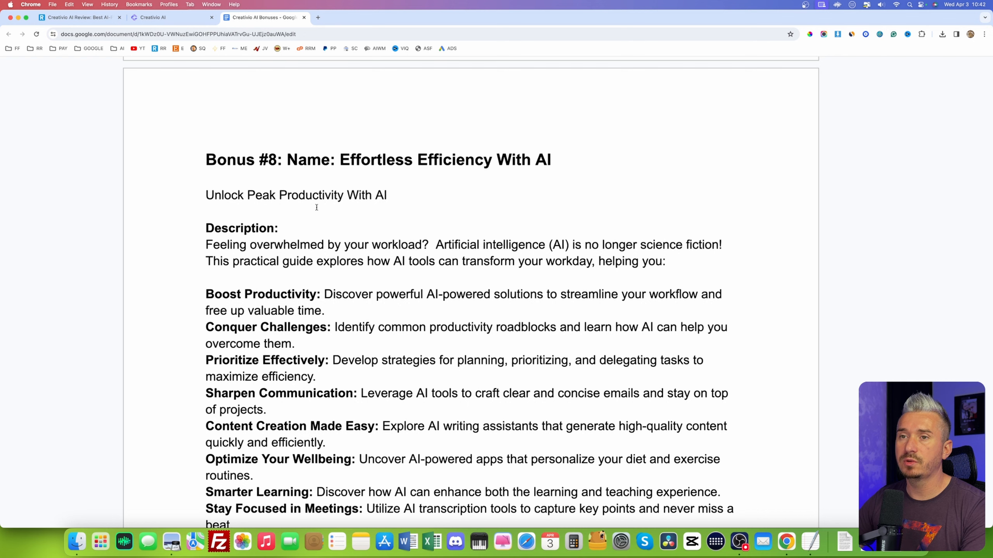
pyautogui.moveTo(205, 195); pyautogui.dragTo(371, 195)
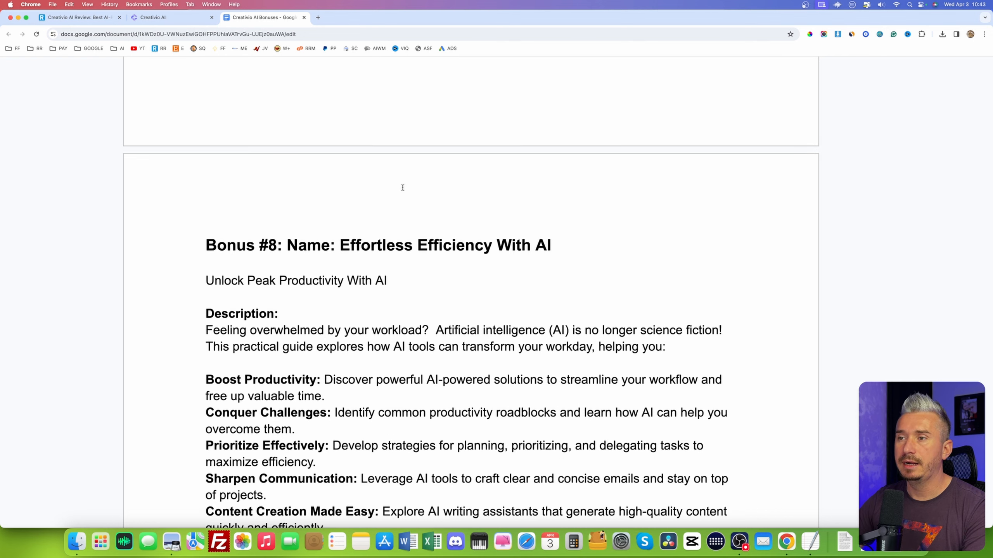
pyautogui.click(169, 17)
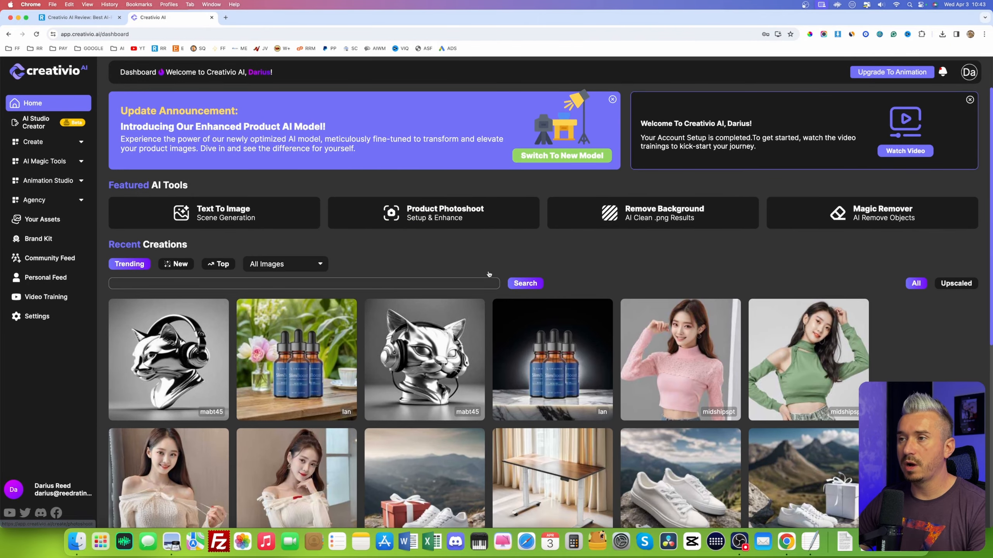
pyautogui.moveTo(457, 265)
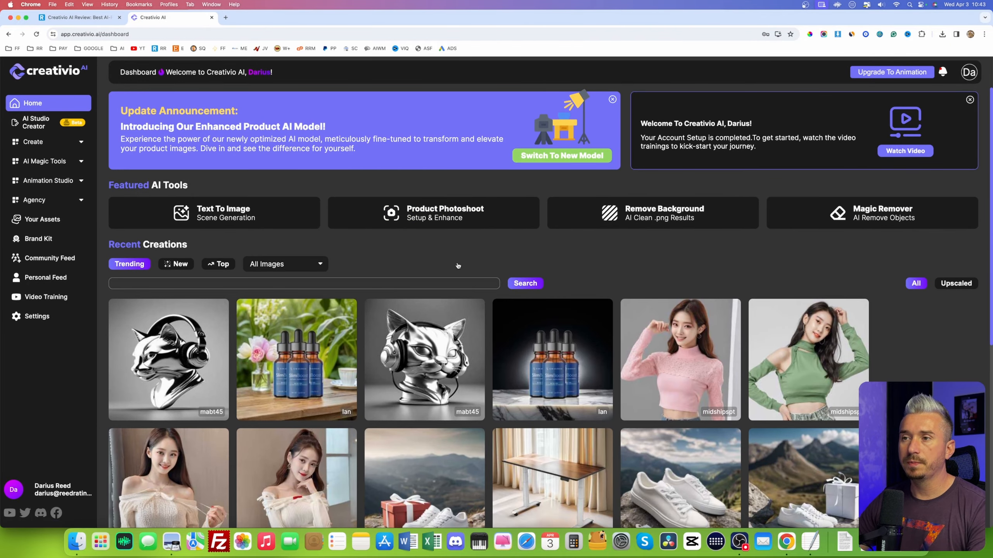
pyautogui.moveTo(389, 239)
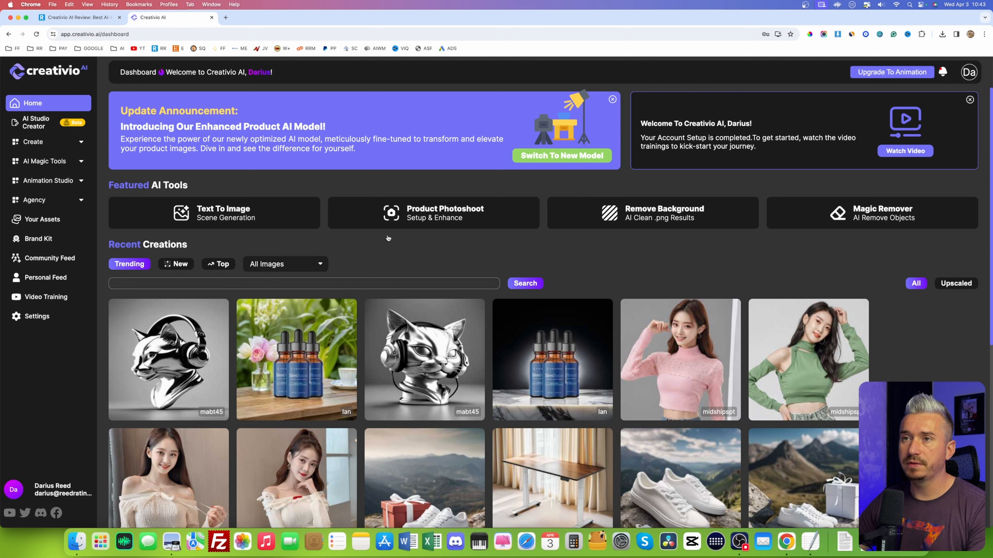
pyautogui.moveTo(47, 180)
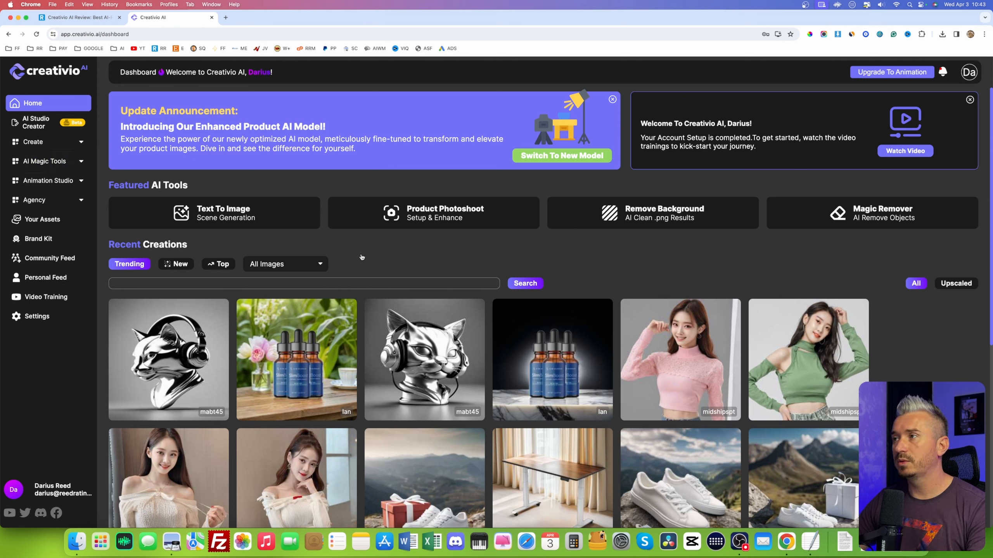
pyautogui.moveTo(392, 256)
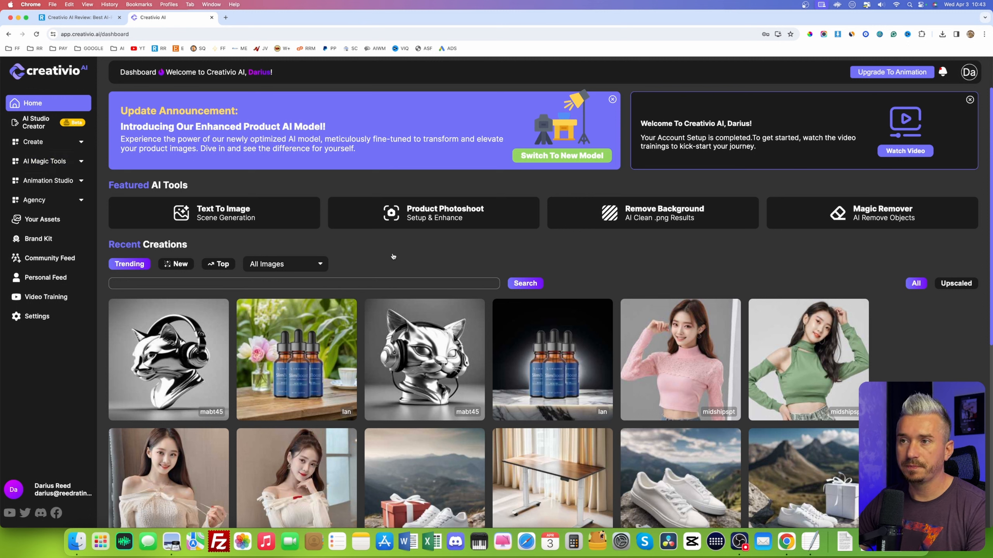
# Expand Create, AI Magic Tools and Animation Studio to show all tools, including image-to-animation
pyautogui.click(33, 142)
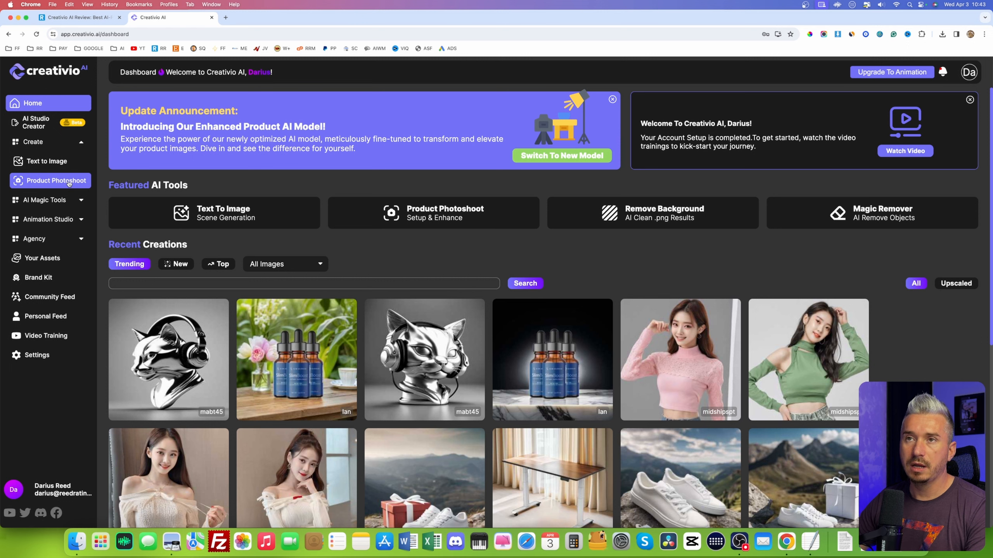
pyautogui.click(45, 201)
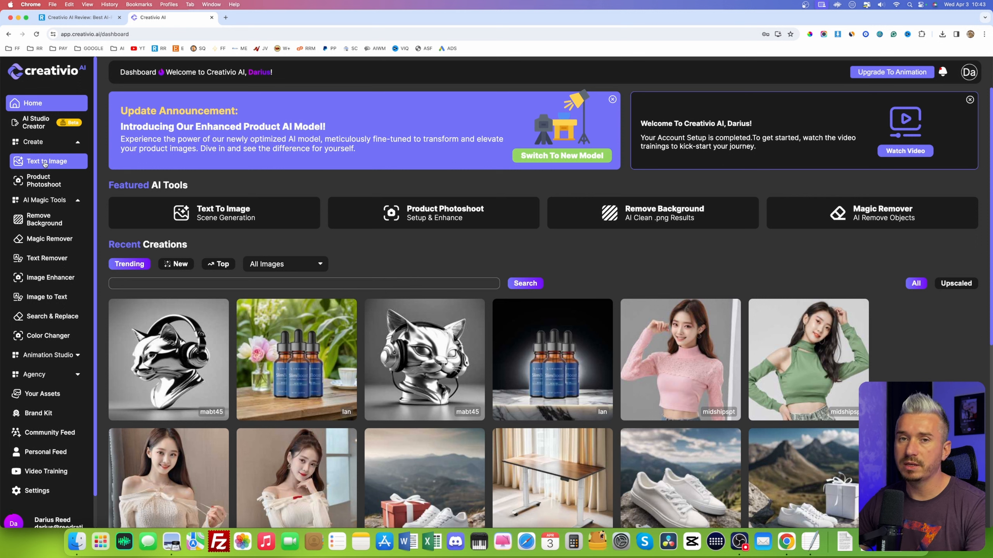
pyautogui.moveTo(44, 180)
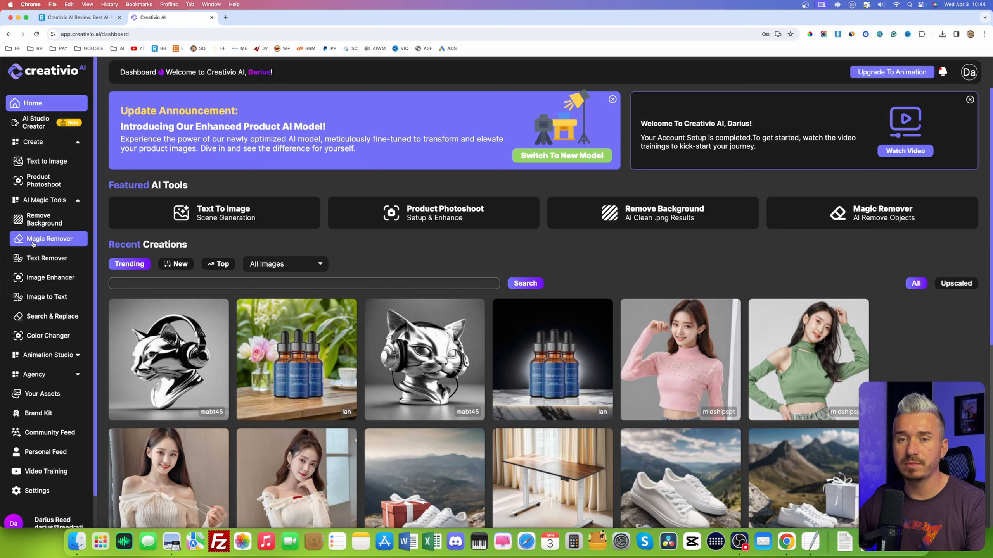
pyautogui.click(47, 250)
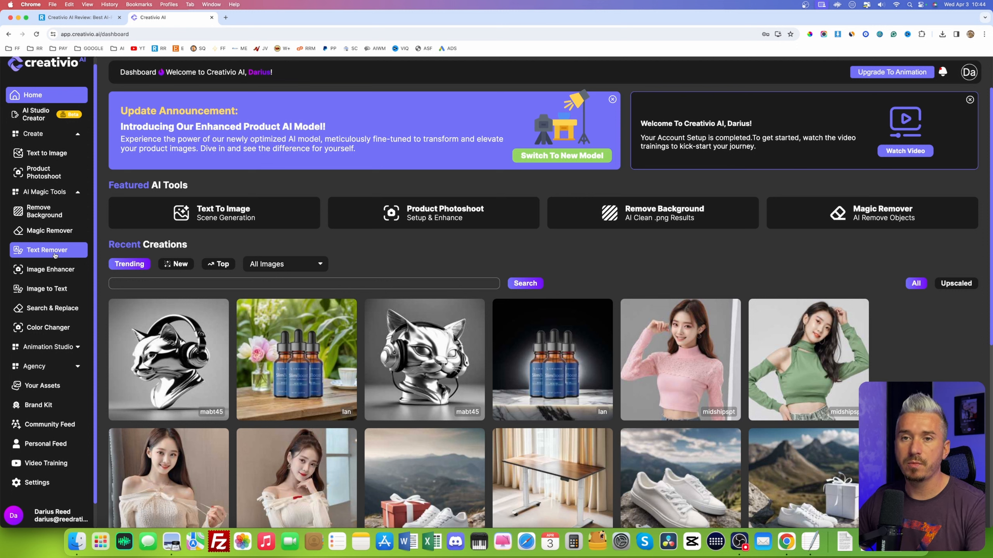
pyautogui.moveTo(50, 269)
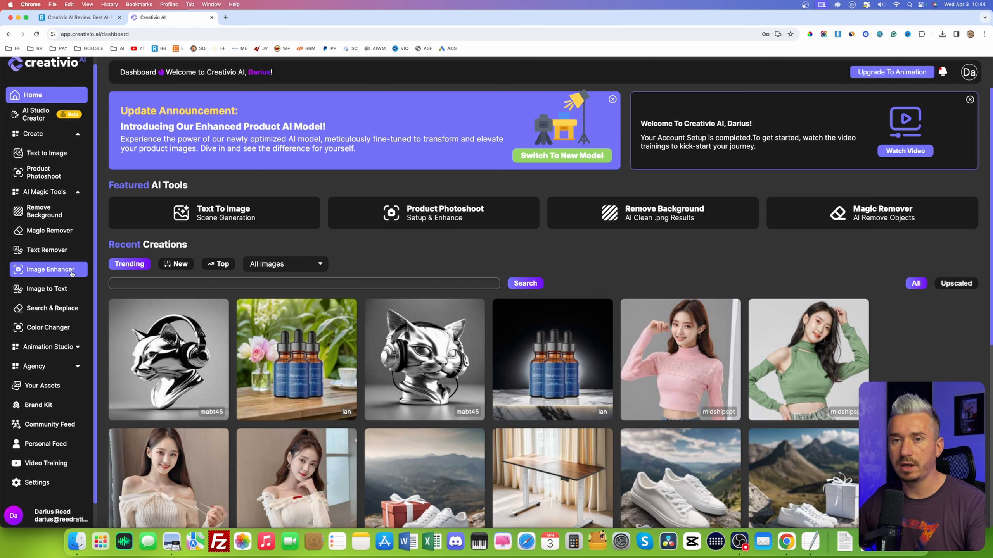
pyautogui.moveTo(45, 288)
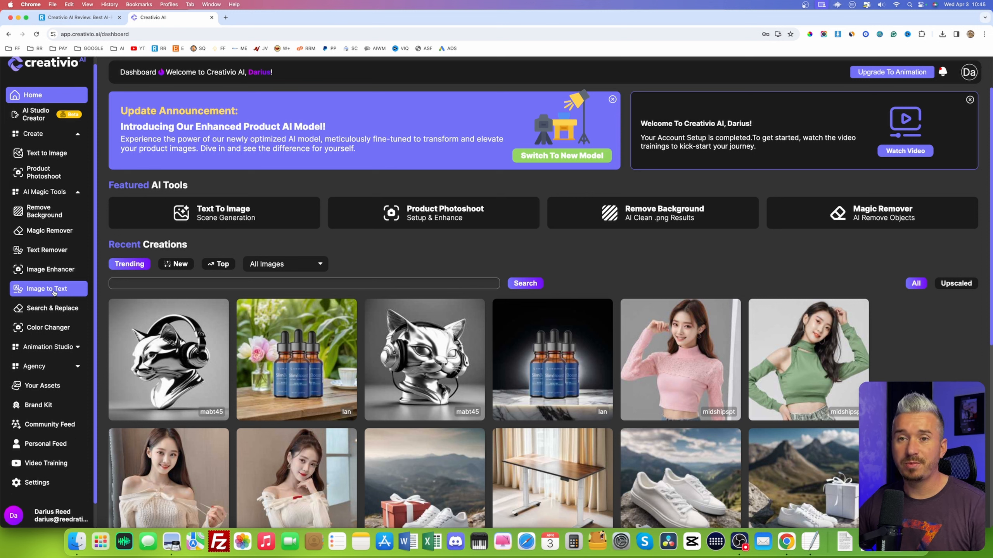
pyautogui.moveTo(48, 309)
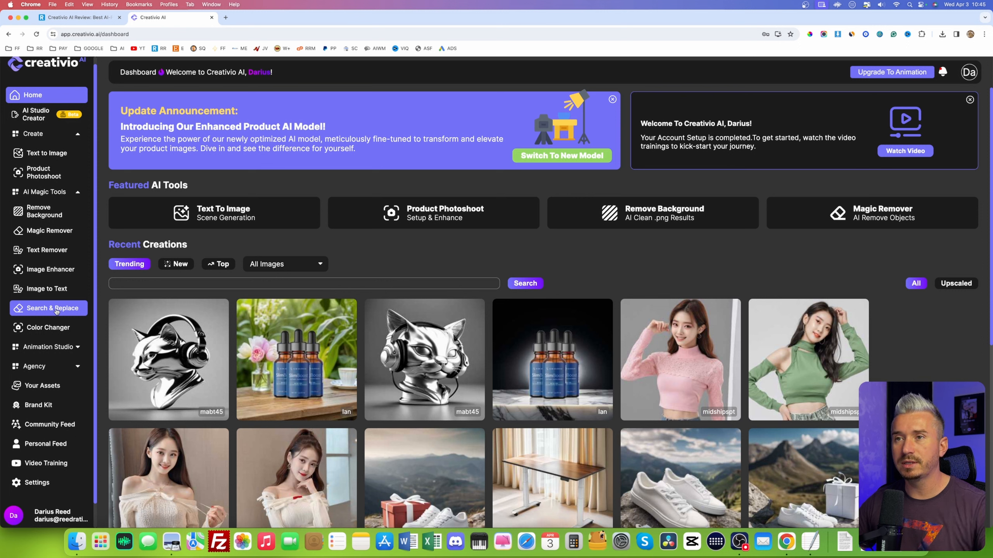
pyautogui.click(48, 327)
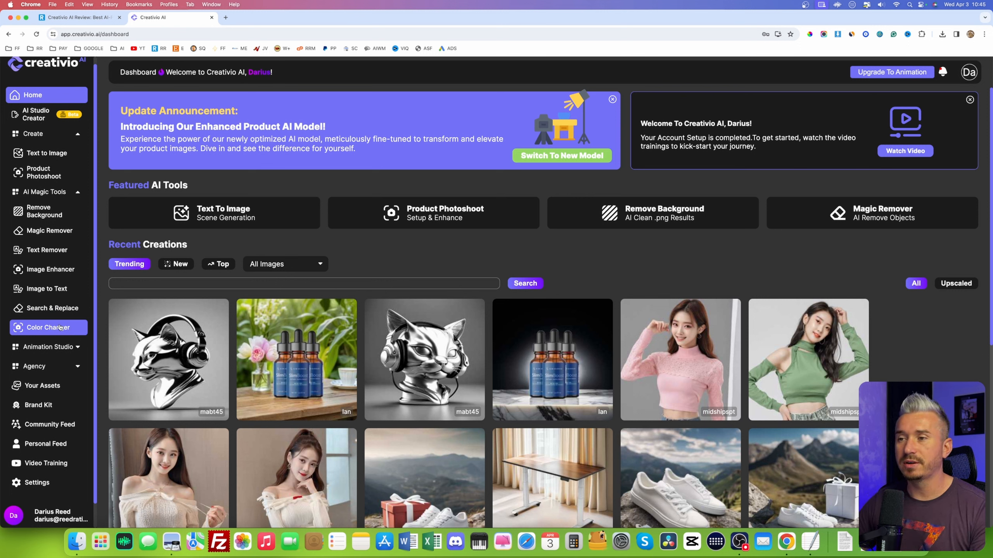
pyautogui.click(49, 347)
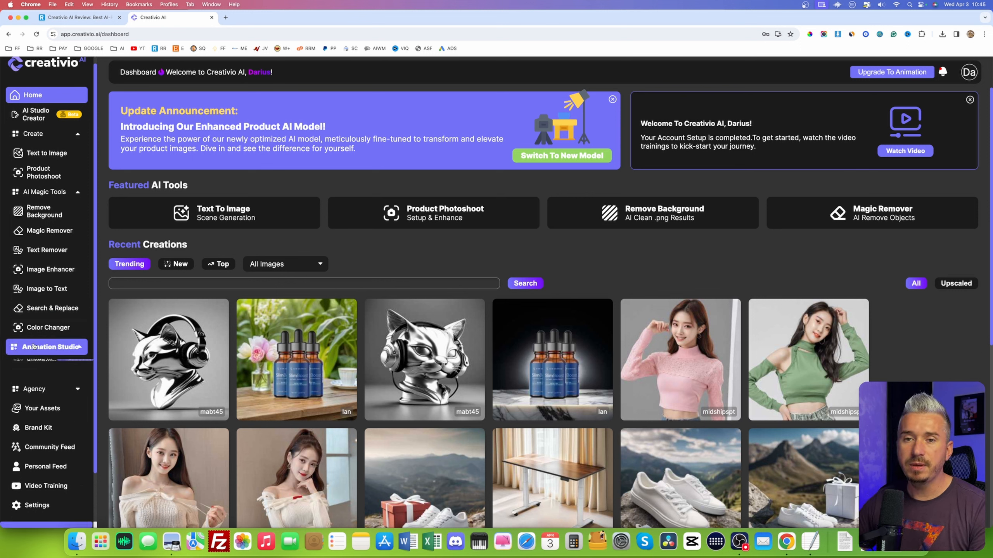
pyautogui.click(47, 347)
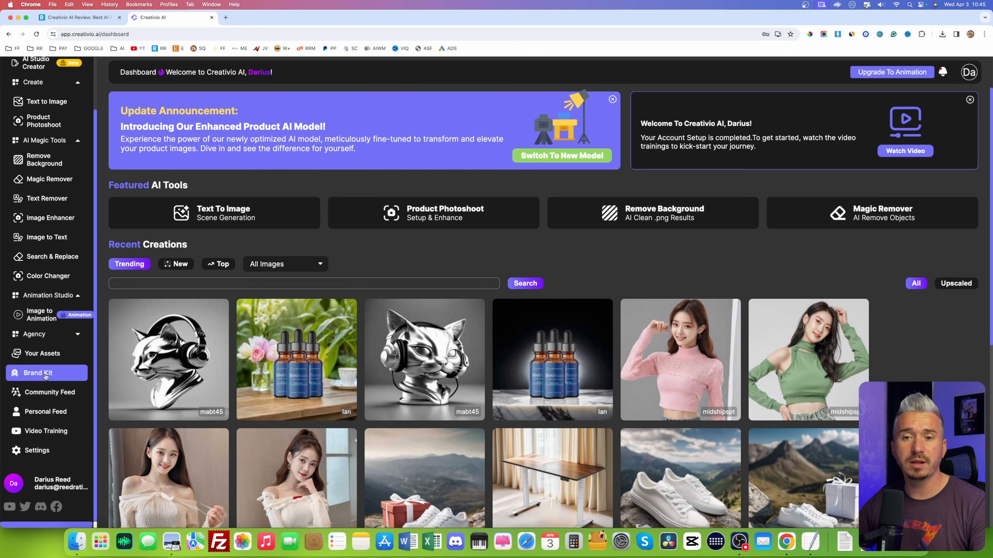
# Open a new brand kit form with name, logos, colors and watermark position fields
pyautogui.click(37, 373)
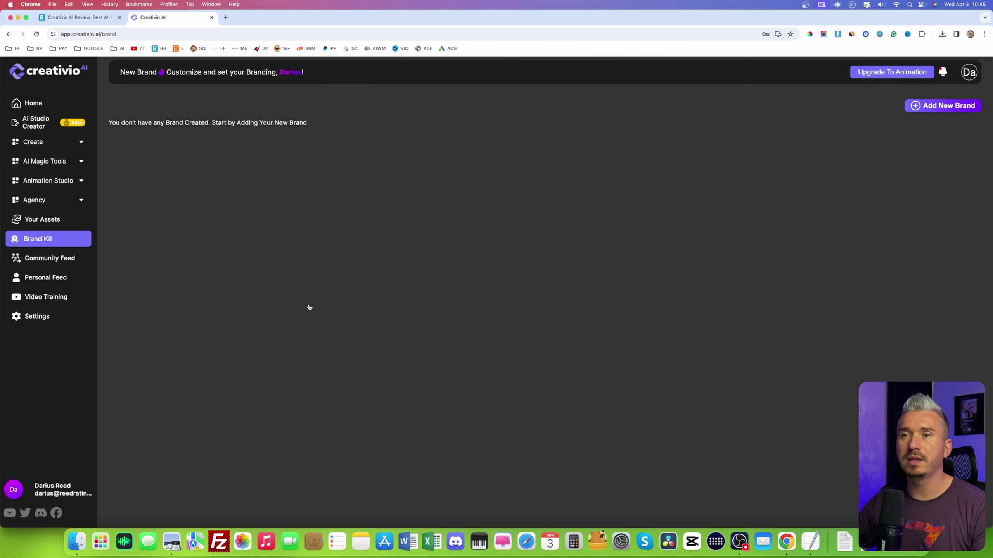
pyautogui.click(942, 106)
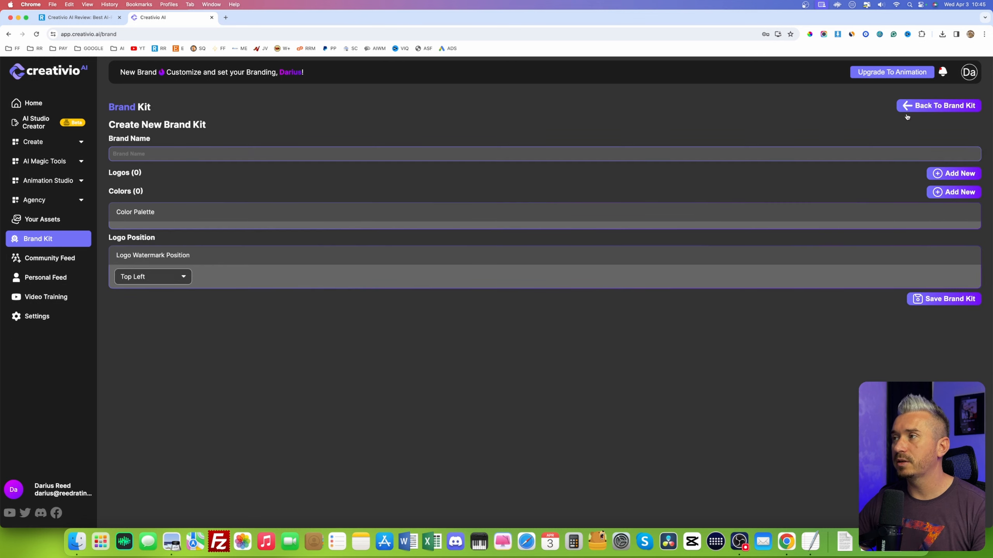
pyautogui.moveTo(257, 182)
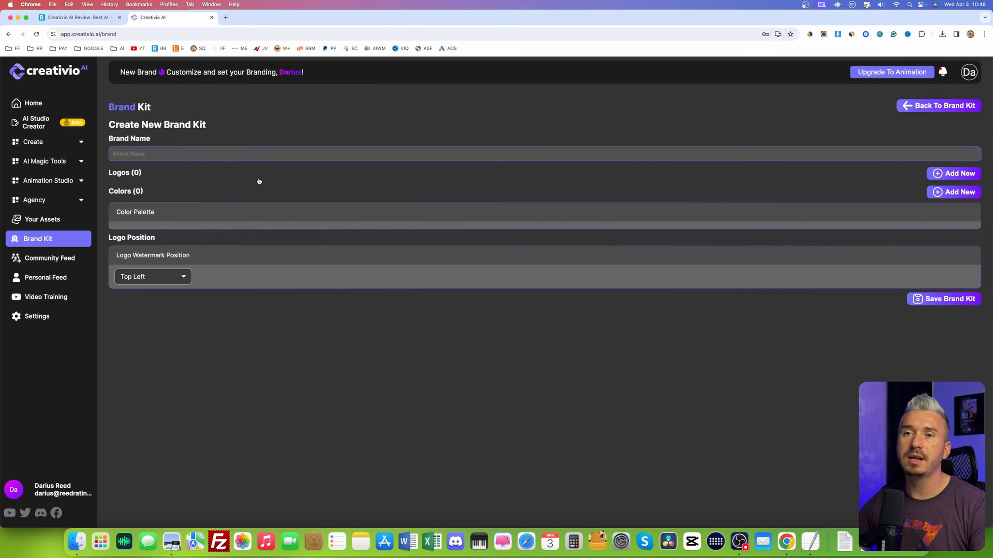
pyautogui.moveTo(138, 215)
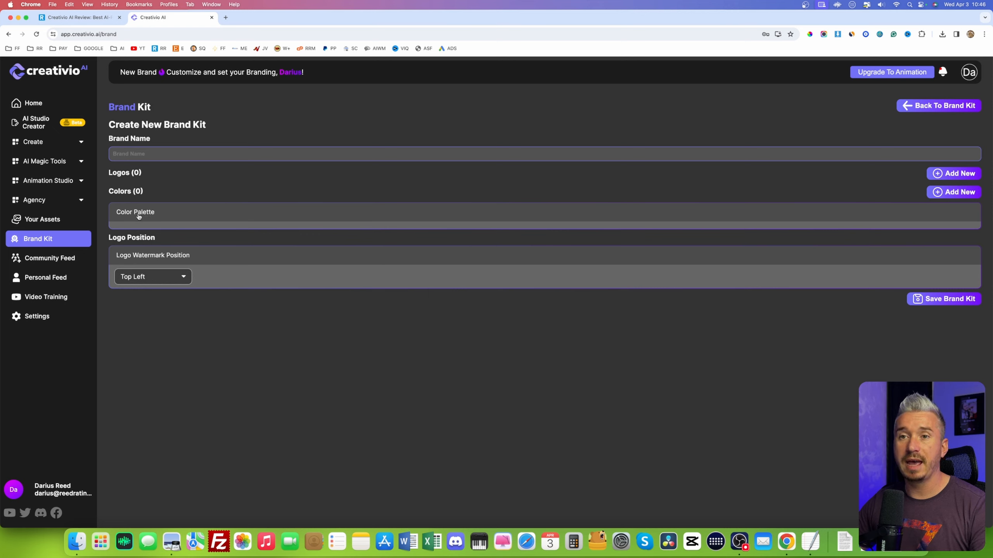
pyautogui.moveTo(172, 264)
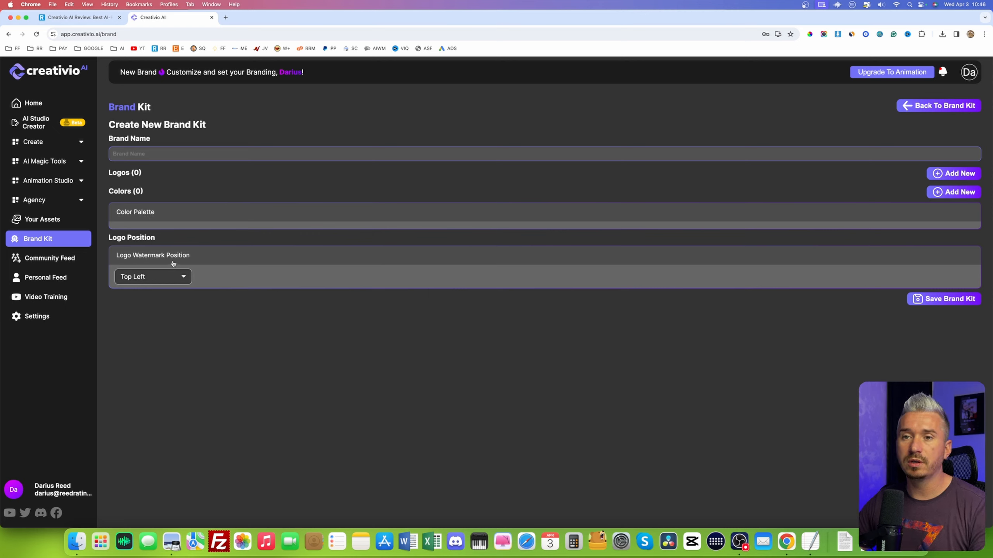
pyautogui.moveTo(35, 200)
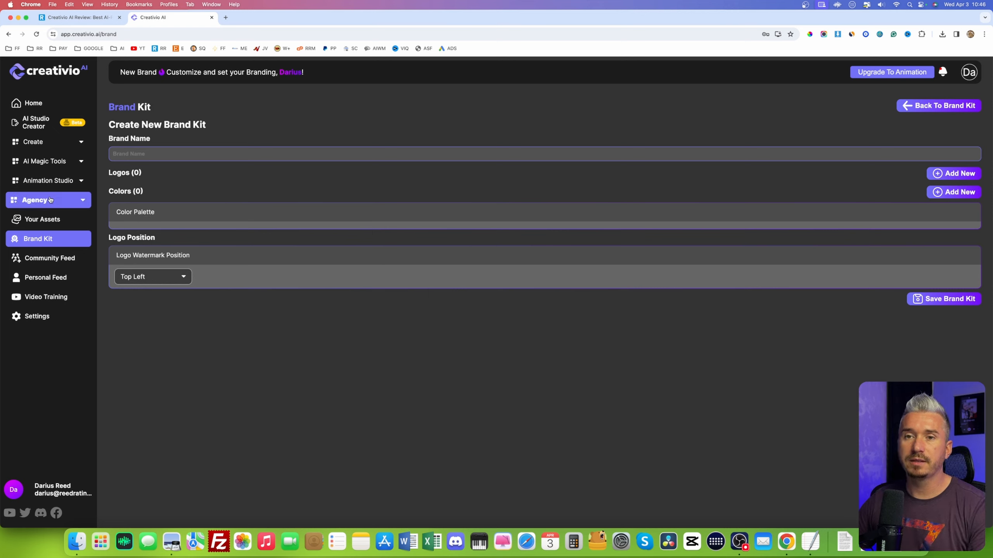
pyautogui.click(32, 142)
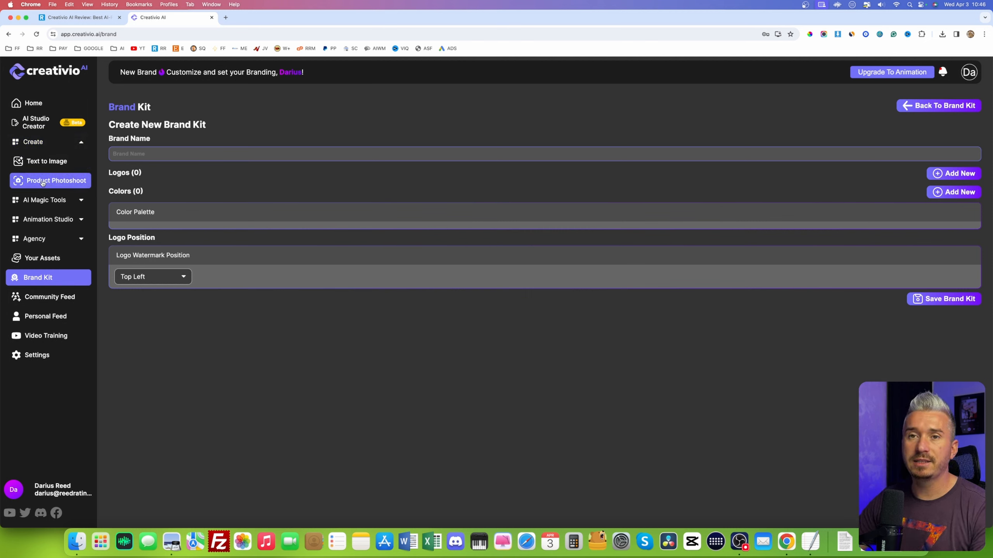
# Upload milk-1887234_1920.jpg from Downloads into the Product Photoshoot tool
pyautogui.click(56, 180)
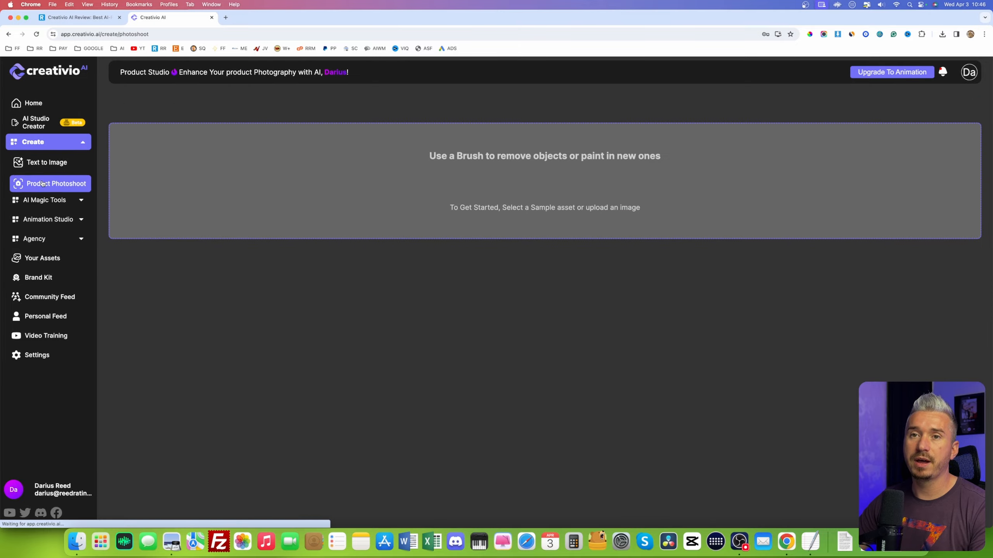
pyautogui.click(56, 184)
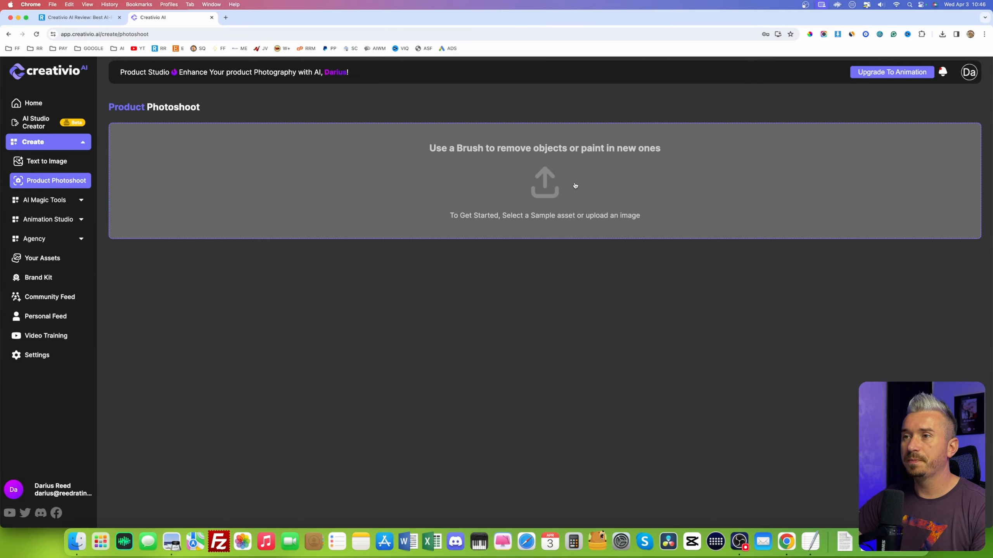
pyautogui.click(544, 183)
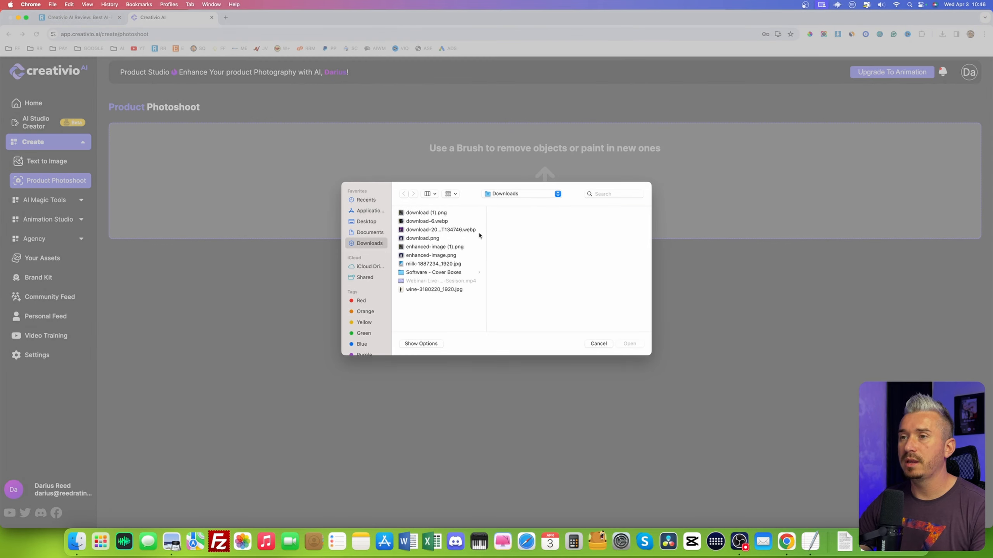
pyautogui.moveTo(431, 283)
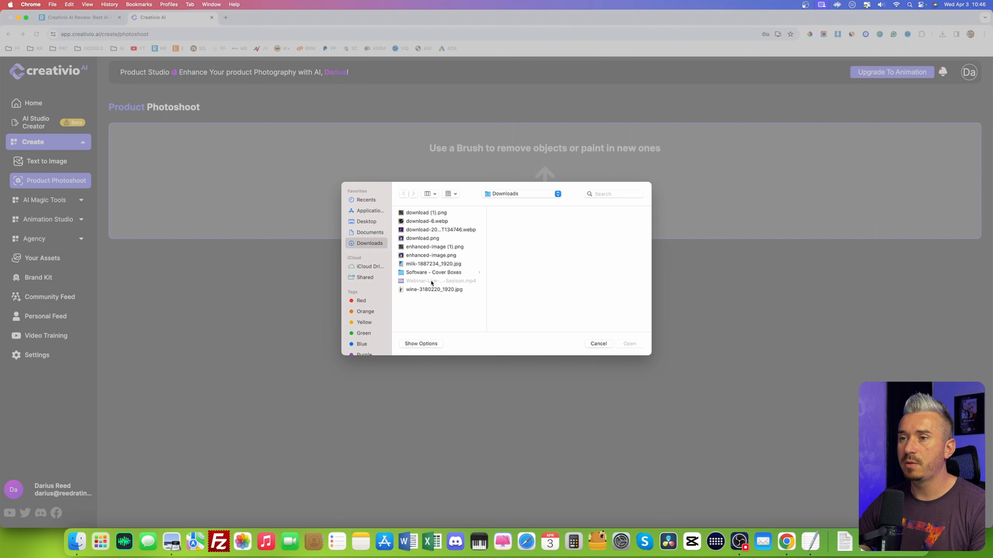
pyautogui.click(433, 259)
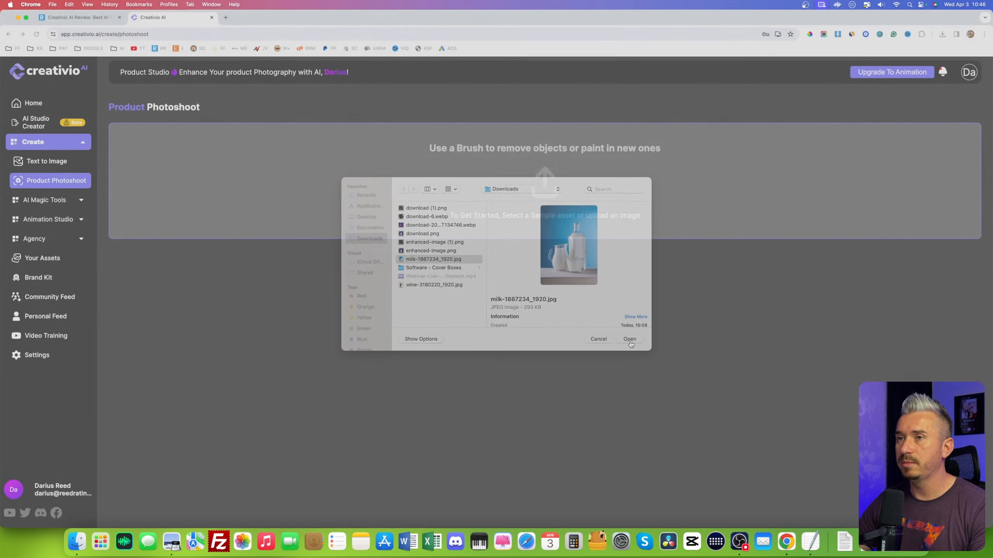
pyautogui.click(628, 339)
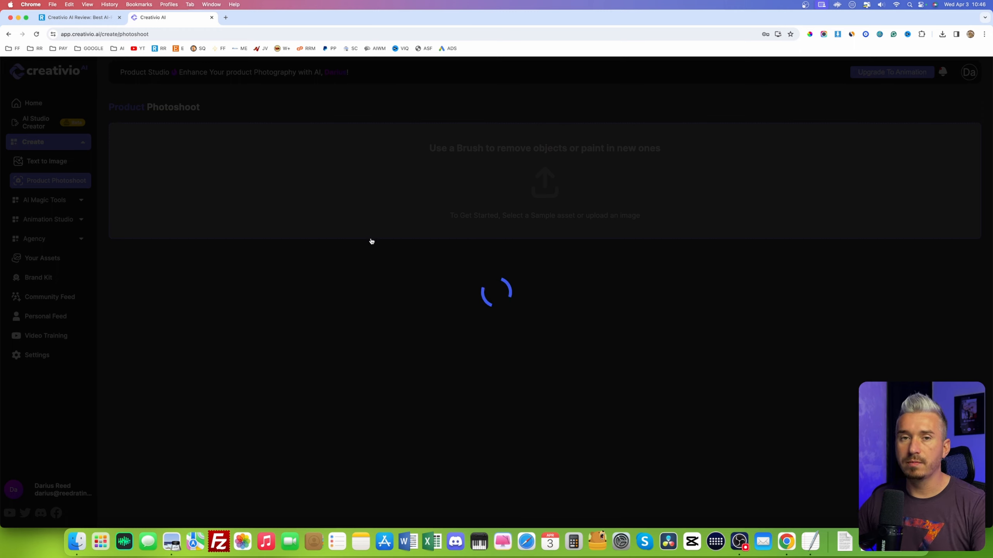
pyautogui.moveTo(329, 264)
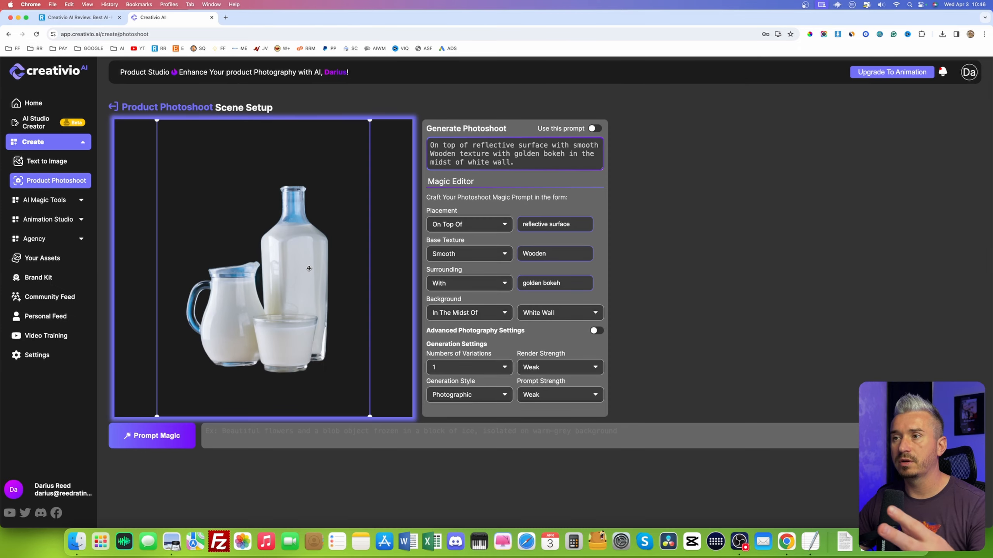
pyautogui.moveTo(225, 217)
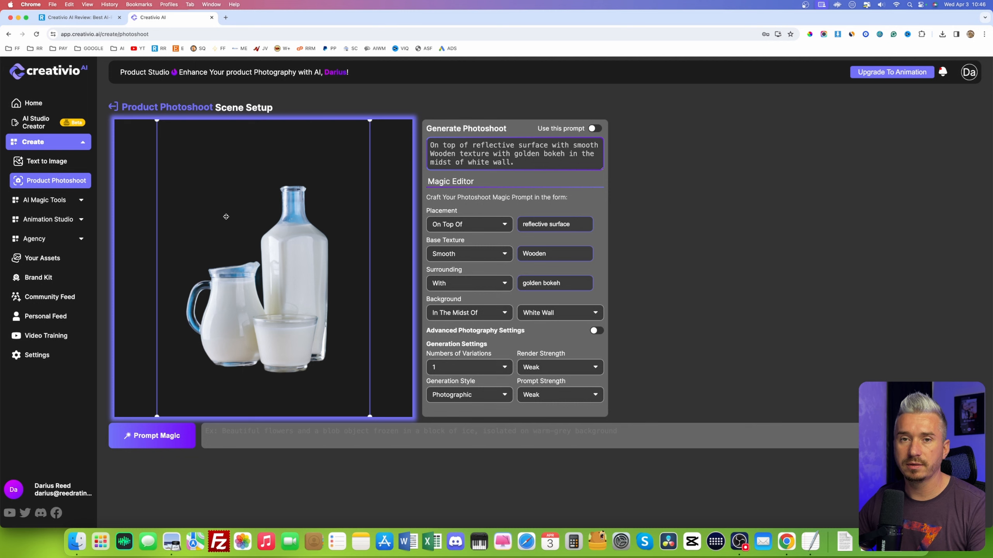
pyautogui.moveTo(352, 211)
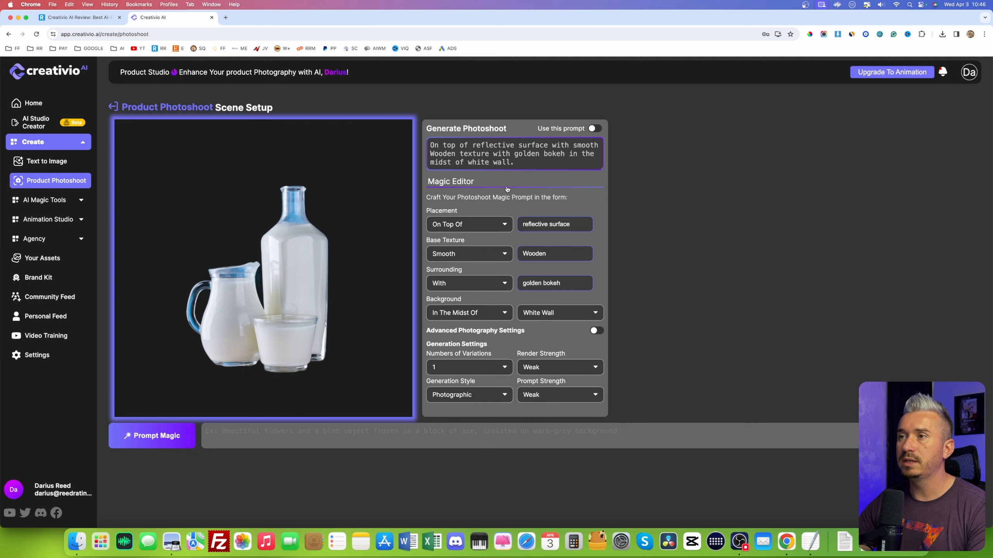
# Review the Scene Setup with its default reflective-surface, golden-bokeh prompt
pyautogui.scroll(-3)
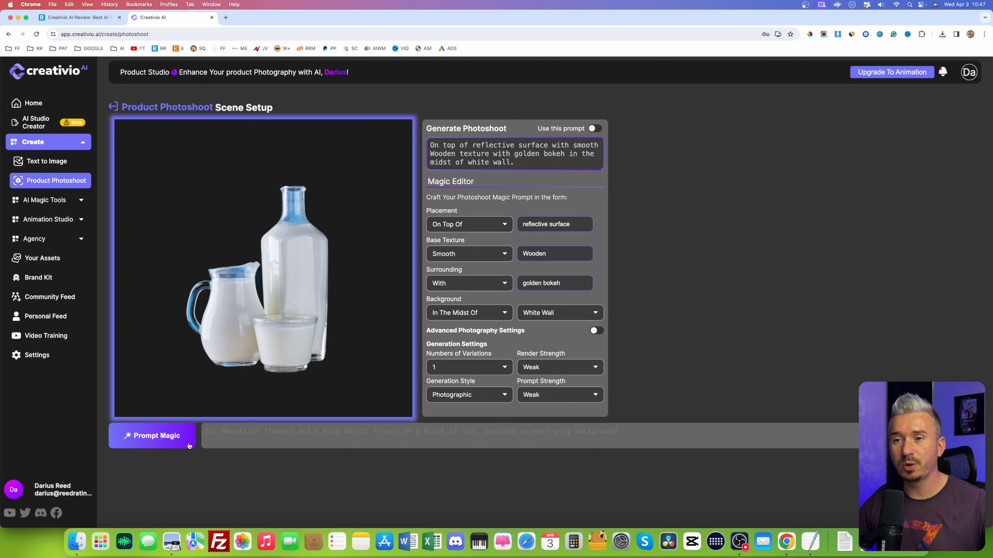
pyautogui.moveTo(256, 436)
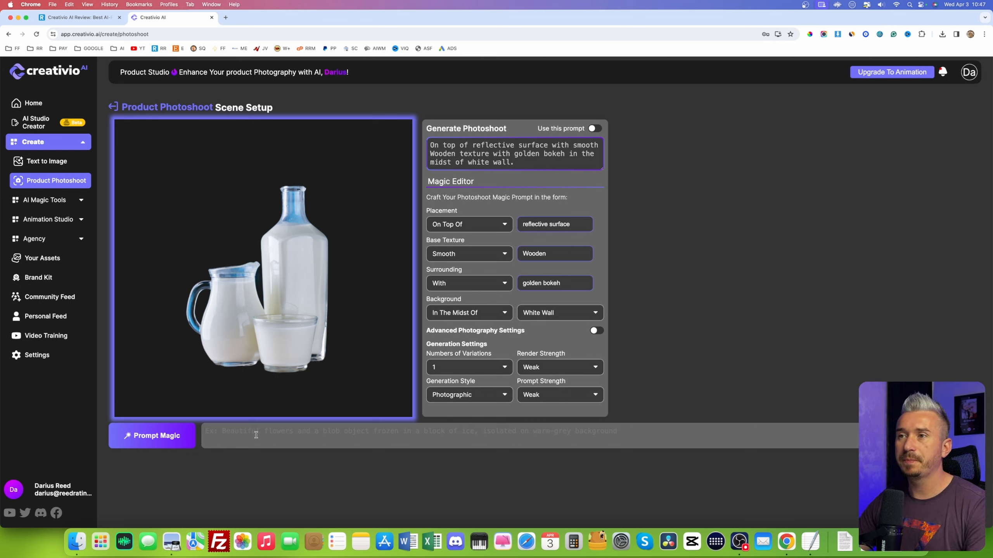
pyautogui.moveTo(514, 137)
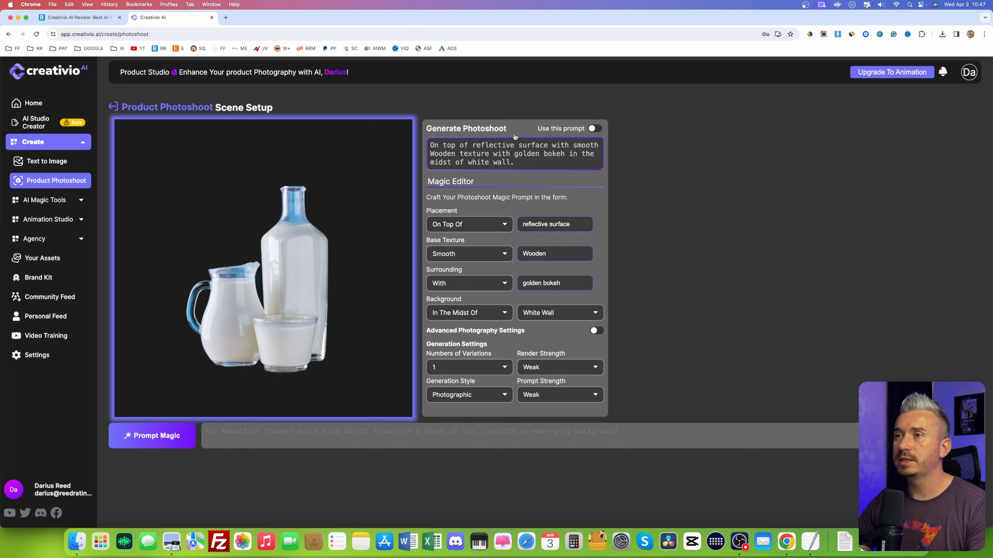
# Turn on 'Use this prompt' and browse the Placement options
pyautogui.click(593, 128)
pyautogui.write('next to a bamboo plant in a room with blue carpeting and a gray counter with a black plate.')
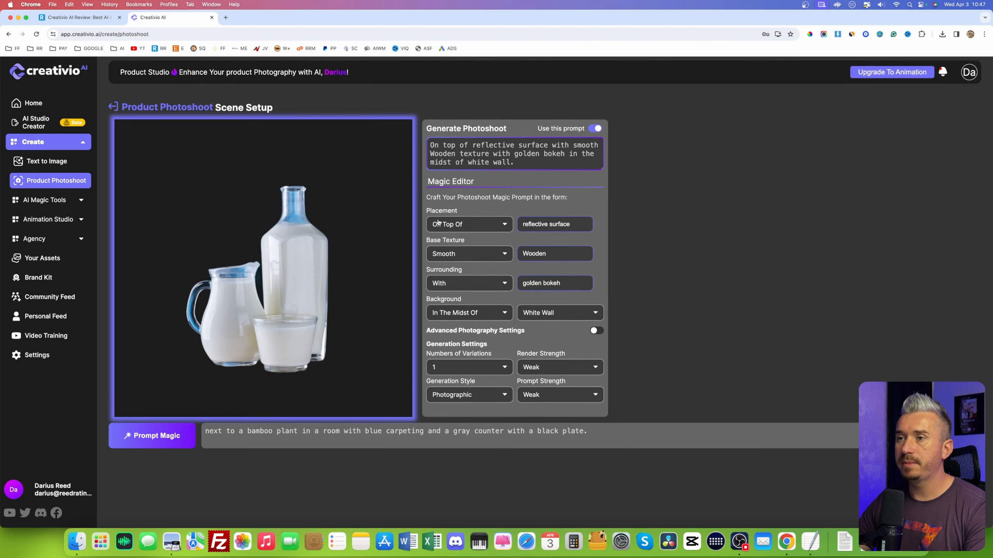
pyautogui.click(468, 224)
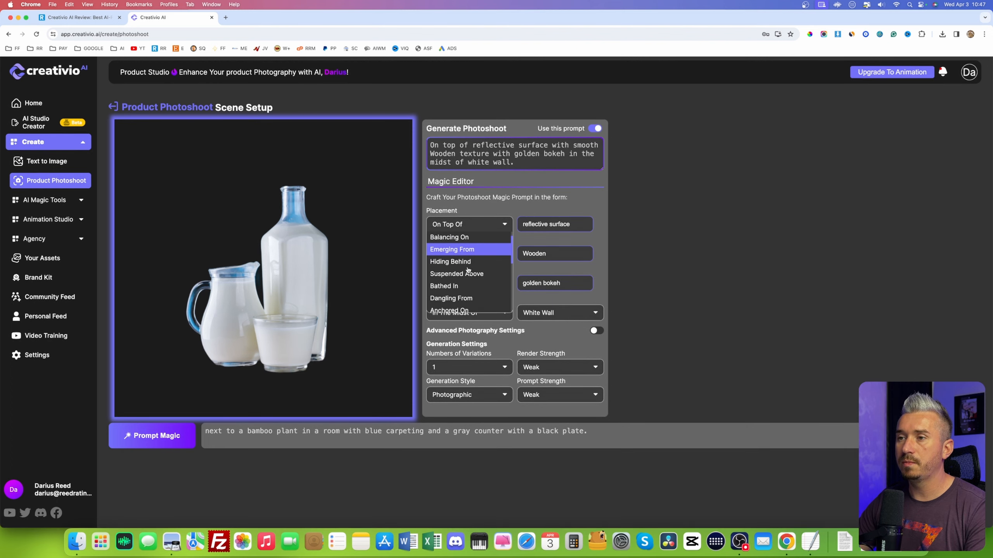
pyautogui.scroll(-3)
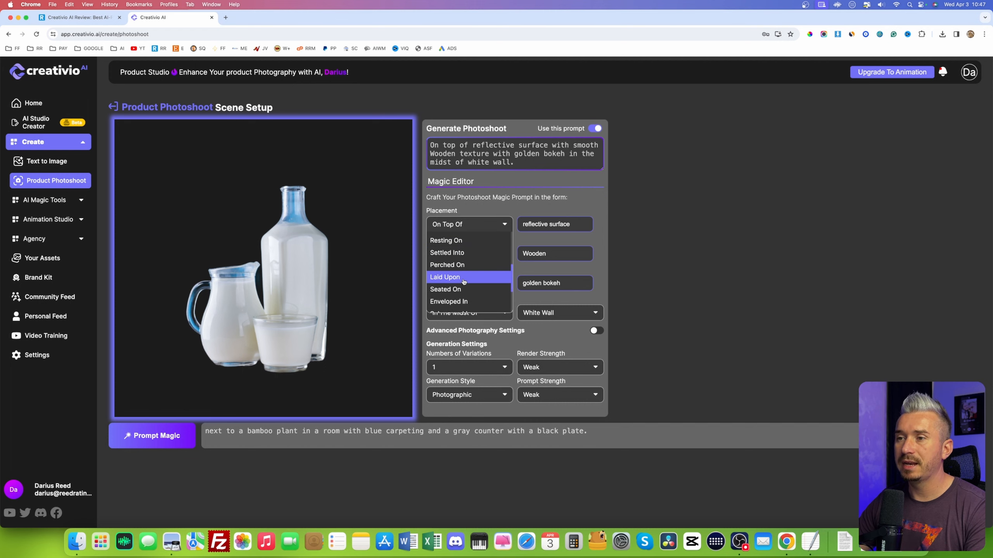
pyautogui.scroll(-3)
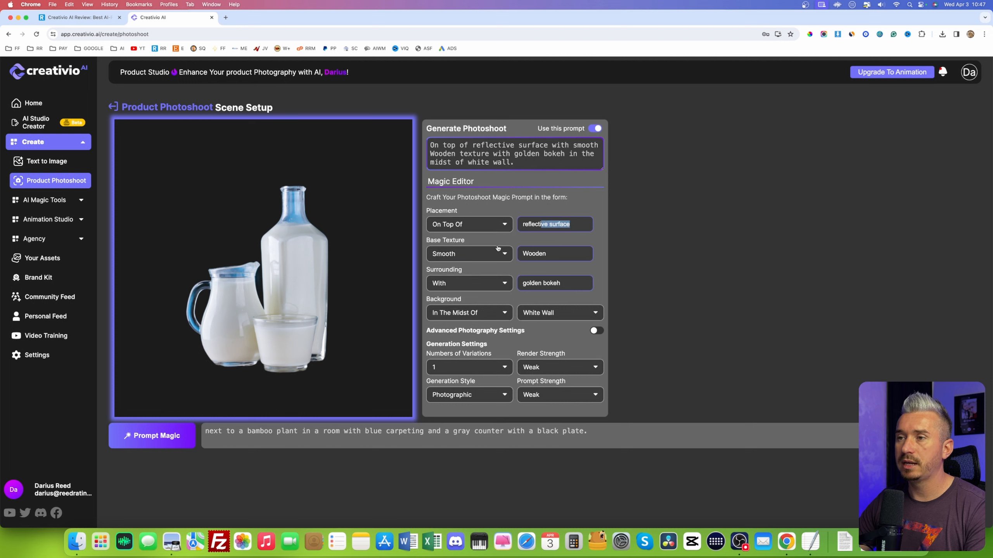
# Browse the Base Texture and Surrounding options, leaving them unchanged
pyautogui.click(469, 254)
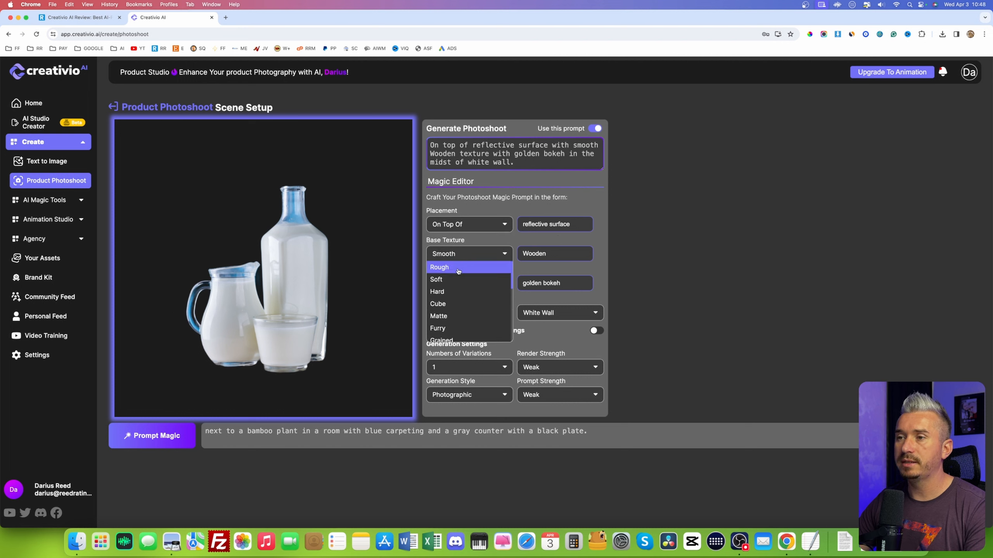
pyautogui.moveTo(454, 280)
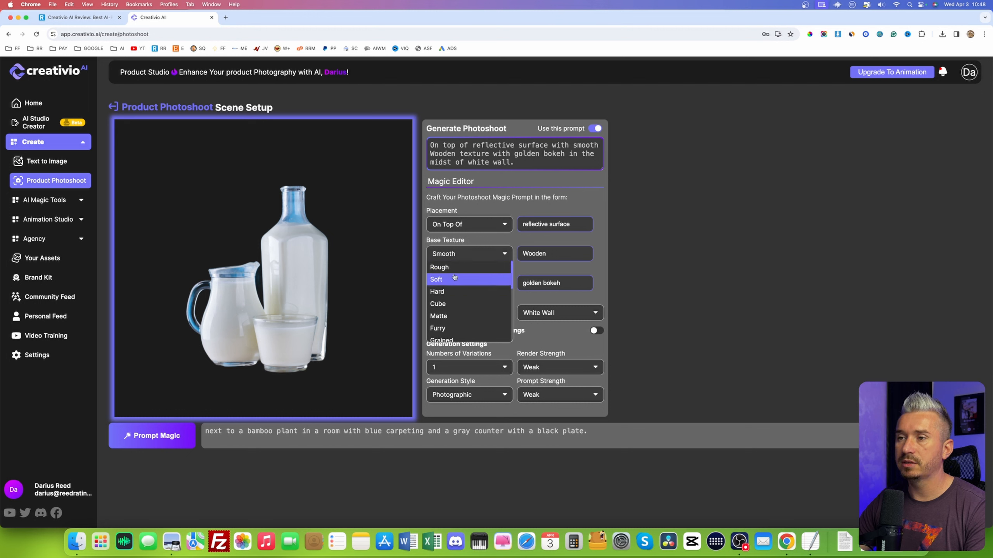
pyautogui.scroll(-3)
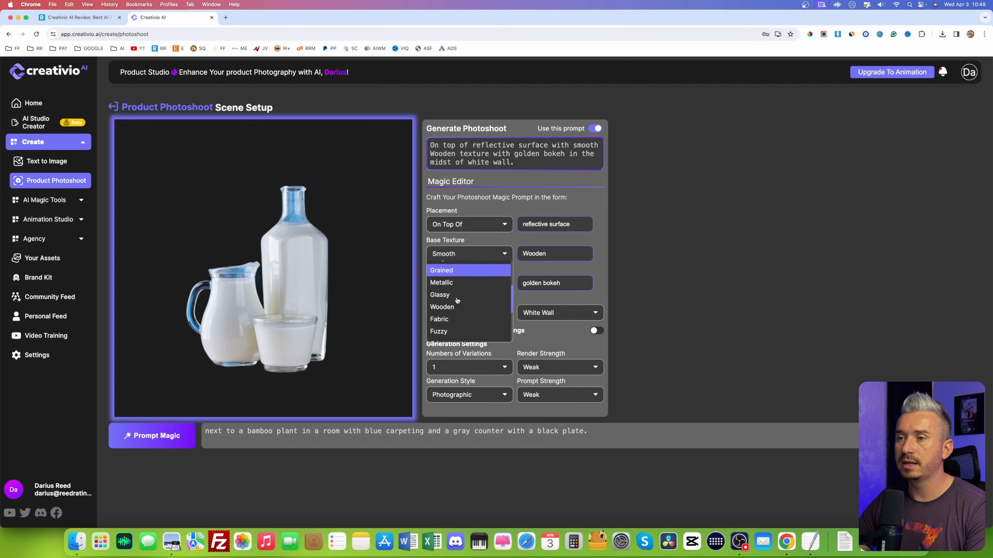
pyautogui.scroll(-3)
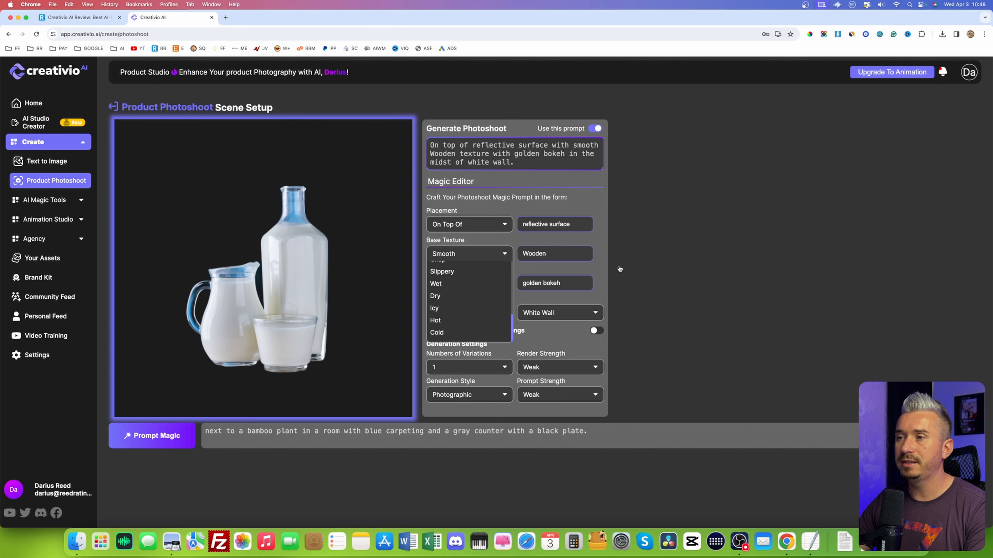
pyautogui.click(469, 253)
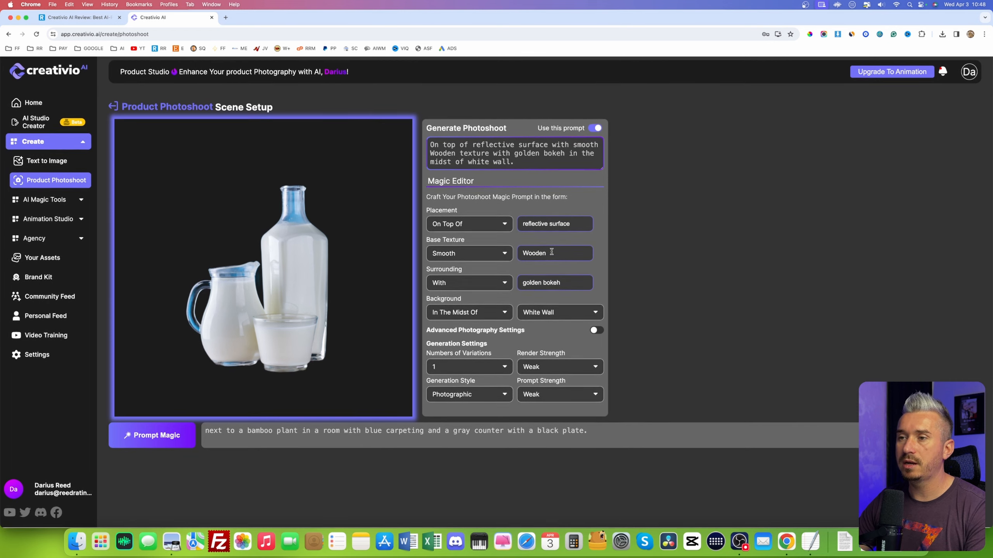
pyautogui.click(468, 283)
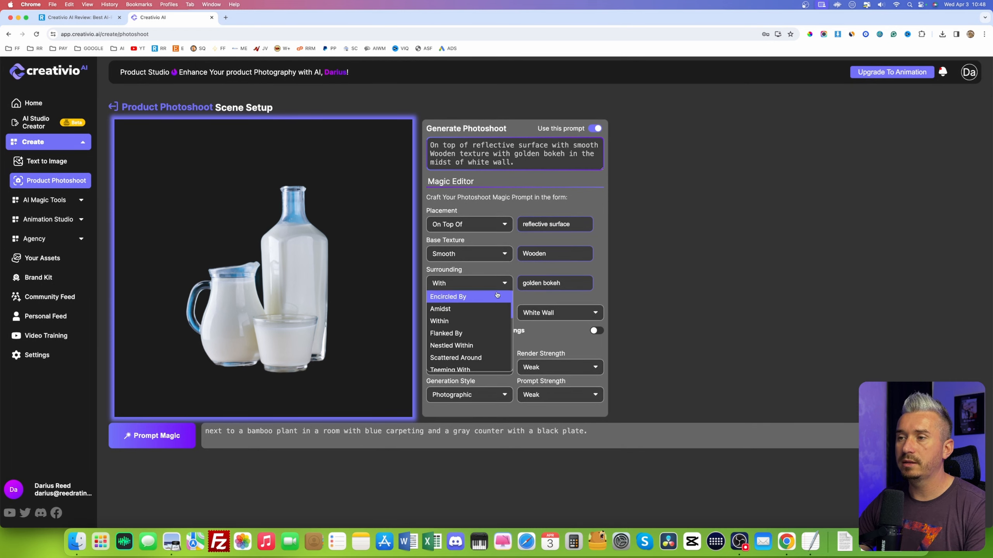
pyautogui.moveTo(469, 321)
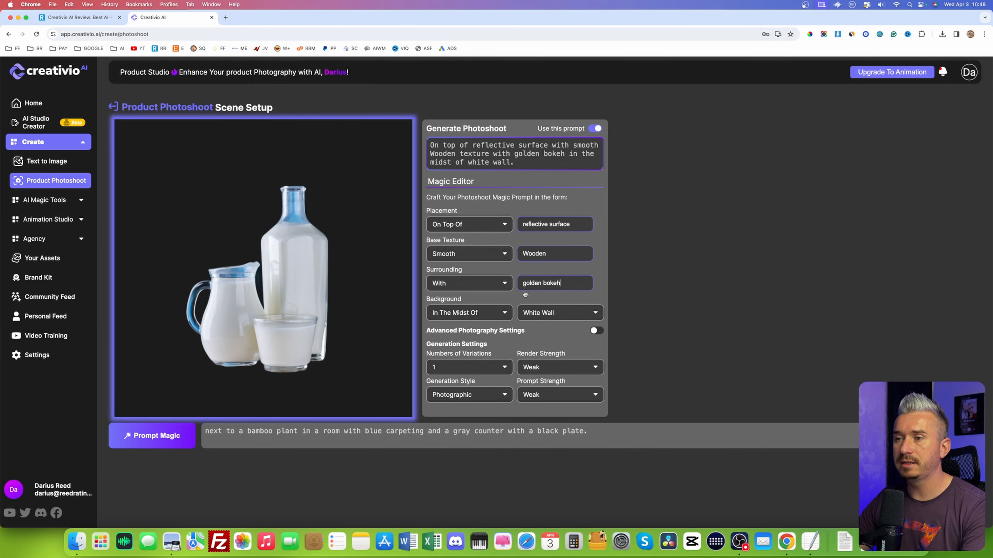
pyautogui.moveTo(469, 312)
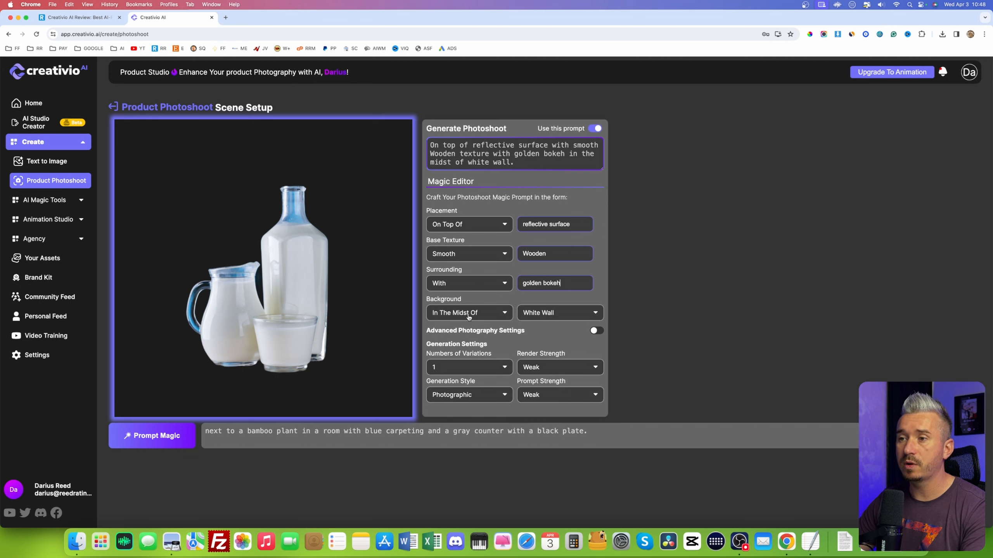
pyautogui.moveTo(536, 315)
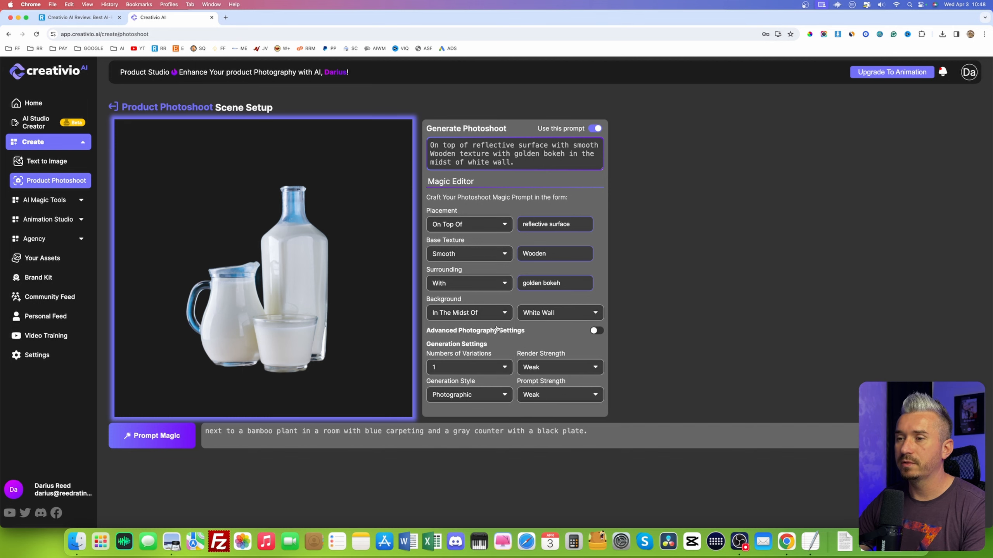
pyautogui.moveTo(499, 332)
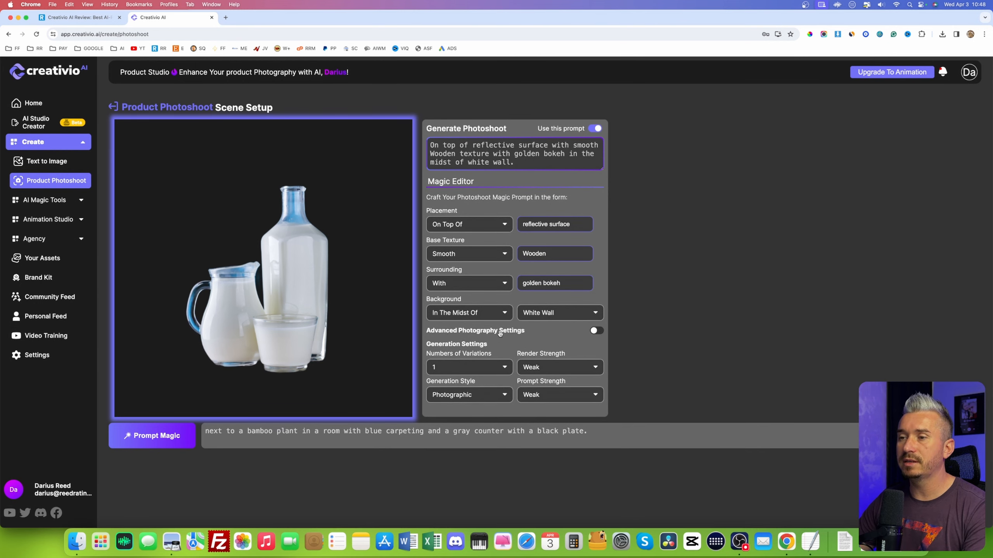
# Reveal the advanced photography settings and browse camera angles, keeping the bamboo-plant prompt
pyautogui.click(594, 331)
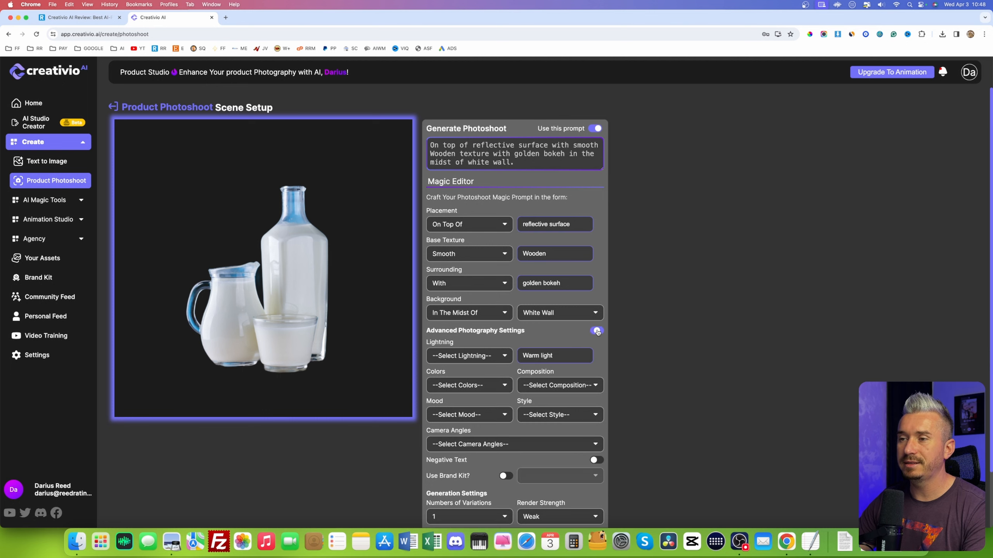
pyautogui.scroll(-3)
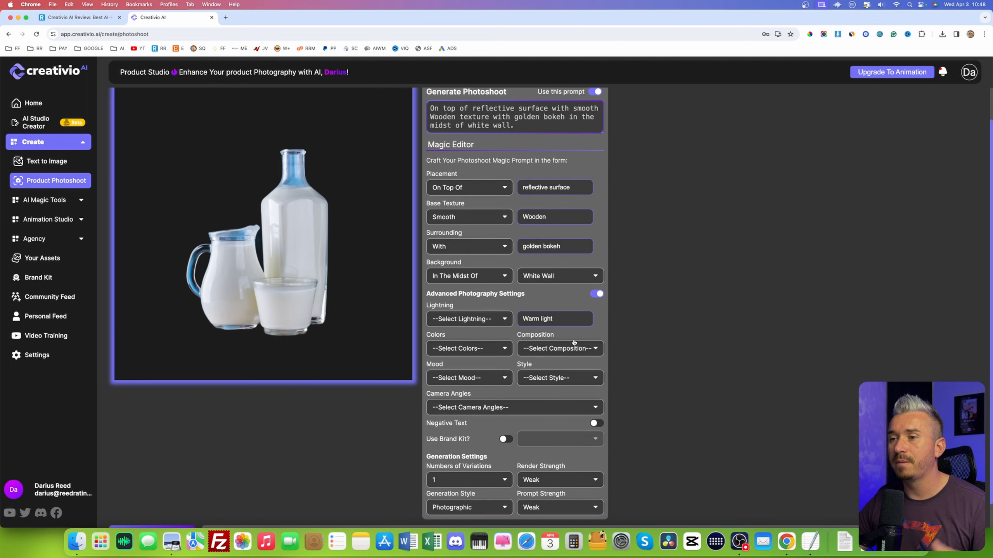
pyautogui.click(513, 408)
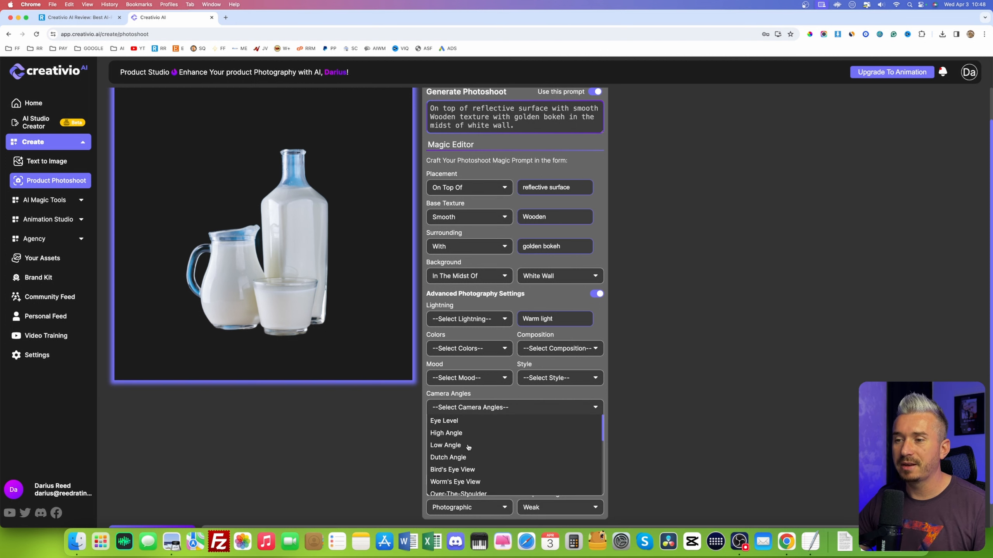
pyautogui.click(480, 400)
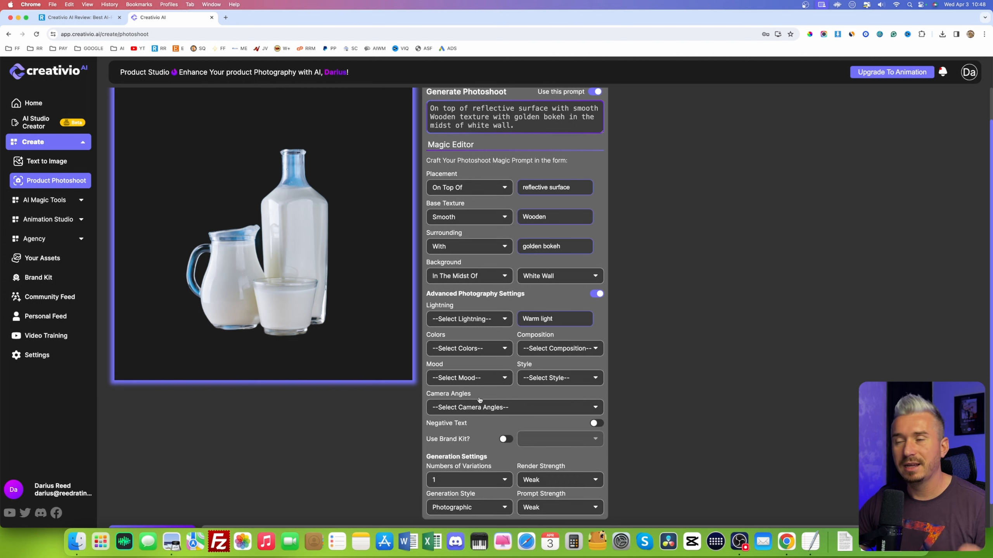
pyautogui.scroll(-3)
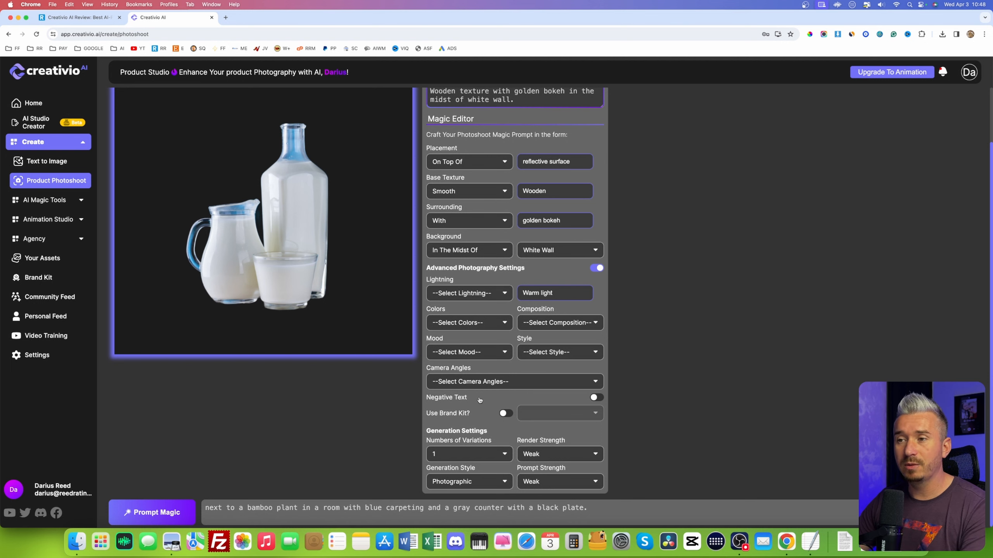
pyautogui.scroll(3)
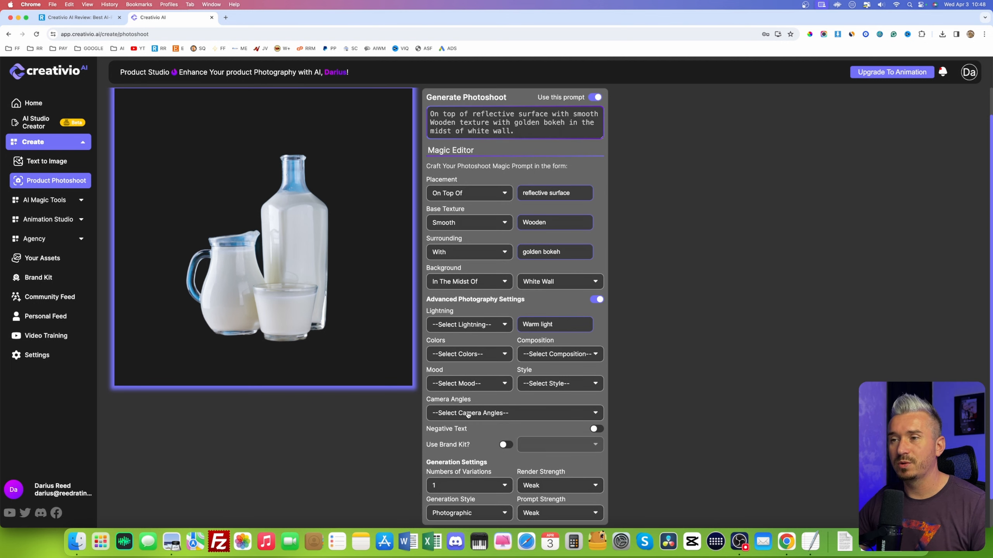
pyautogui.moveTo(527, 347)
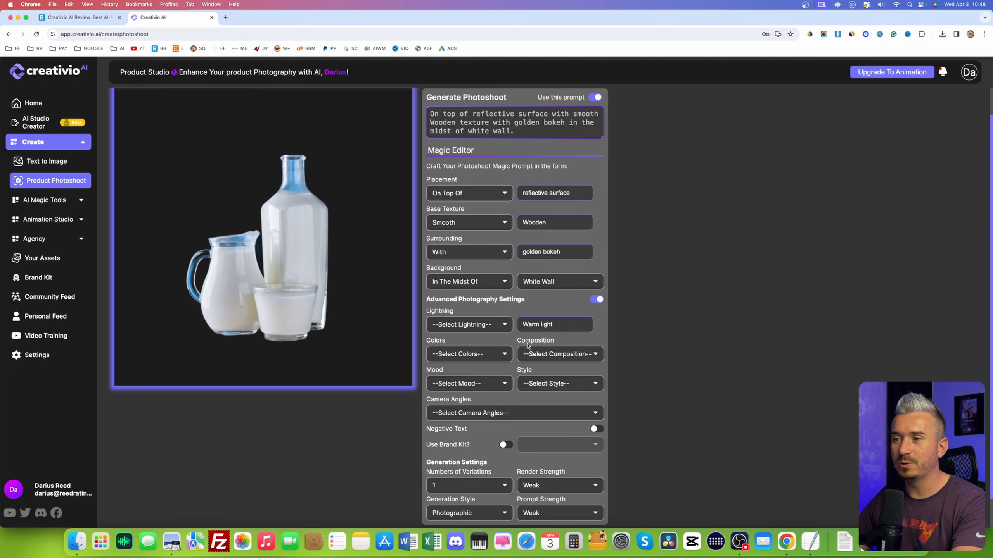
pyautogui.scroll(-3)
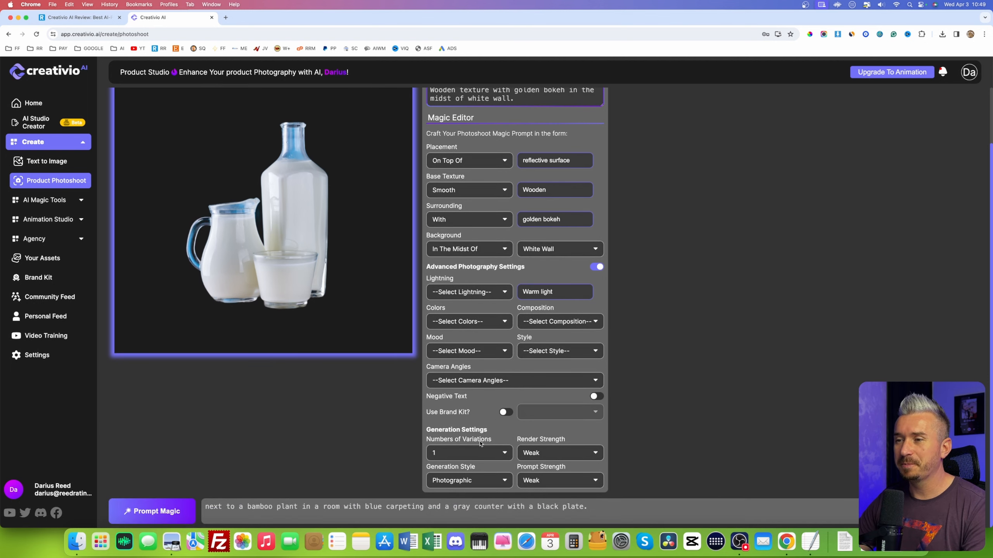
pyautogui.moveTo(483, 443)
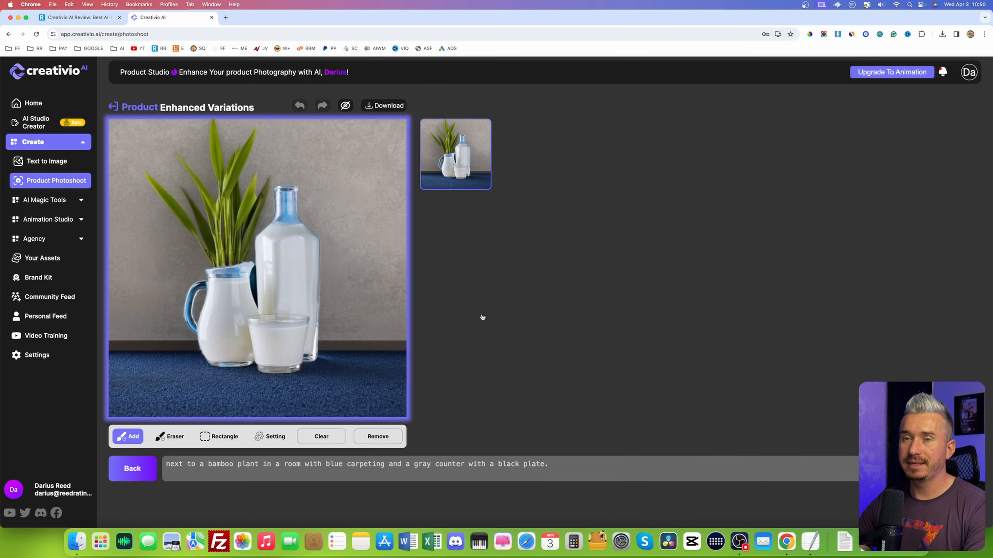
pyautogui.moveTo(429, 312)
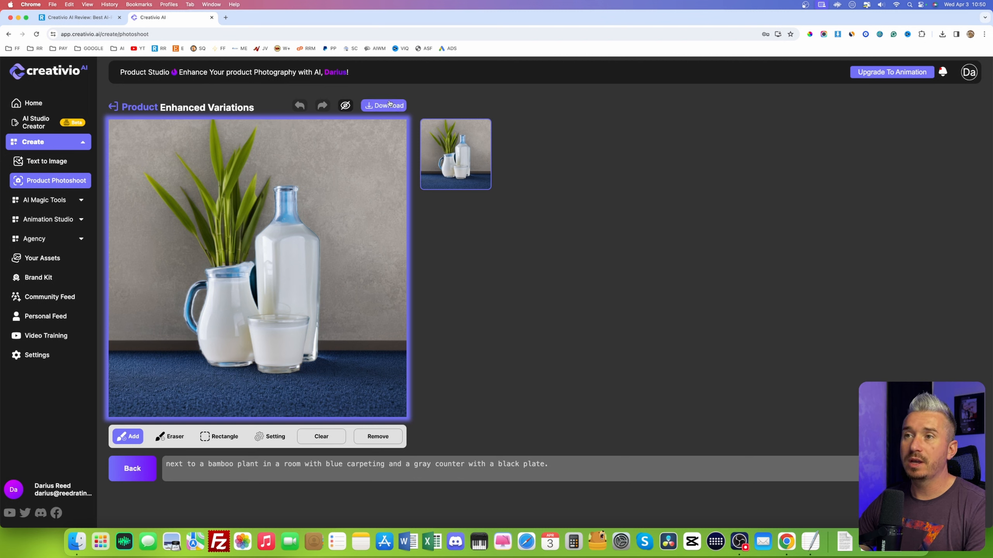
# Download the bamboo-plant milk photoshoot and expand the AI Magic Tools list
pyautogui.click(384, 105)
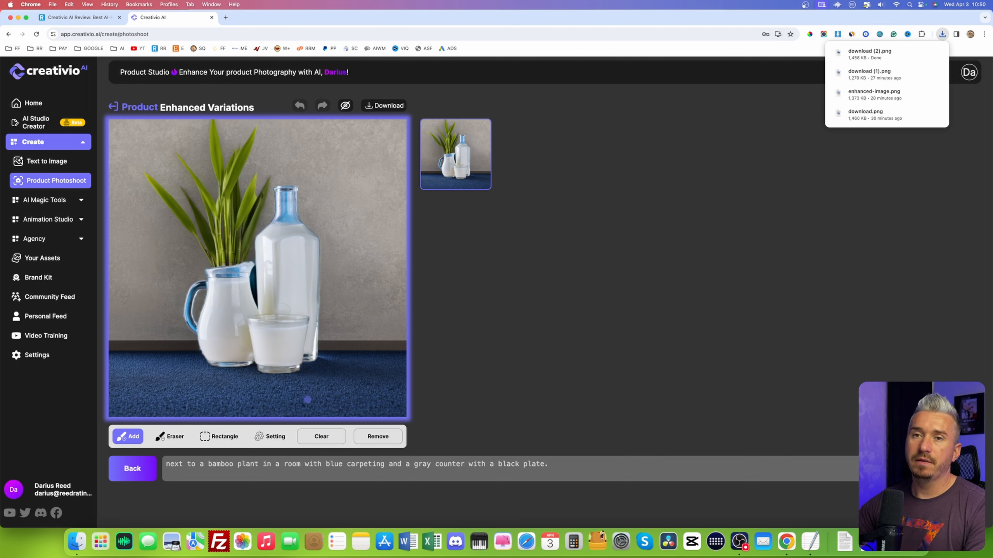
pyautogui.click(44, 200)
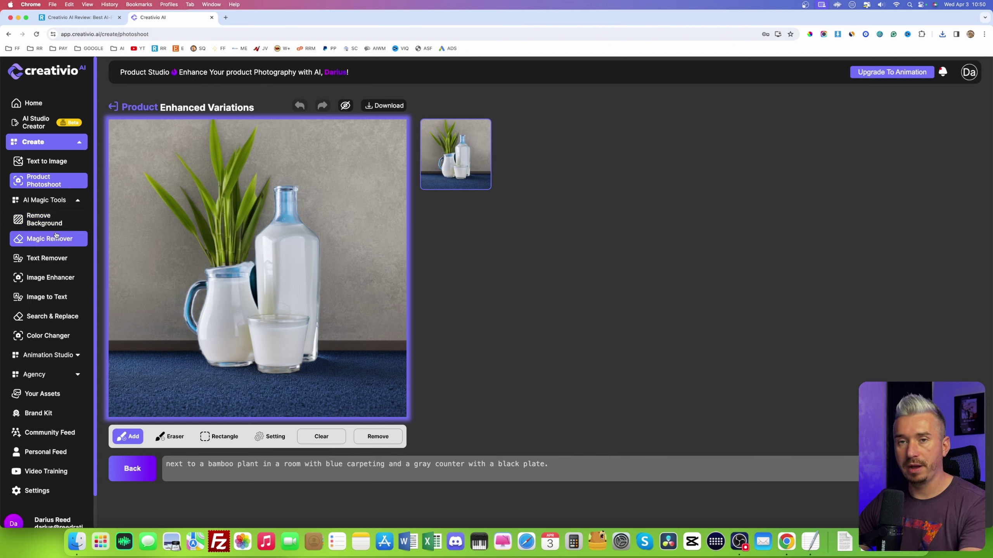
pyautogui.moveTo(139, 254)
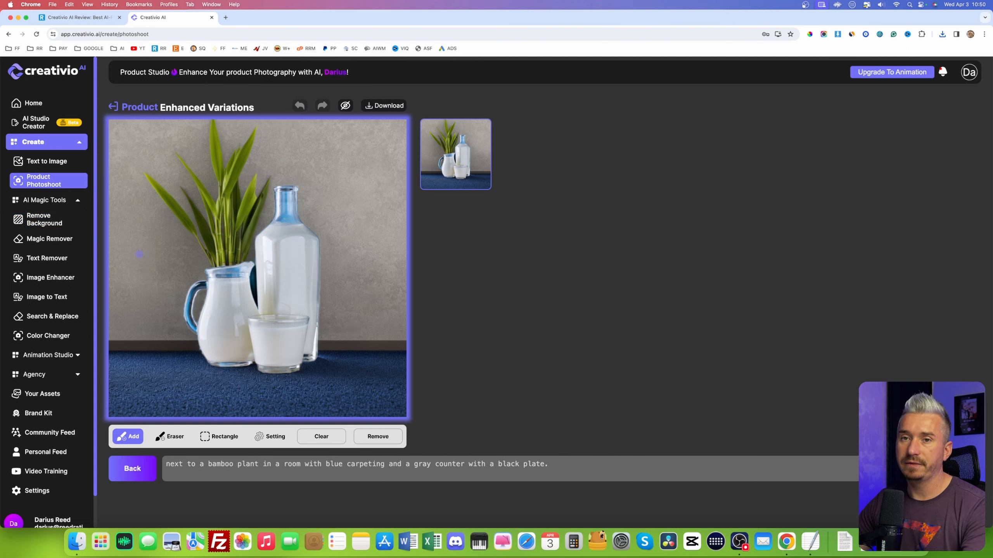
pyautogui.moveTo(50, 277)
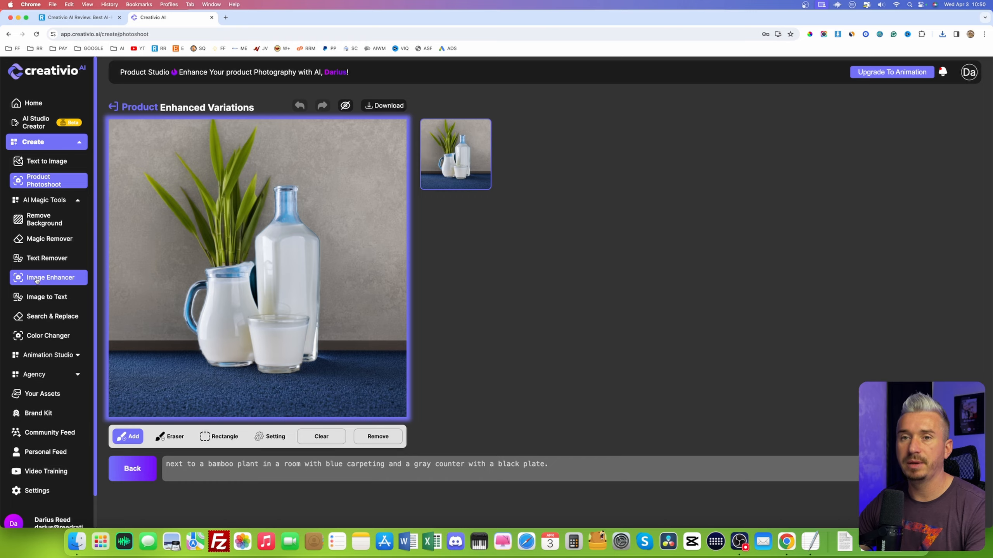
# Run the downloaded milk photoshoot through Image Enhancer and view the before/after comparison
pyautogui.click(50, 277)
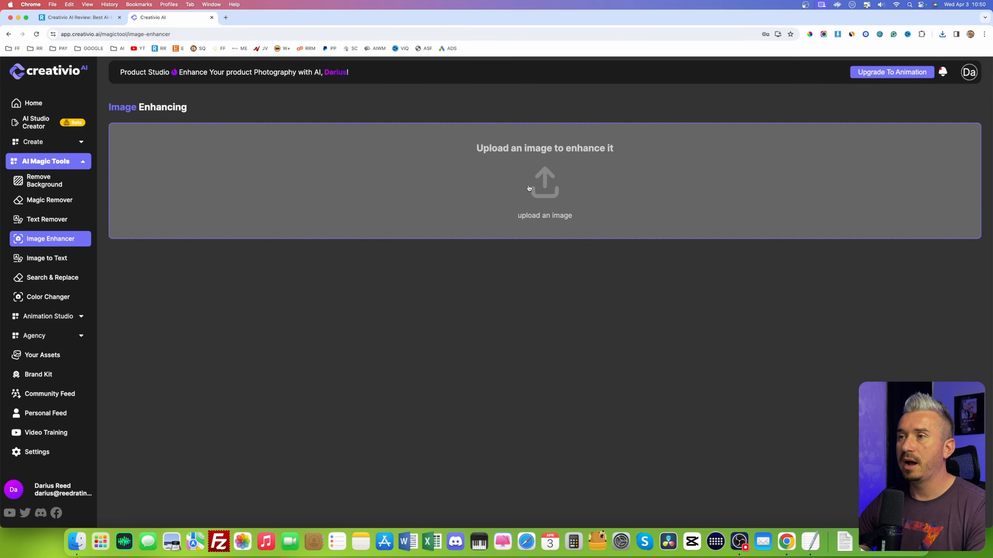
pyautogui.click(544, 190)
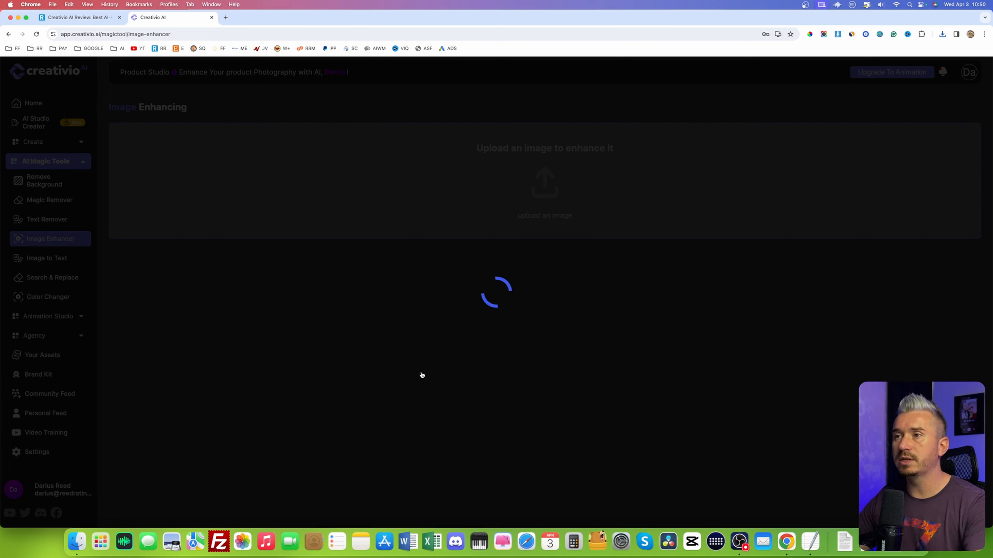
pyautogui.moveTo(504, 359)
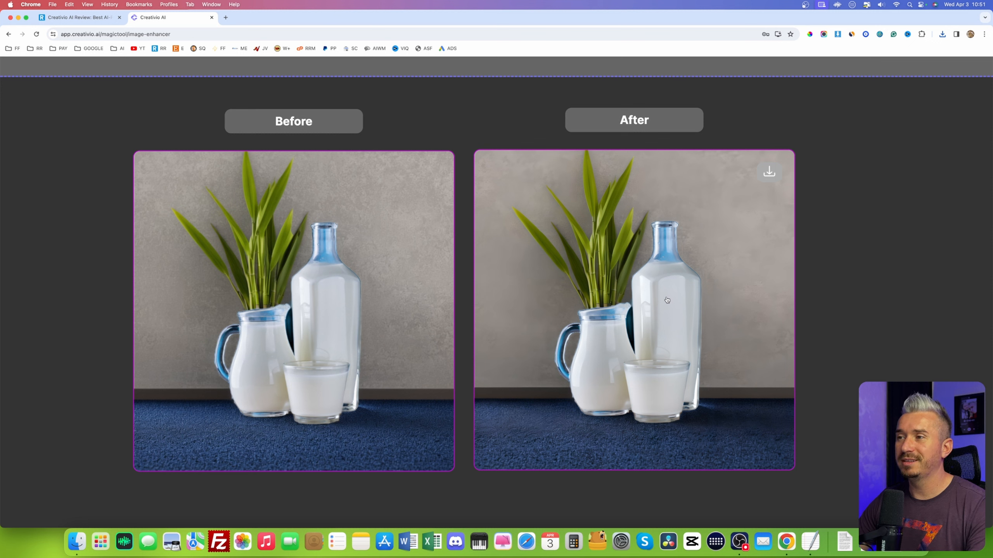
pyautogui.moveTo(834, 301)
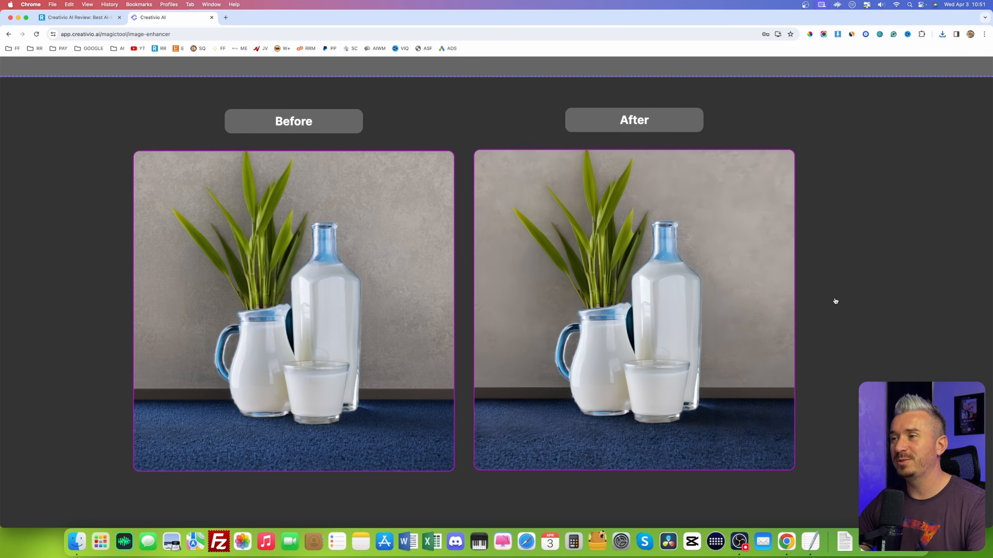
pyautogui.scroll(3)
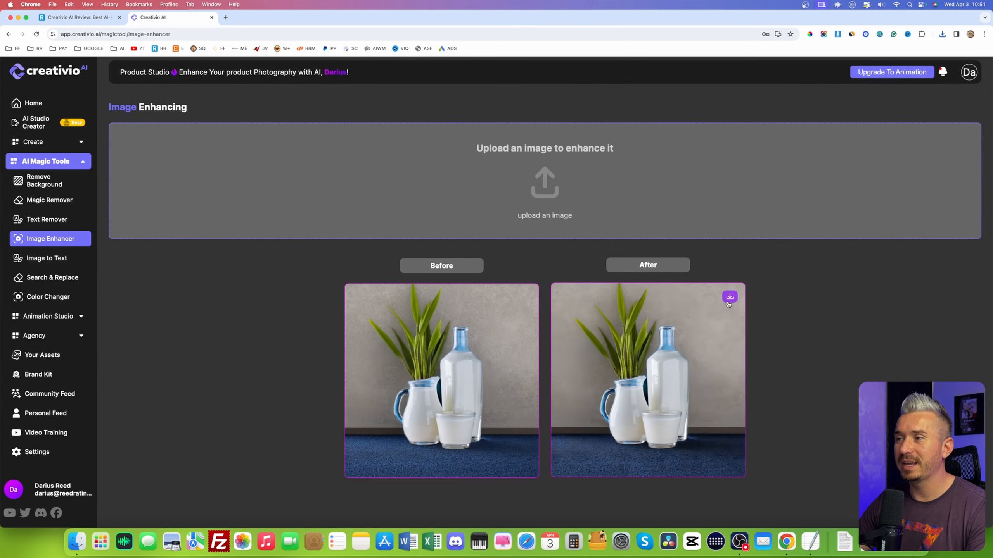
pyautogui.moveTo(220, 267)
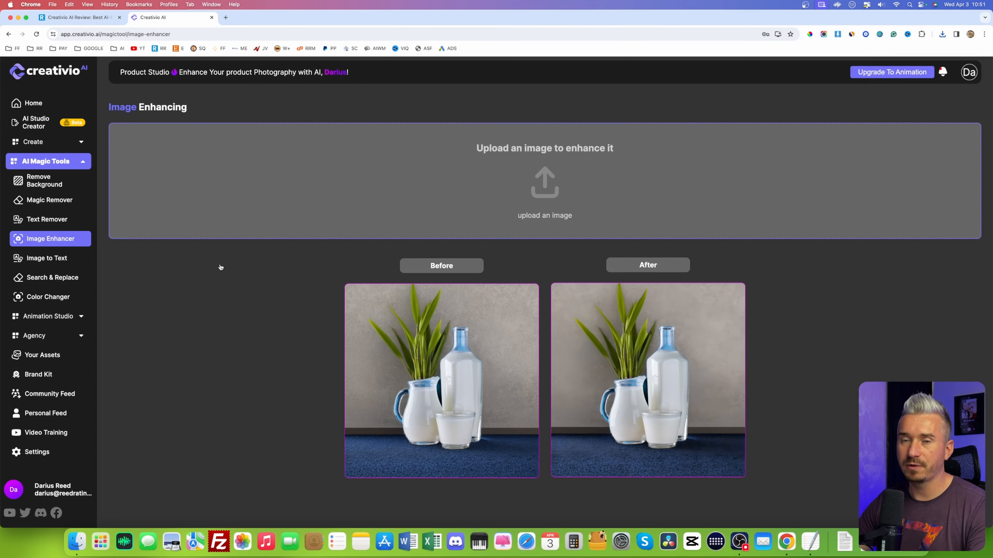
# Start a new Product Photoshoot and load the original milk bottle photo
pyautogui.click(33, 141)
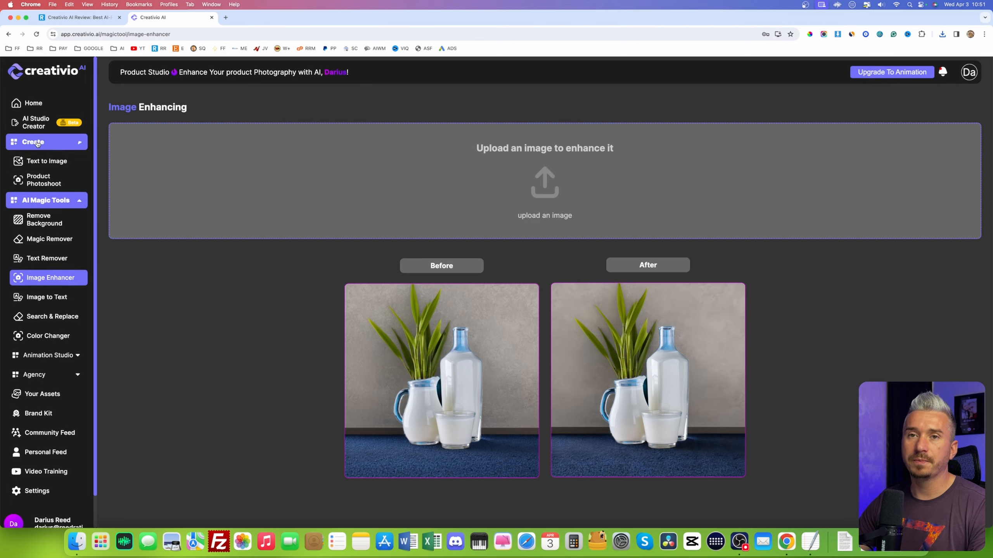
pyautogui.click(44, 179)
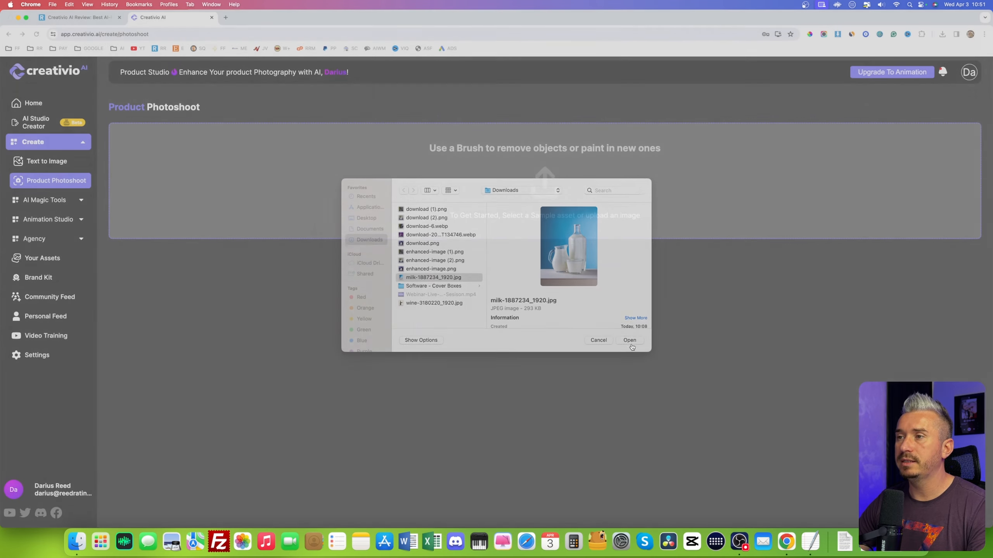
pyautogui.click(628, 340)
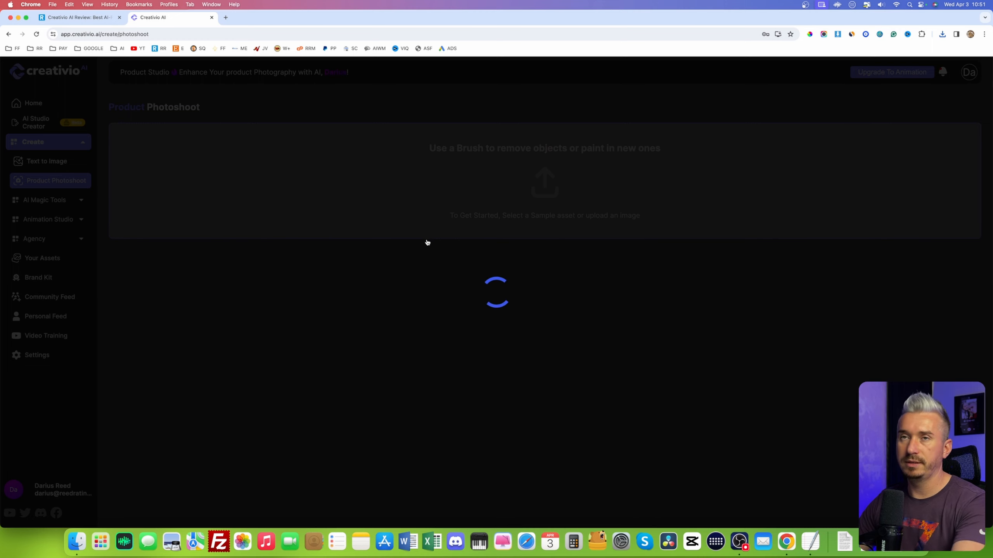
pyautogui.moveTo(475, 340)
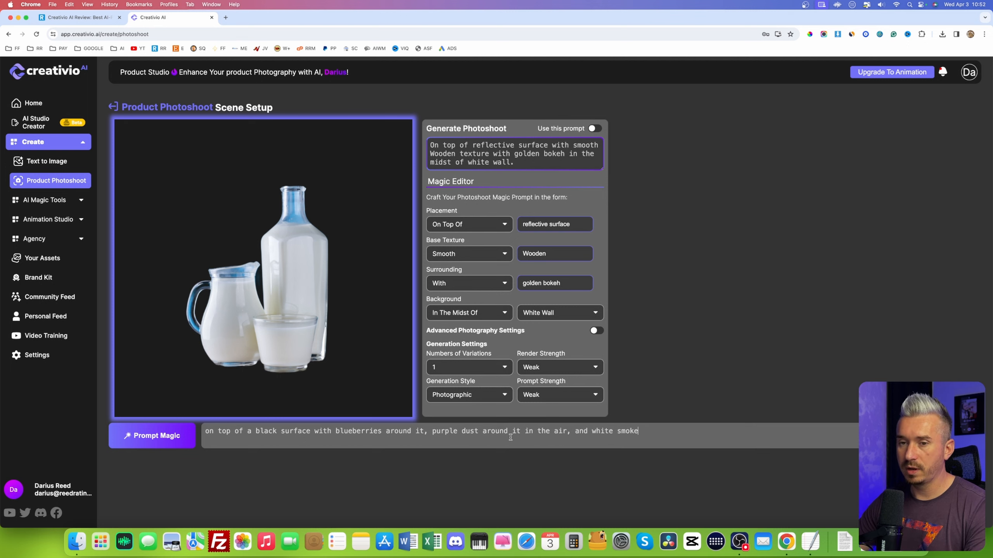
# Expand the blueberry scene with Prompt Magic and scroll through the detailed description
pyautogui.click(152, 435)
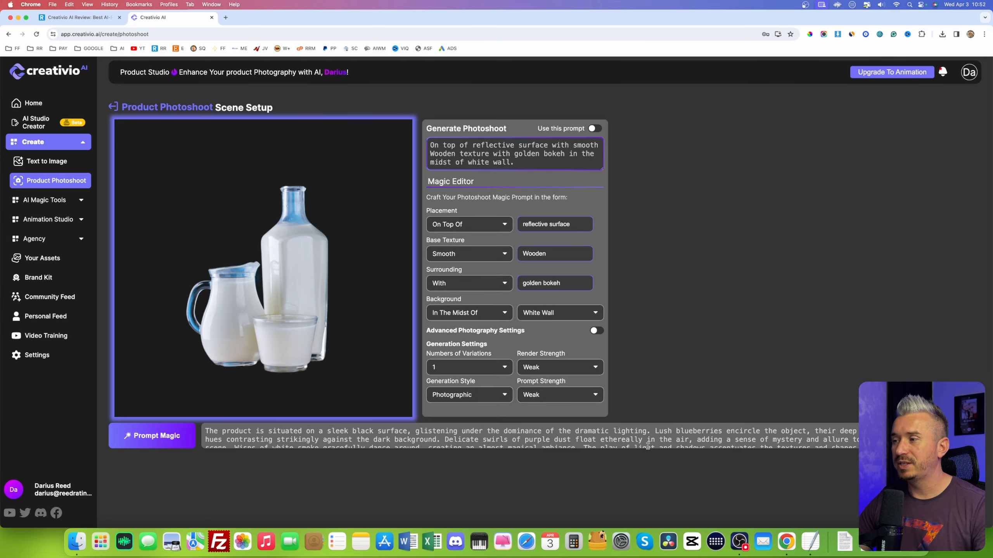
pyautogui.scroll(-3)
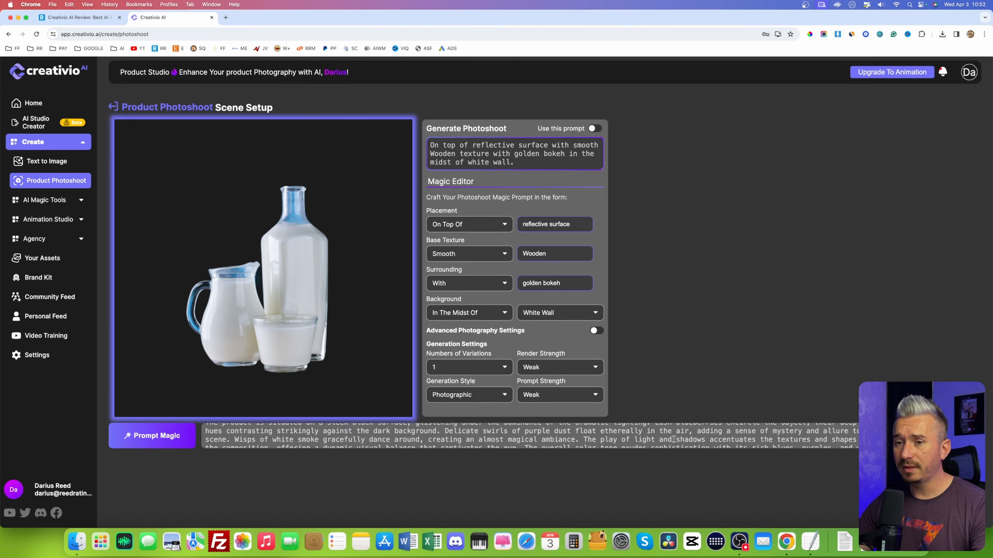
pyautogui.scroll(-3)
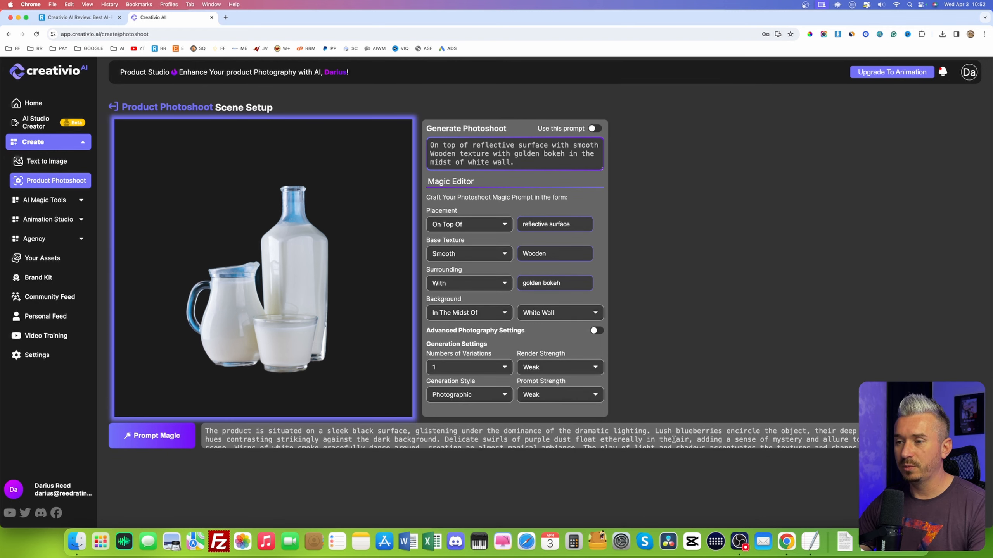
pyautogui.scroll(-3)
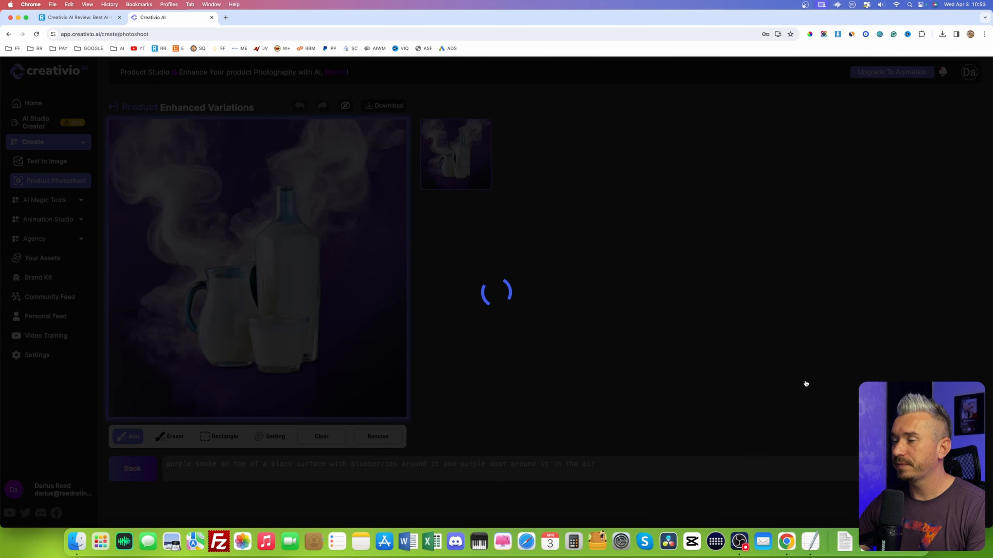
pyautogui.moveTo(585, 333)
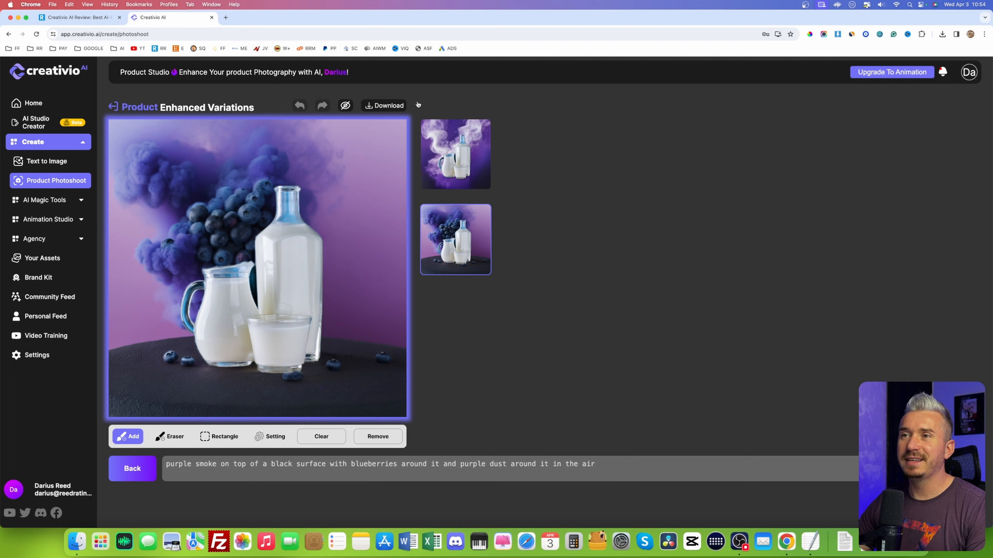
# Download the purple-smoke blueberry photoshoot and expand the AI Magic Tools list
pyautogui.click(941, 34)
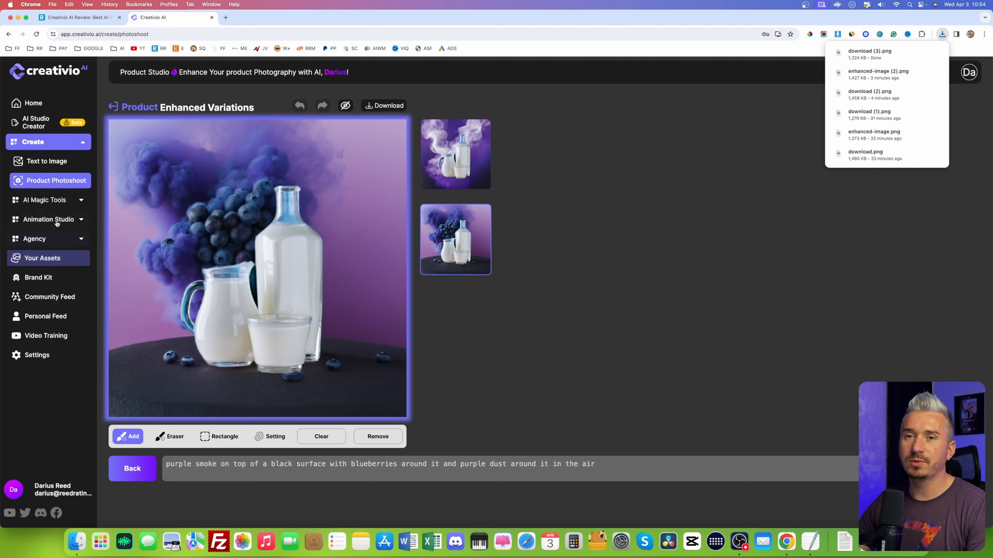
pyautogui.click(44, 199)
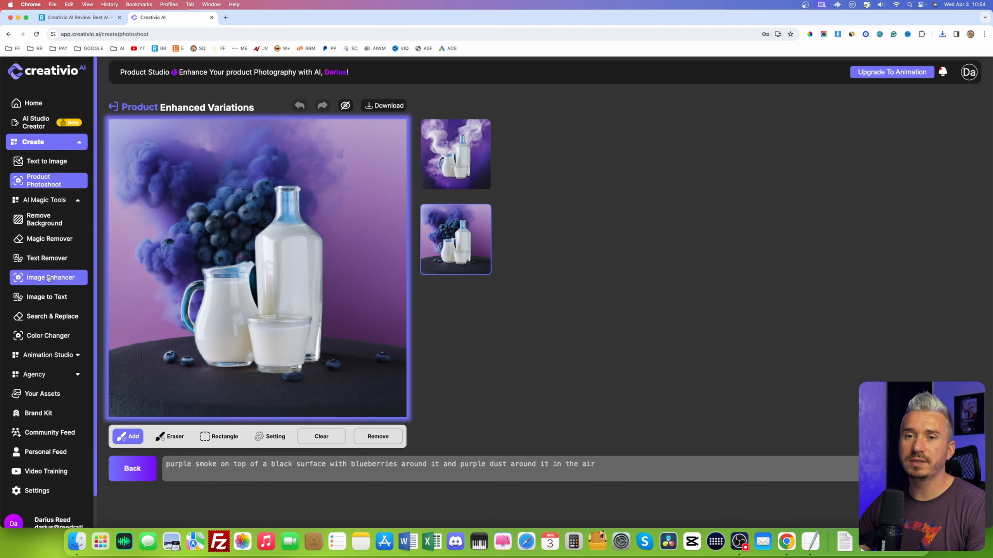
# Enhance the purple-smoke blueberry photo in Image Enhancer, then switch to Image to Text
pyautogui.click(47, 277)
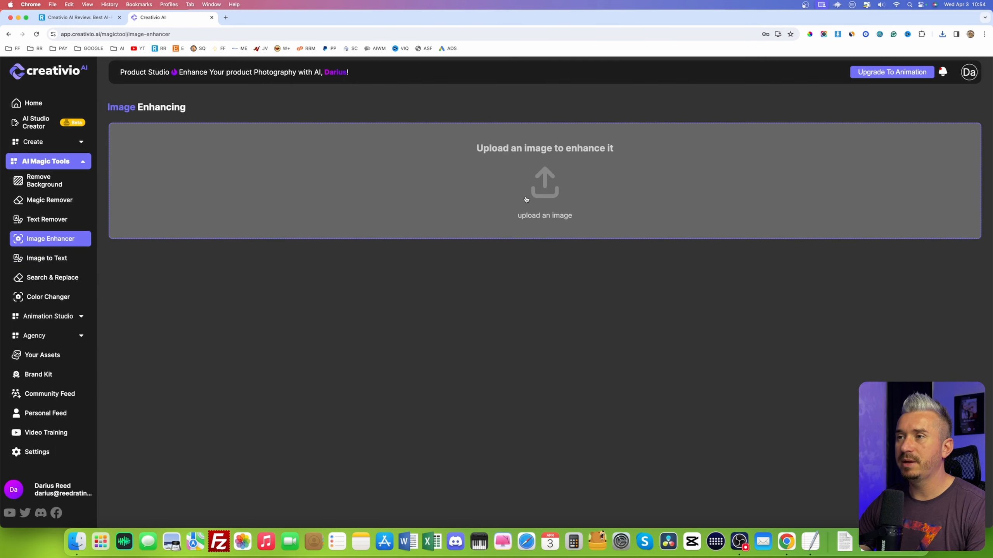
pyautogui.click(544, 190)
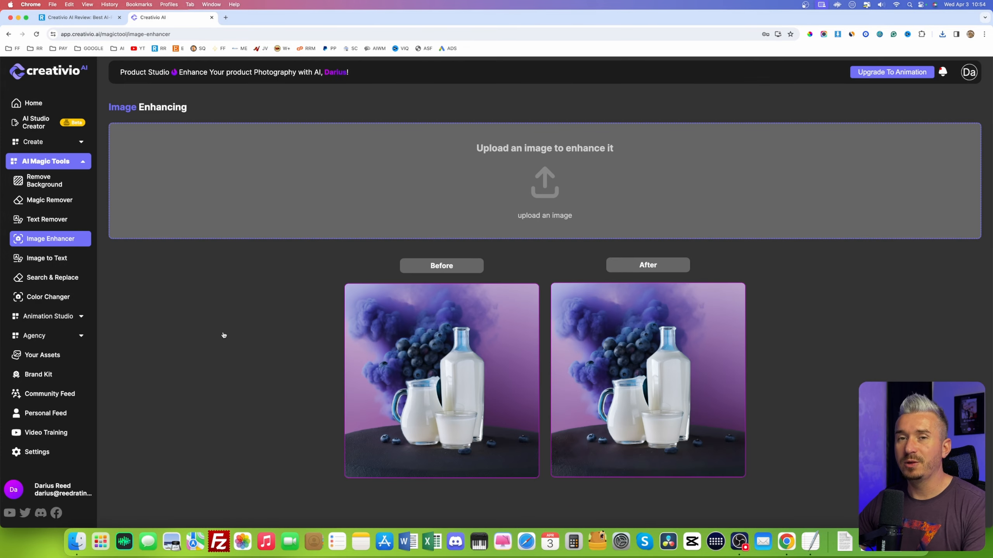
pyautogui.moveTo(183, 302)
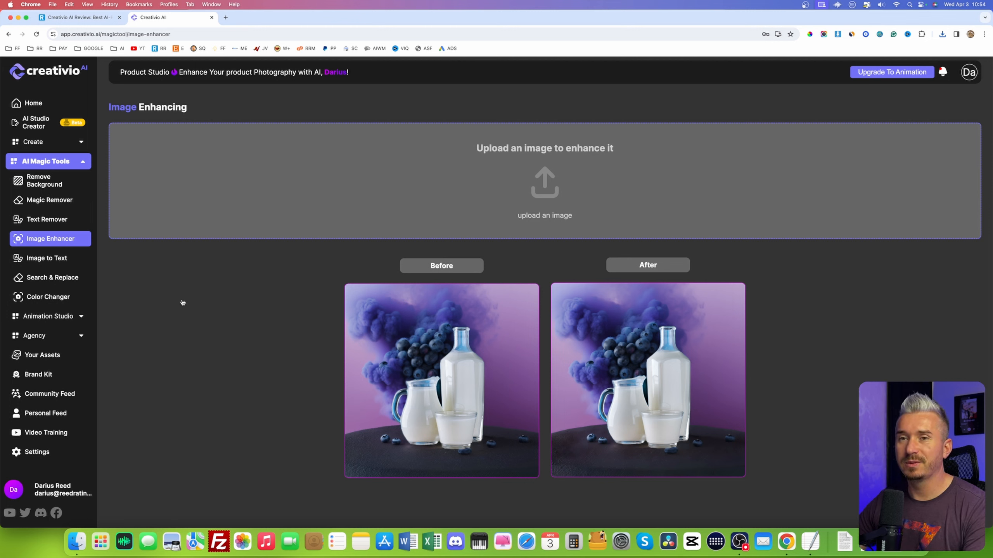
pyautogui.moveTo(109, 293)
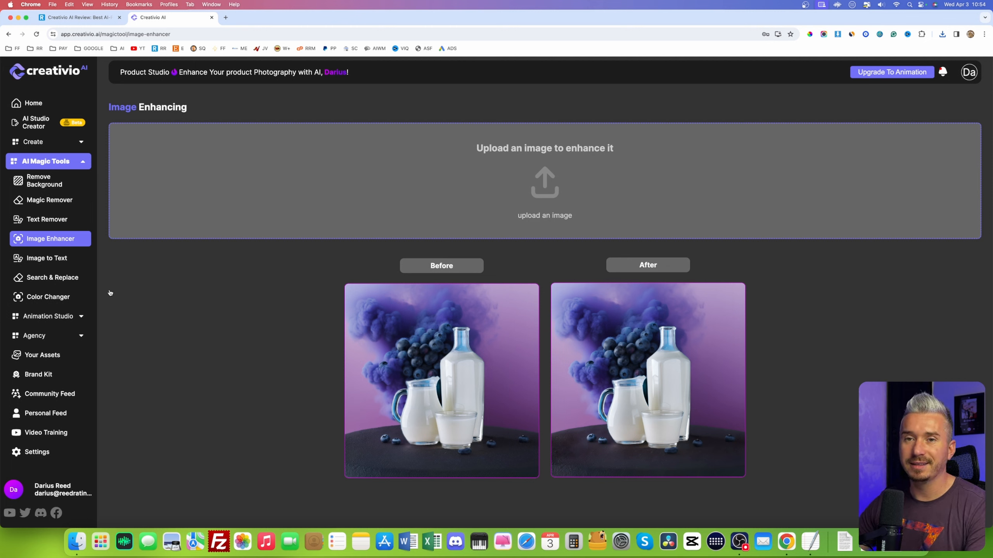
pyautogui.click(46, 257)
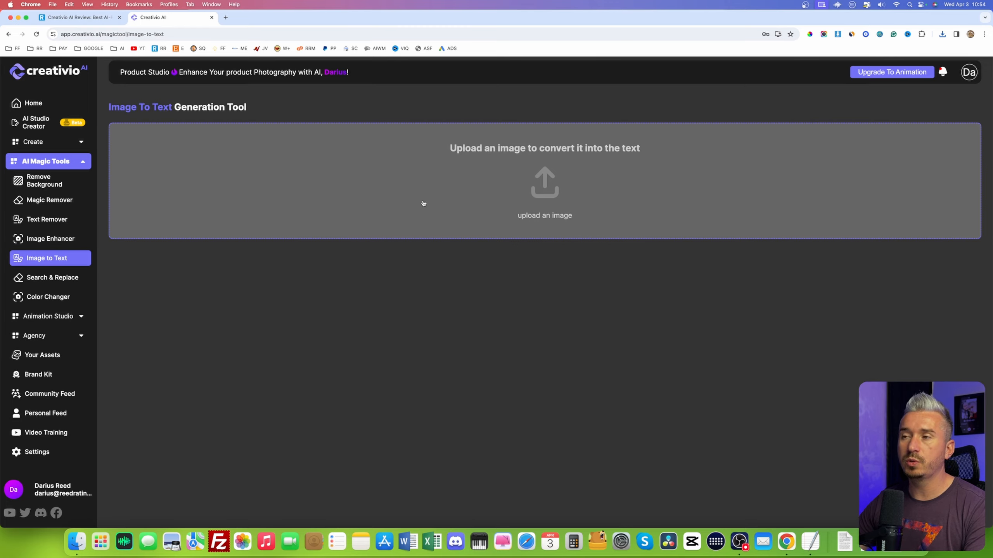
# Upload download.png, the purple-smoke milk bottle photo, to get its generated caption
pyautogui.click(544, 193)
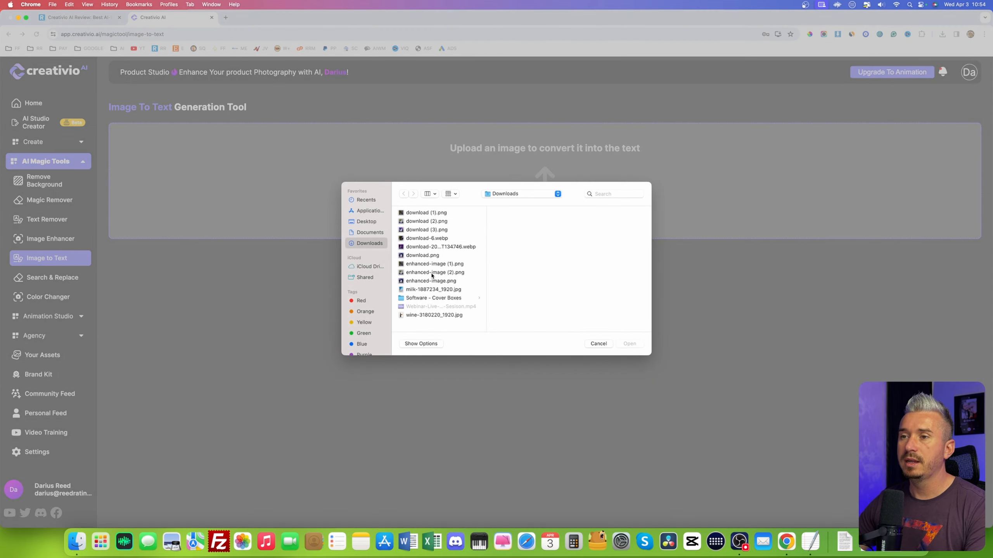
pyautogui.click(423, 255)
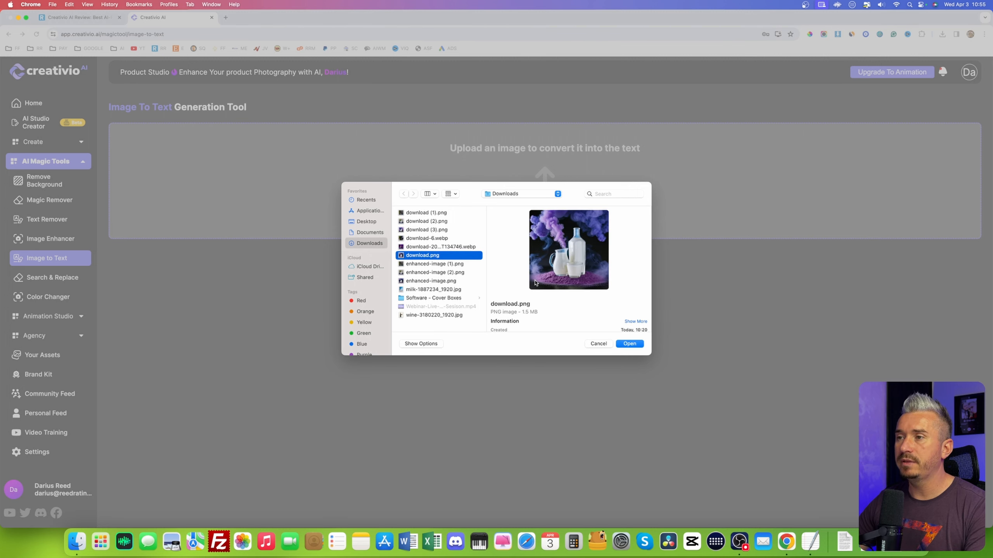
pyautogui.click(628, 344)
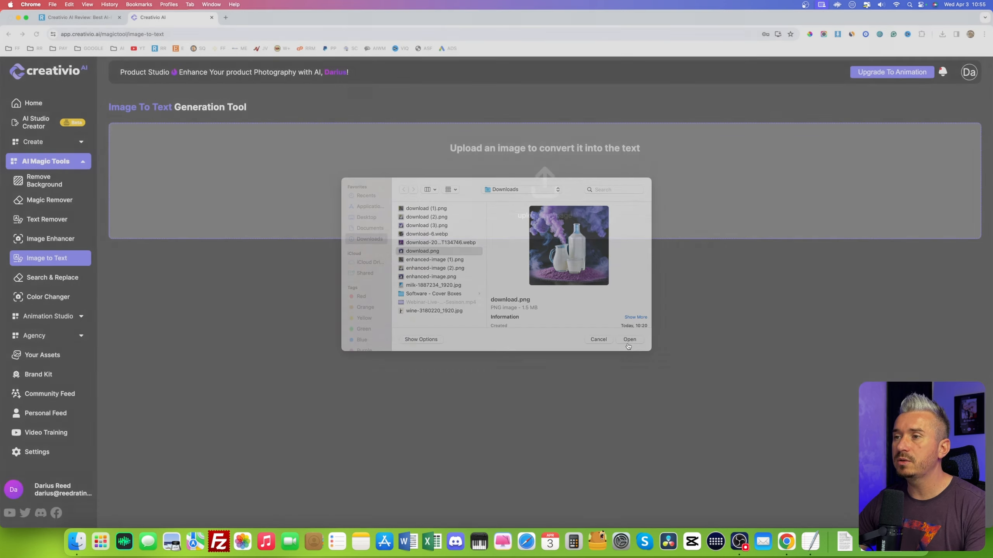
pyautogui.click(629, 339)
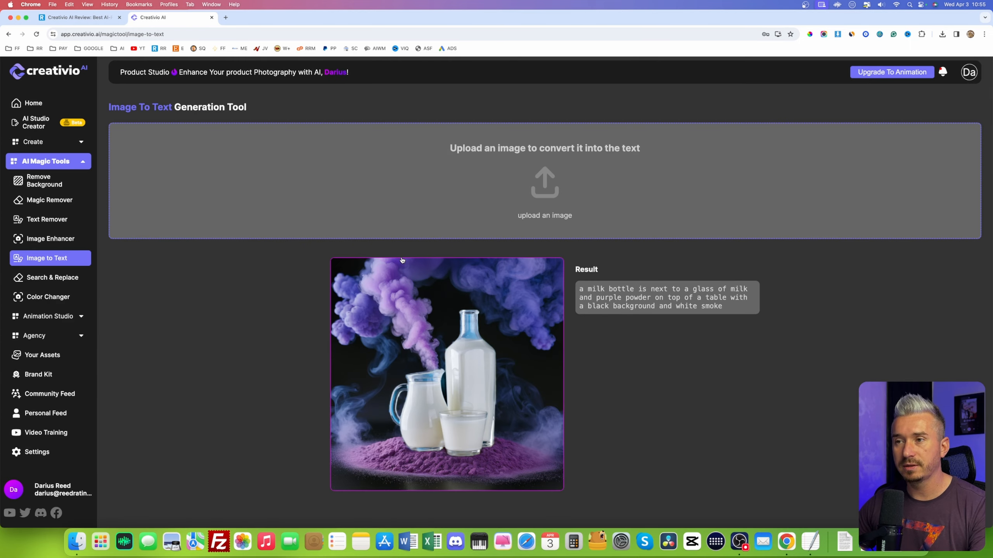
pyautogui.moveTo(609, 292)
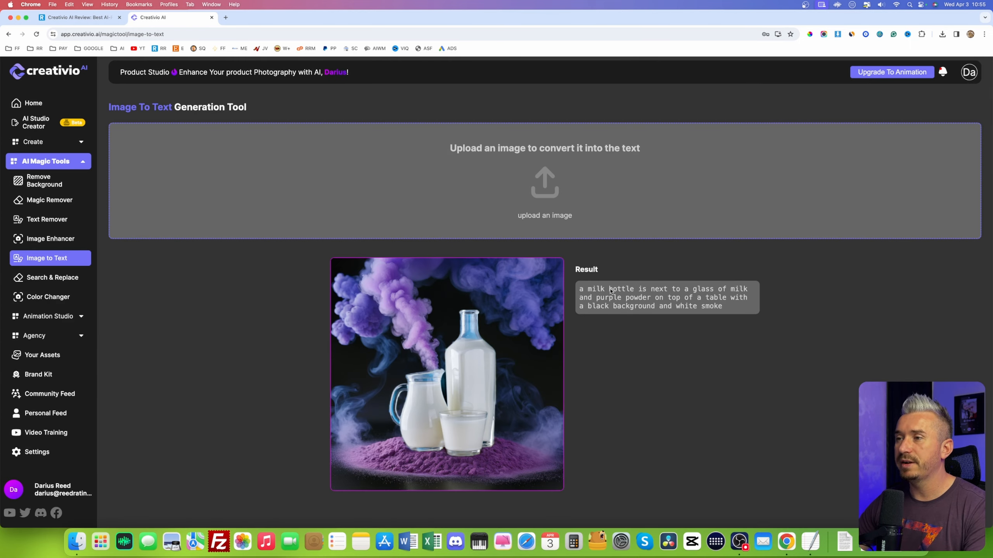
pyautogui.moveTo(728, 293)
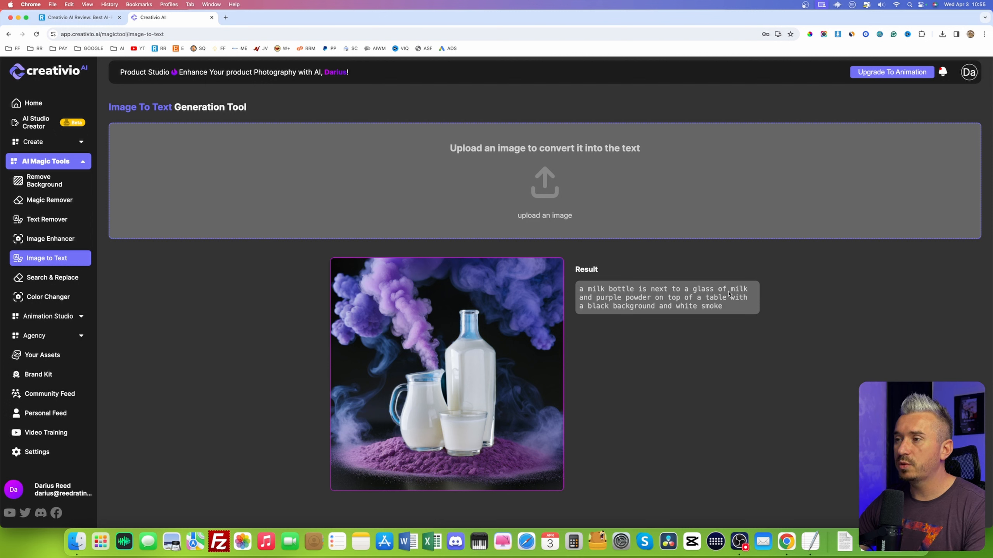
pyautogui.moveTo(661, 308)
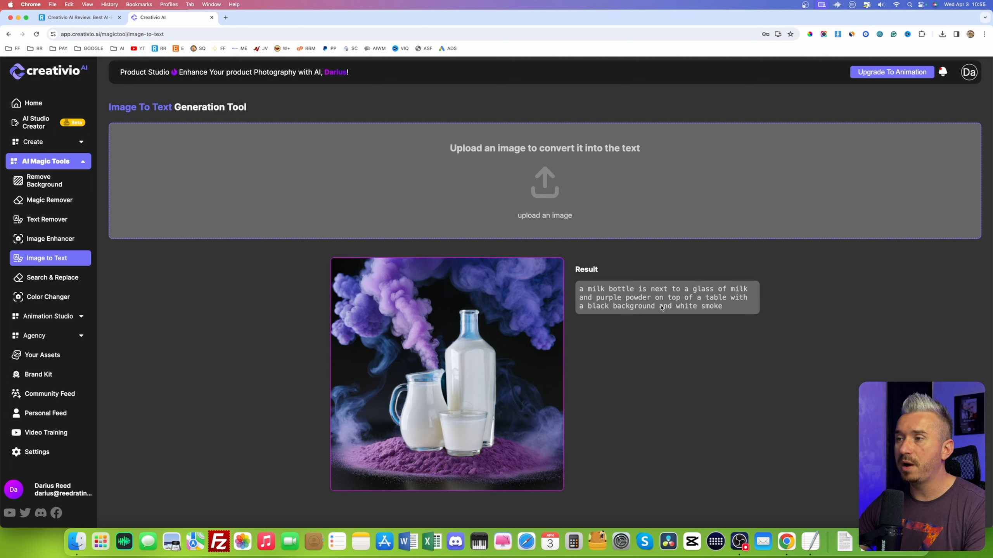
pyautogui.moveTo(598, 306)
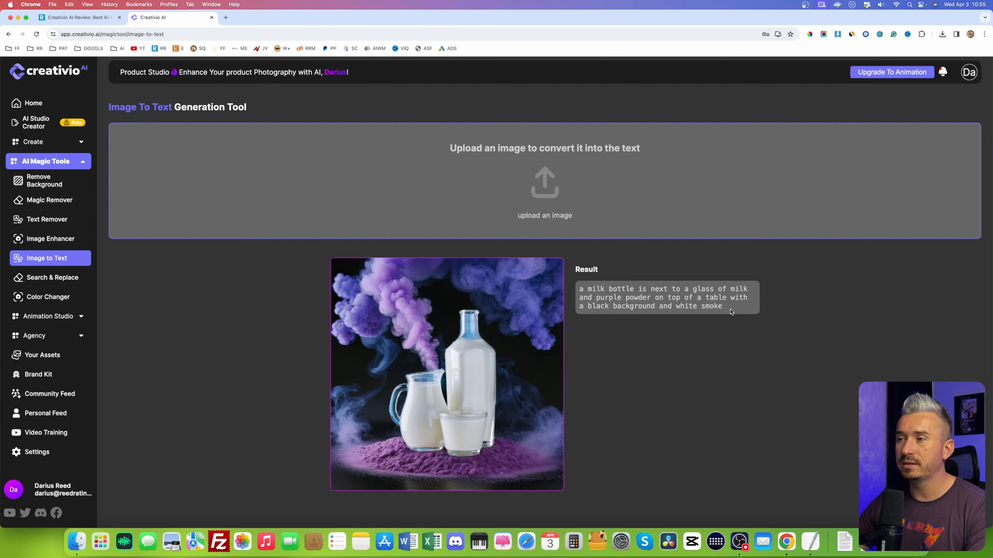
pyautogui.moveTo(726, 311)
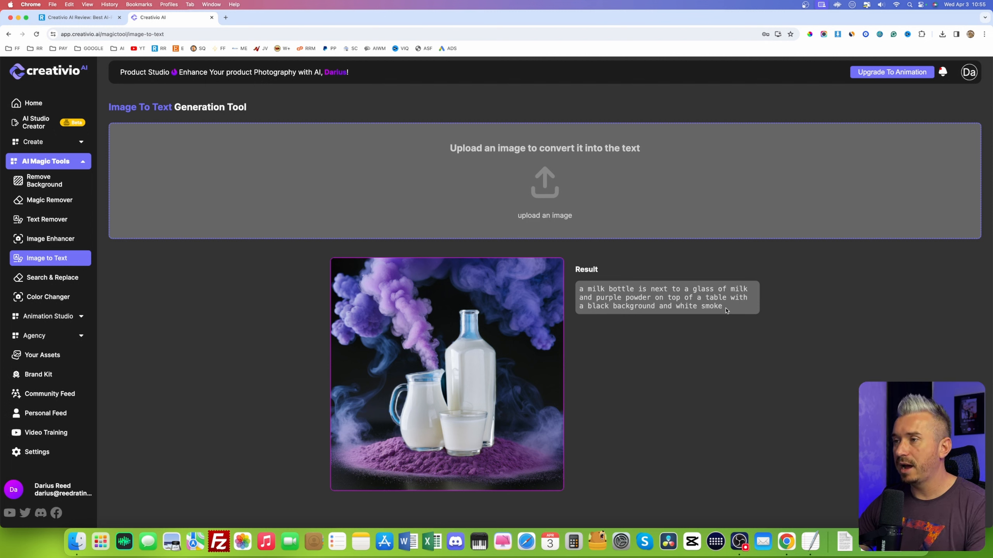
pyautogui.moveTo(328, 319)
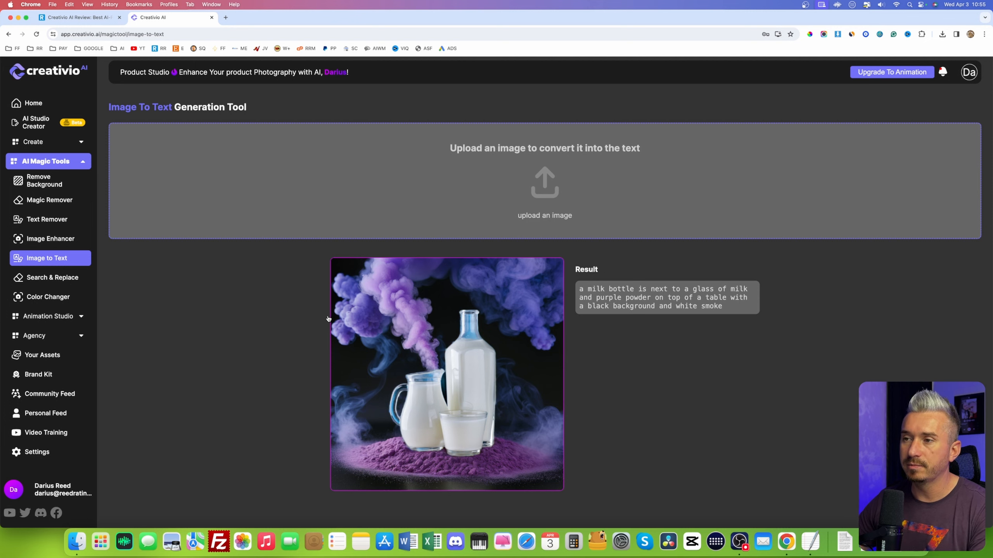
pyautogui.moveTo(436, 303)
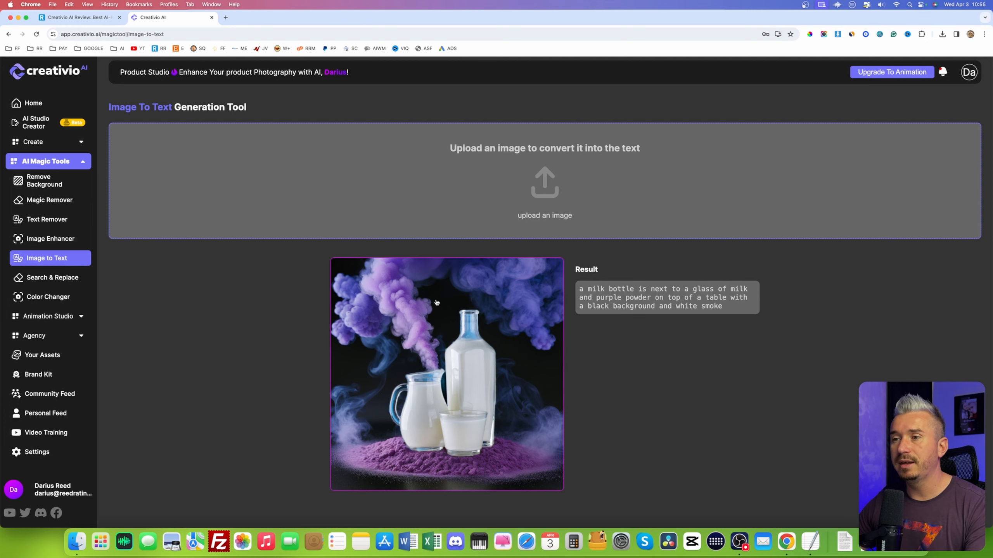
# Load the third Personal Feed photo, milk bottles with blueberries, into Search & Replace
pyautogui.click(53, 277)
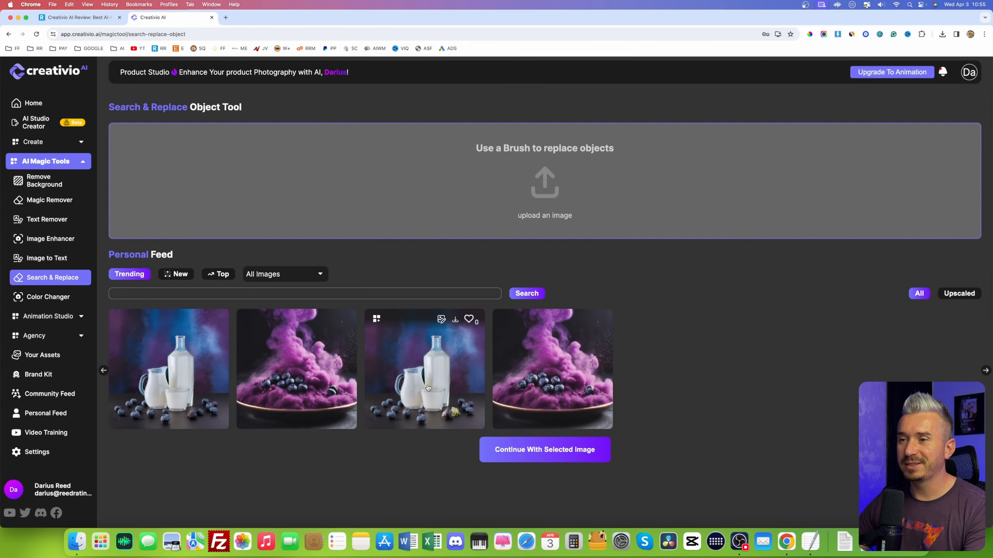
pyautogui.click(424, 369)
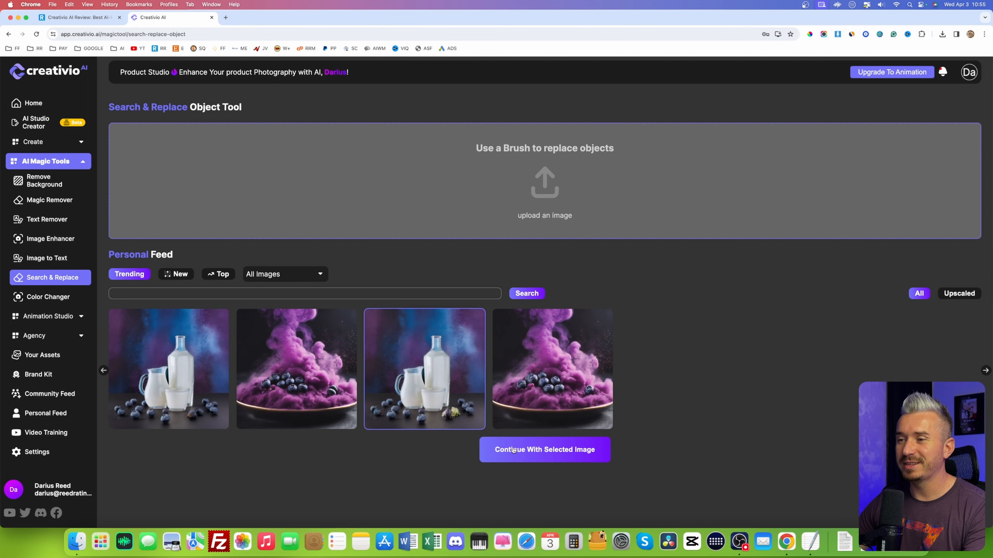
pyautogui.click(543, 449)
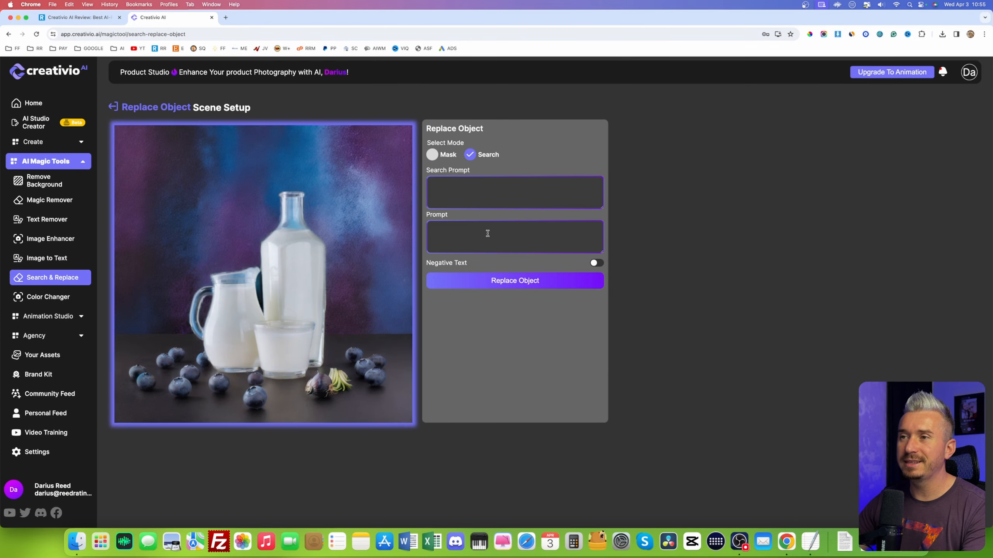
# Switch back to Search mode and enter 'onion' as the object to find
pyautogui.click(514, 192)
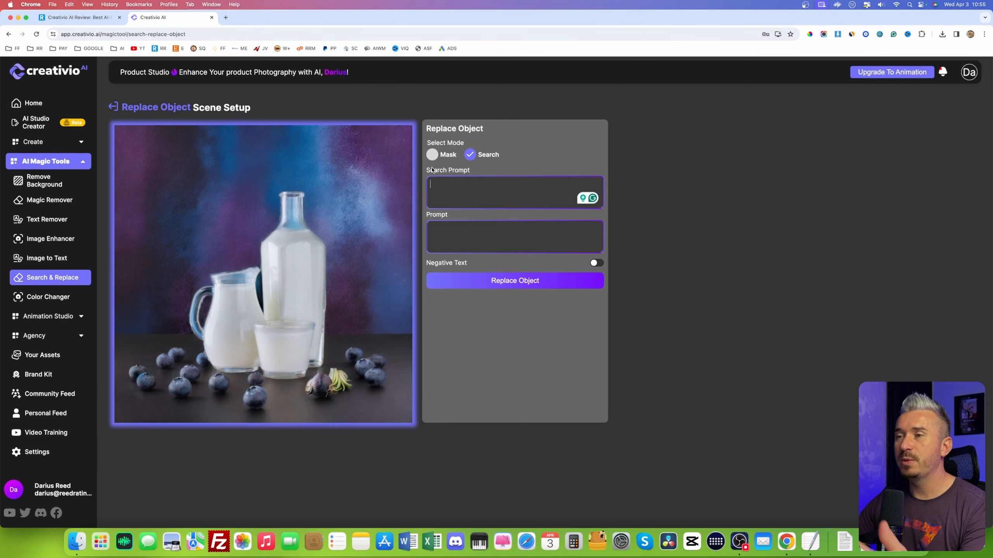
pyautogui.click(432, 154)
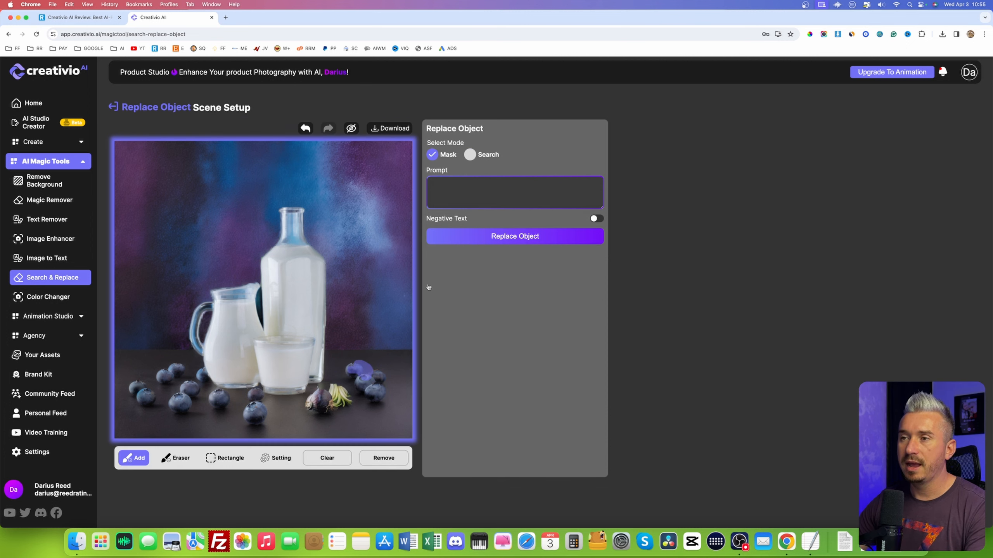
pyautogui.click(514, 192)
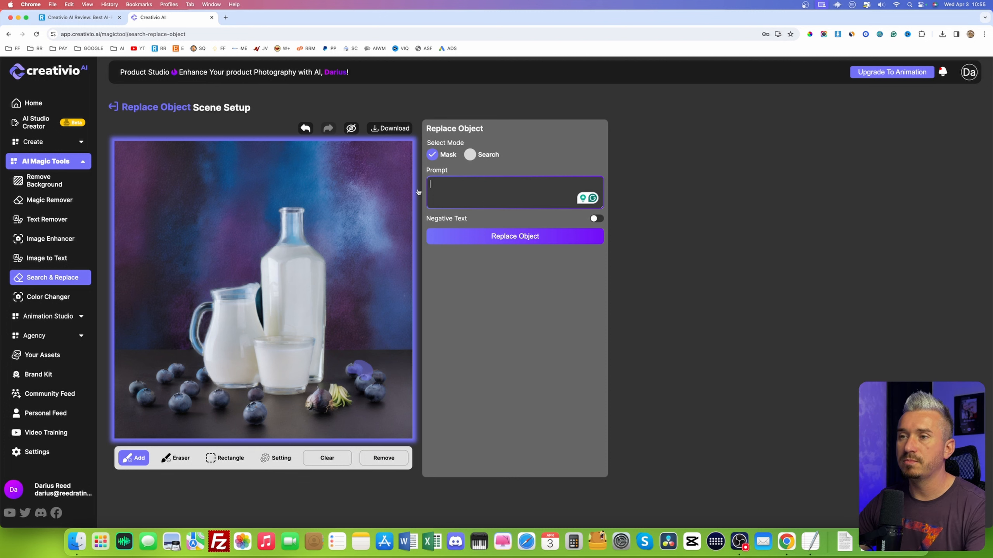
pyautogui.click(469, 154)
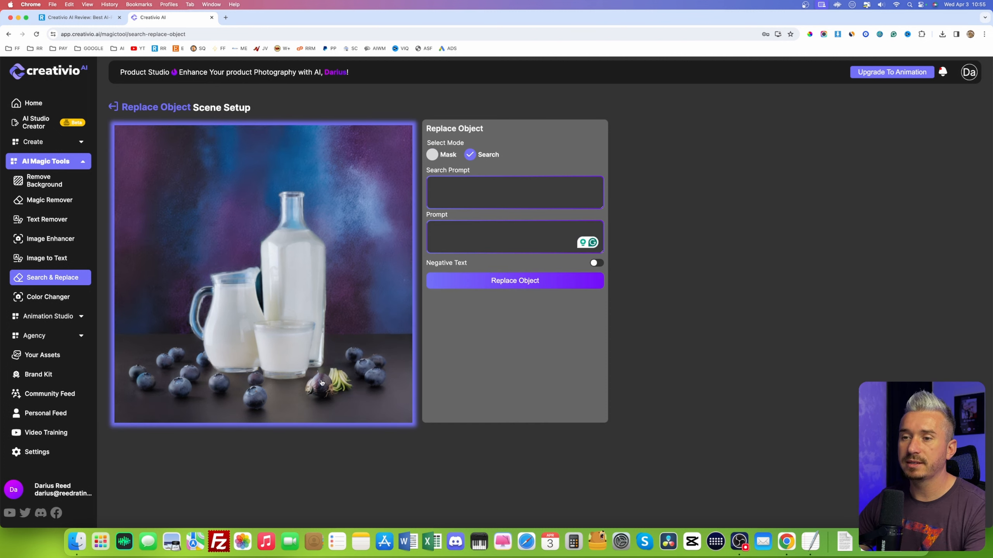
pyautogui.click(515, 192)
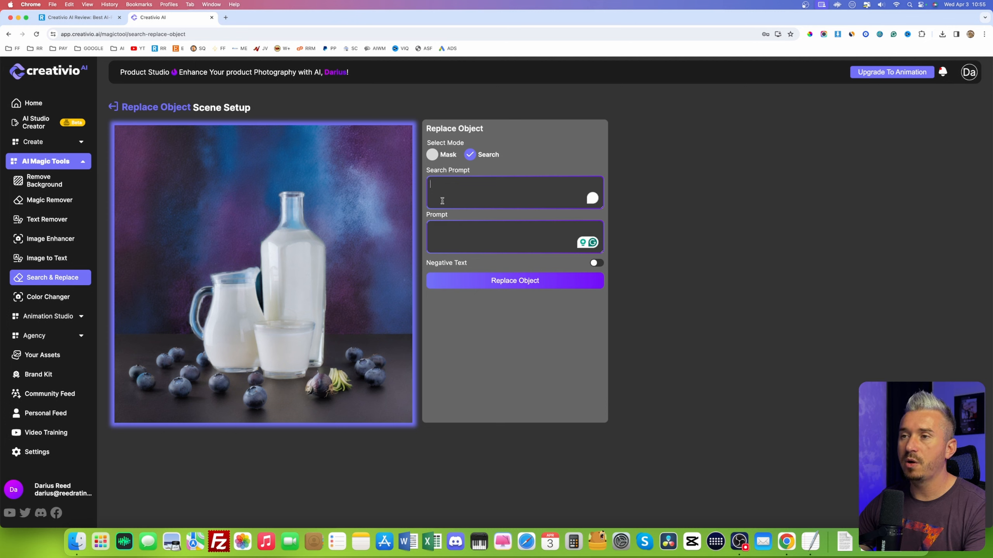
pyautogui.write('onion')
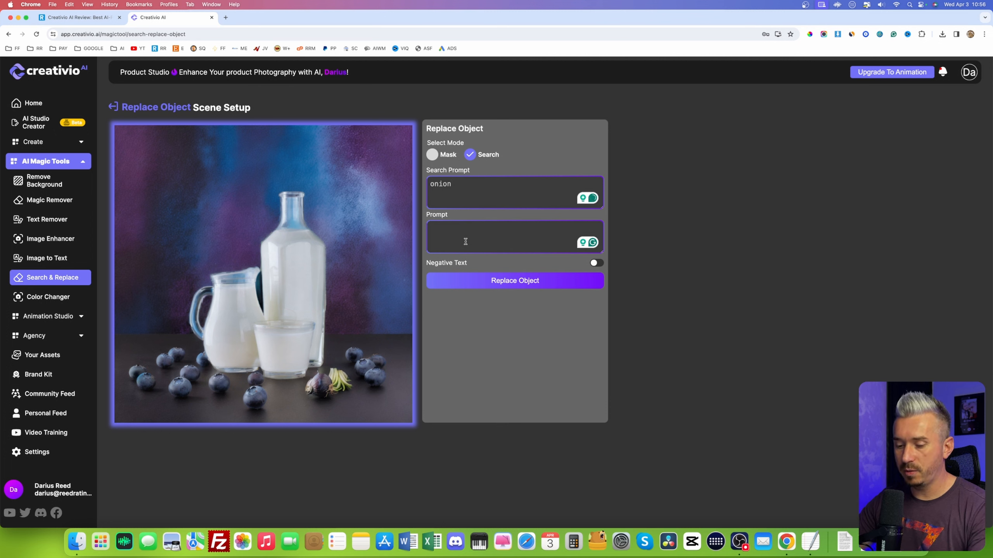
# Enter the prompt 'change it with an apple' and run Replace Object
pyautogui.write('change it w')
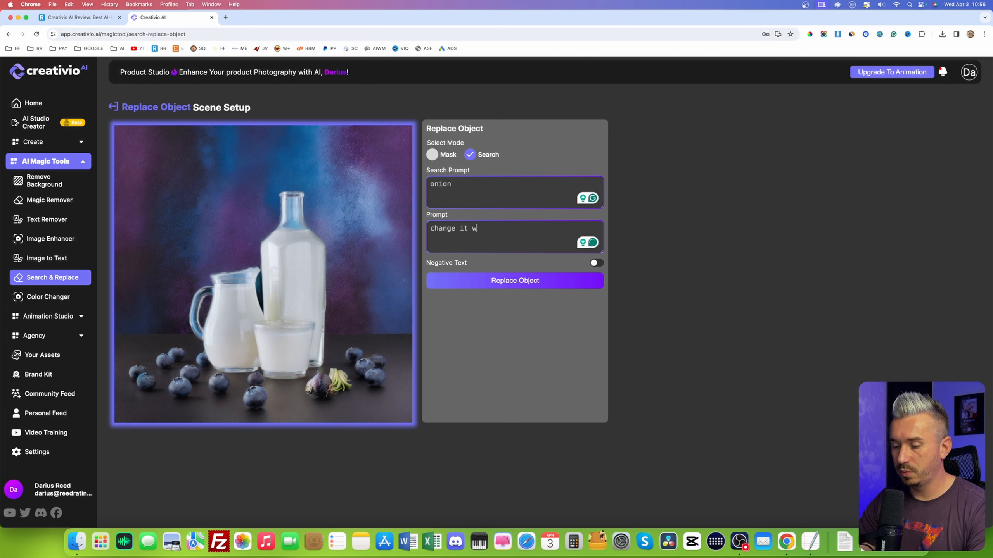
pyautogui.write('ith an apple')
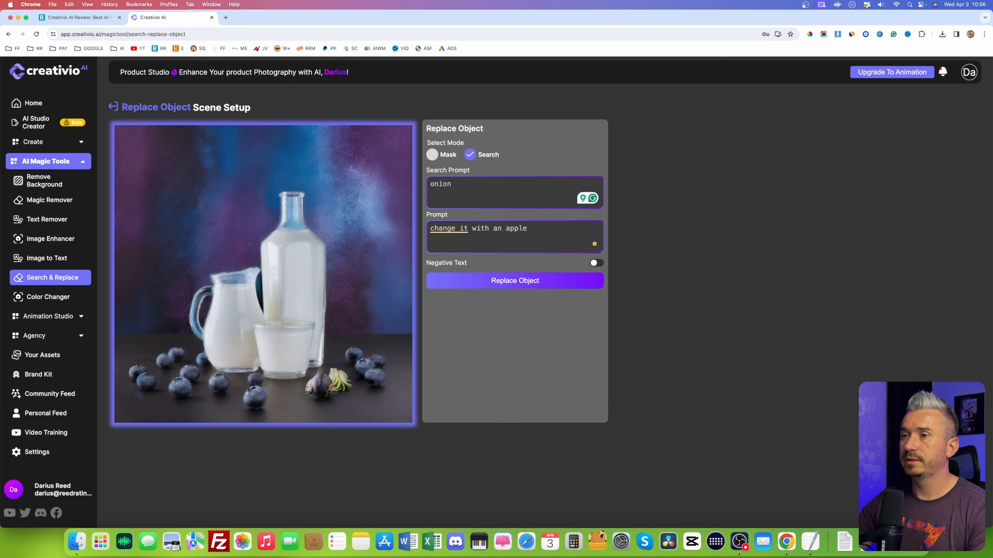
pyautogui.click(514, 280)
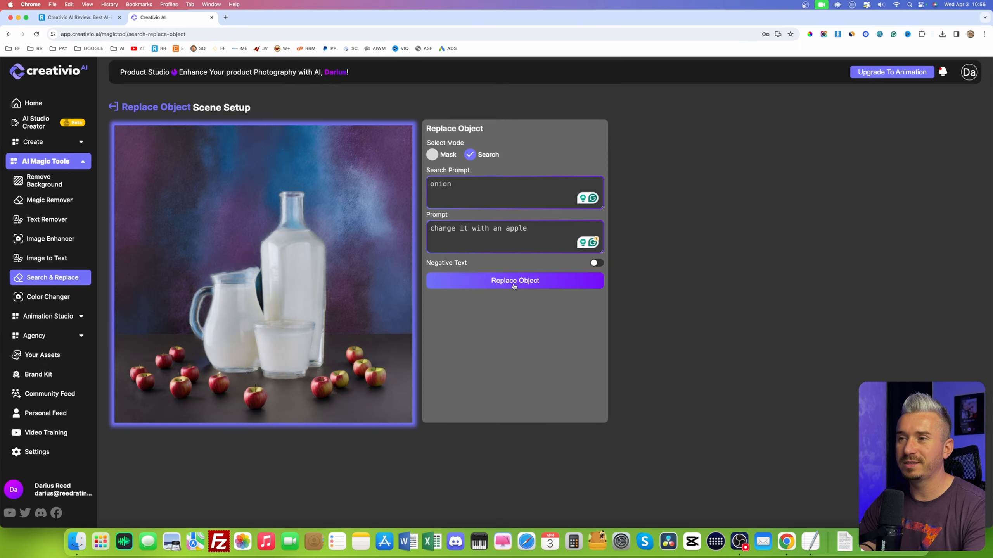
pyautogui.moveTo(495, 379)
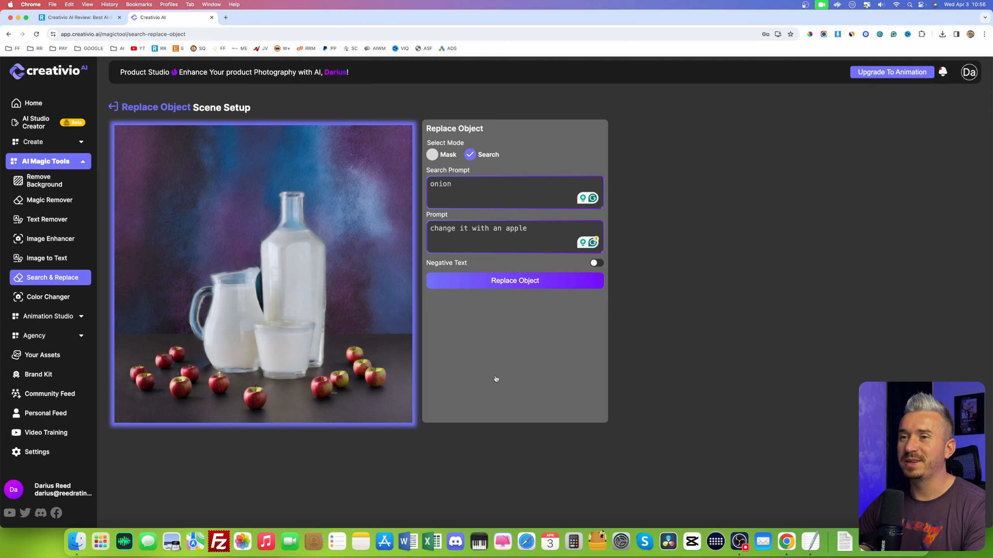
pyautogui.moveTo(403, 327)
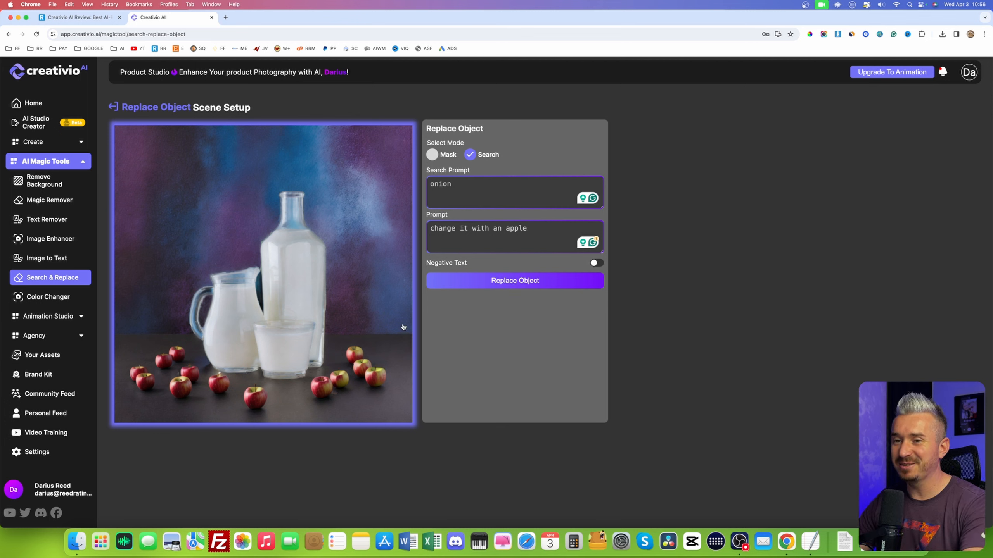
pyautogui.moveTo(47, 257)
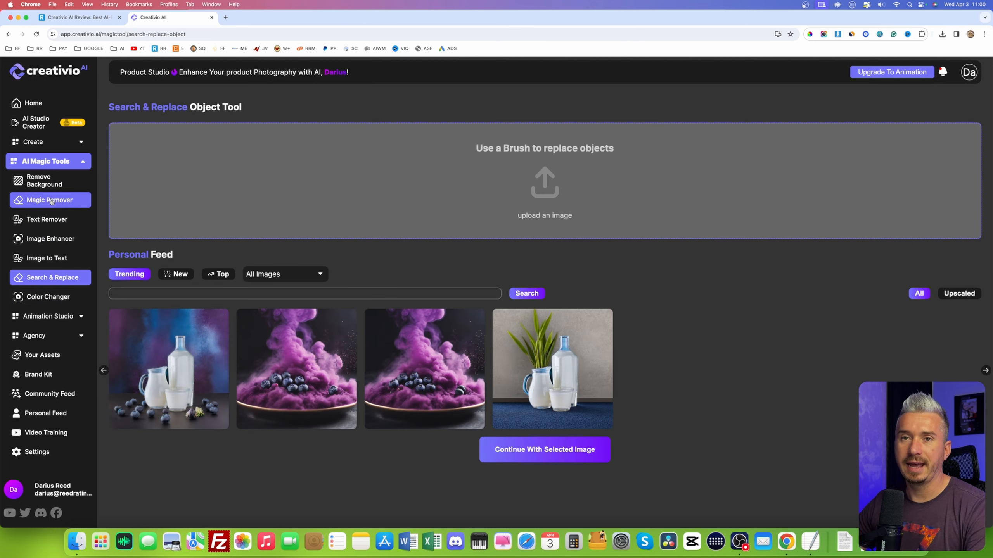
# Load the purple jar mockup webp from Downloads into Magic Remover after previewing files
pyautogui.click(50, 200)
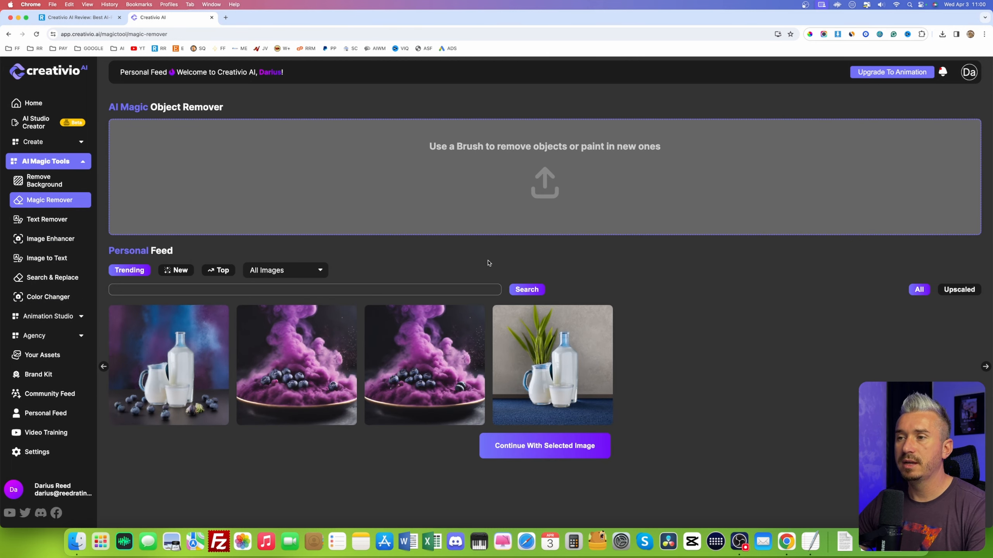
pyautogui.click(543, 183)
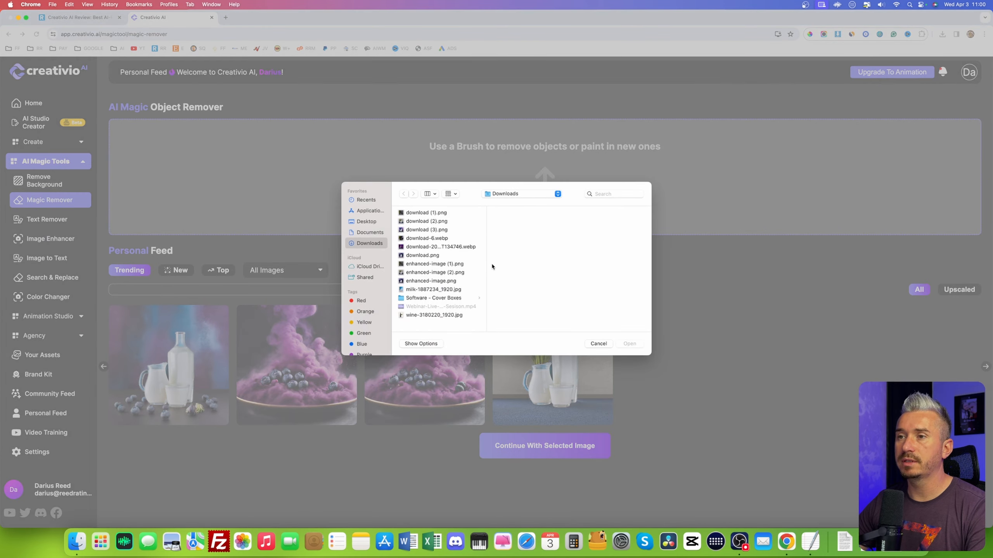
pyautogui.click(431, 280)
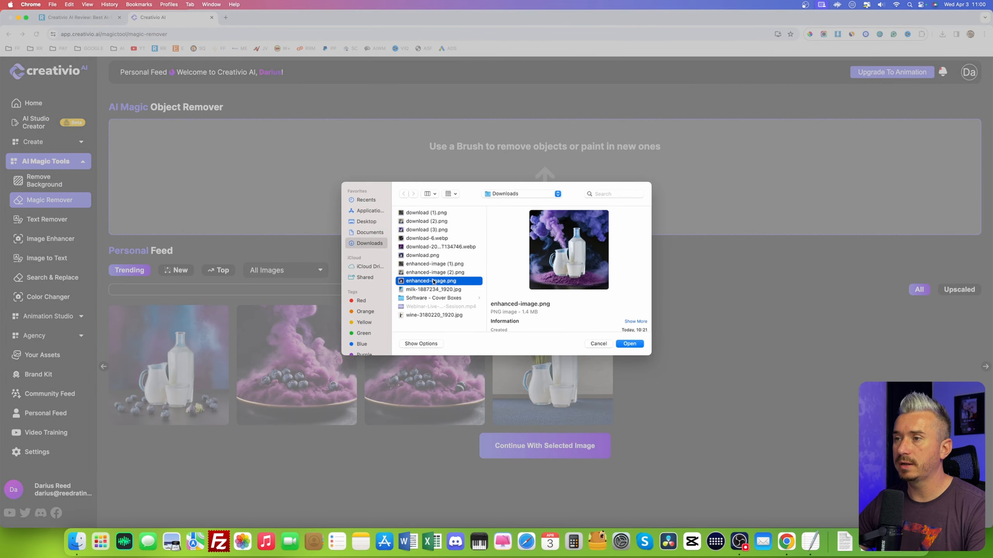
pyautogui.click(435, 272)
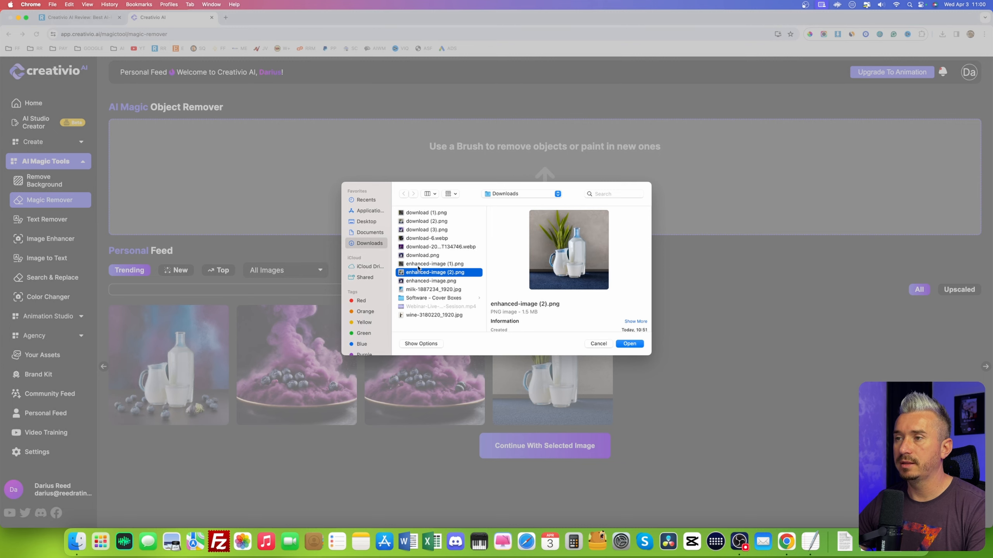
pyautogui.click(422, 255)
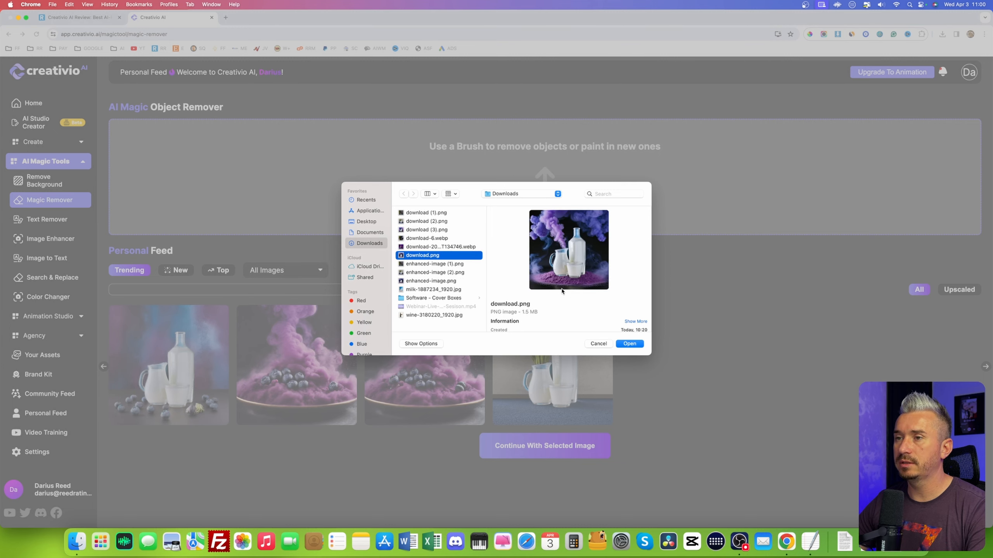
pyautogui.click(440, 246)
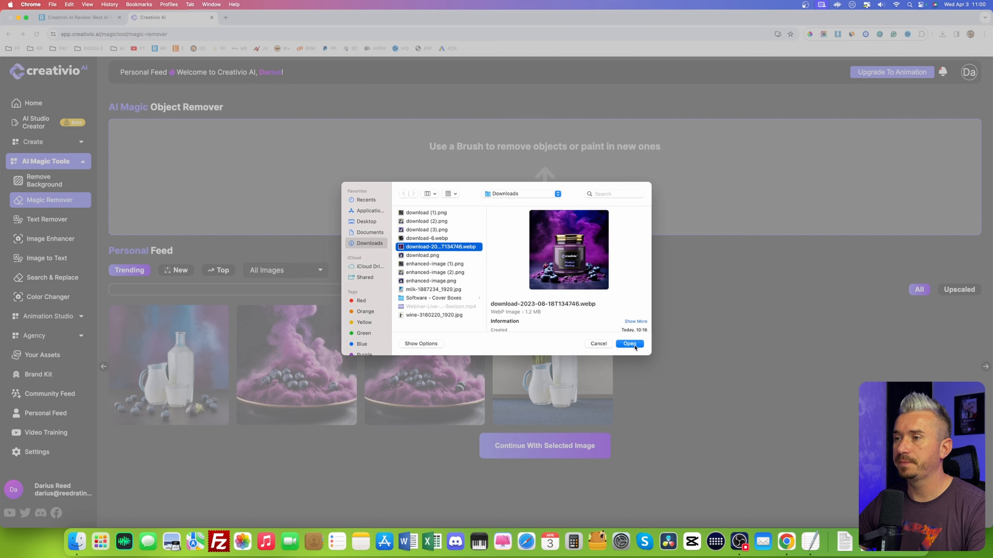
pyautogui.click(628, 343)
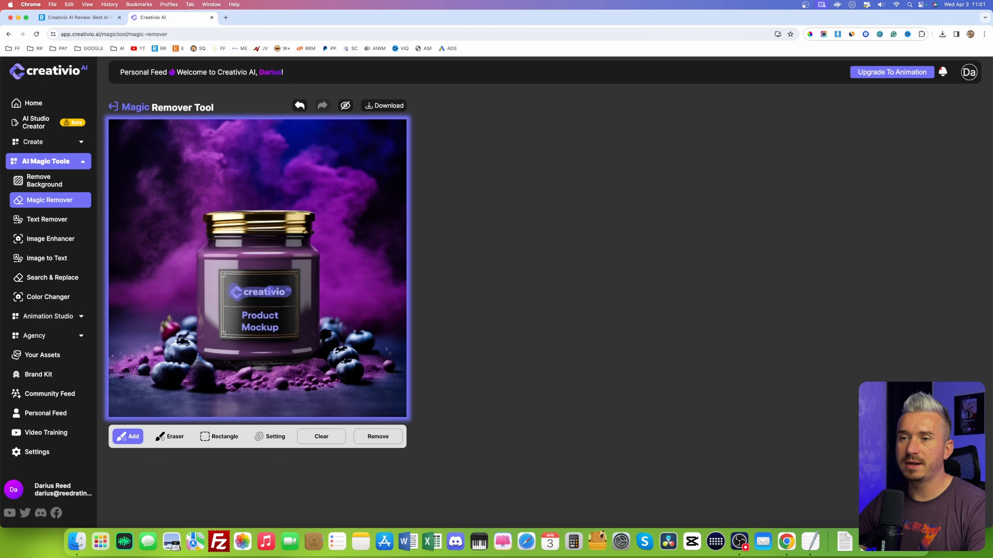
# Erase the creativio logo from the jar label, keeping the Product Mockup text
pyautogui.click(378, 436)
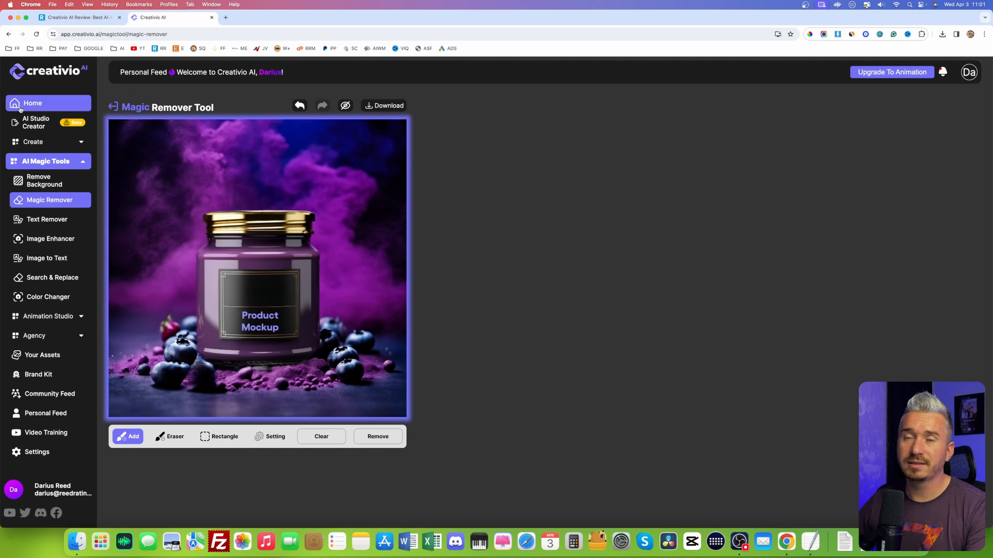
# Go back to the Creativio AI Home dashboard
pyautogui.click(32, 103)
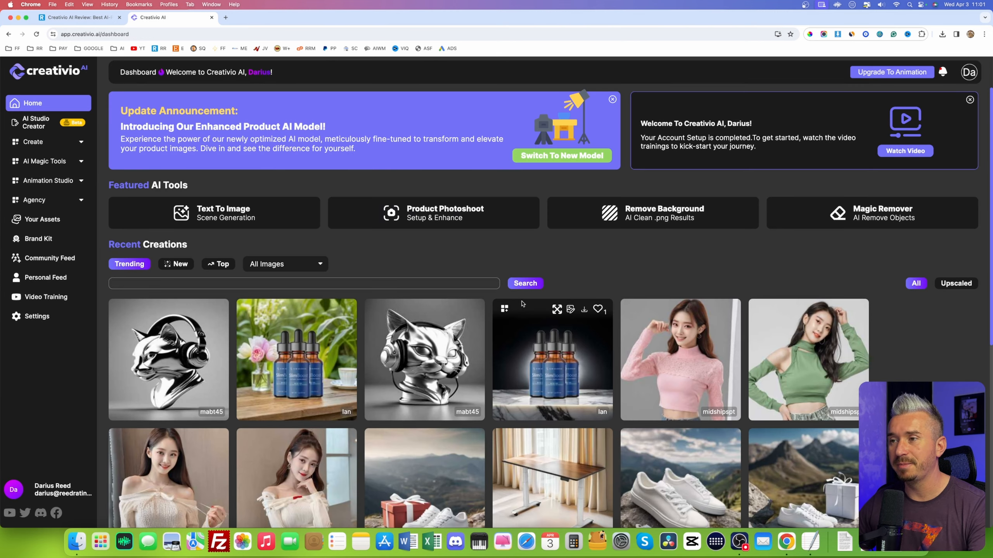
pyautogui.moveTo(486, 261)
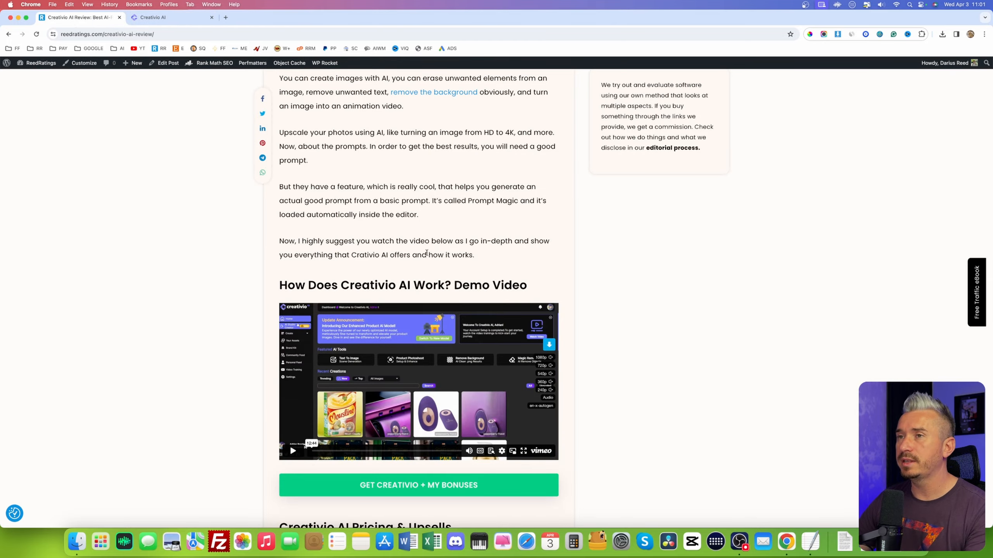
# Scroll the ReedRatings review to the upsells and highlight the Animation Studio heading
pyautogui.scroll(3)
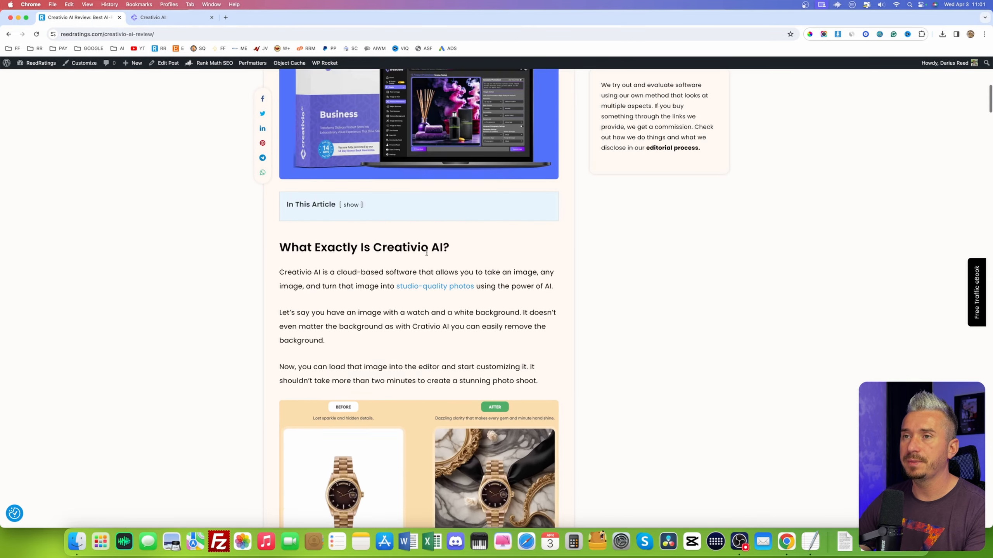
pyautogui.scroll(-3)
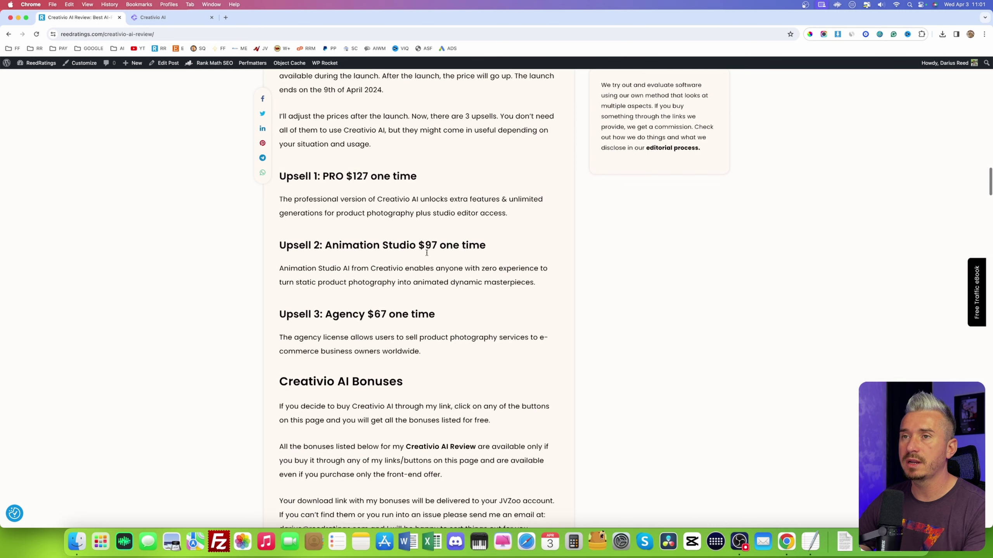
pyautogui.scroll(3)
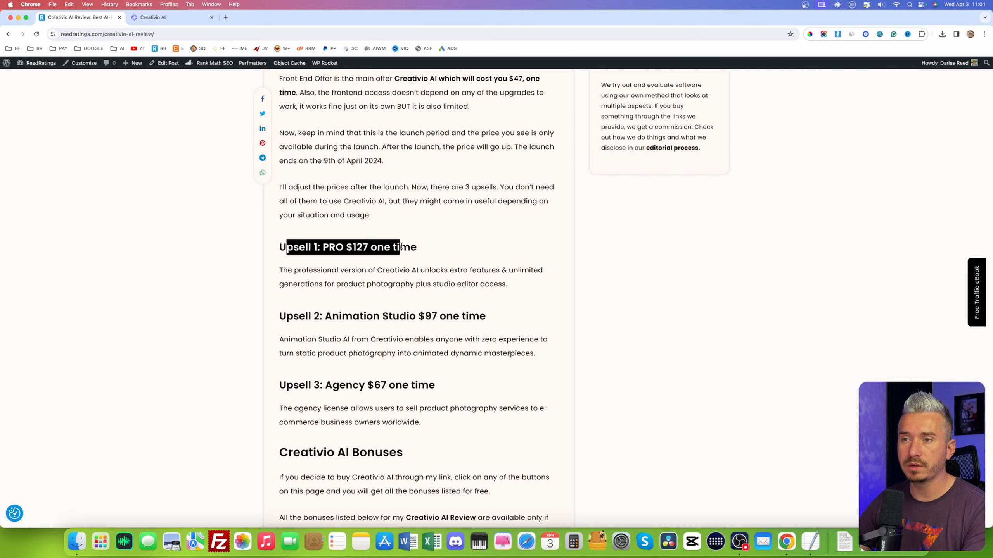
pyautogui.moveTo(438, 280)
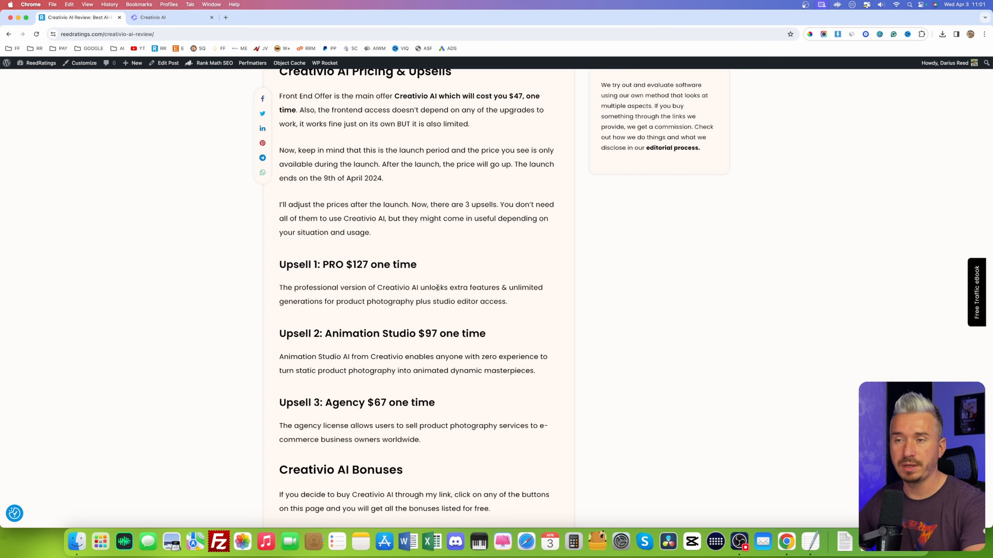
pyautogui.moveTo(373, 310)
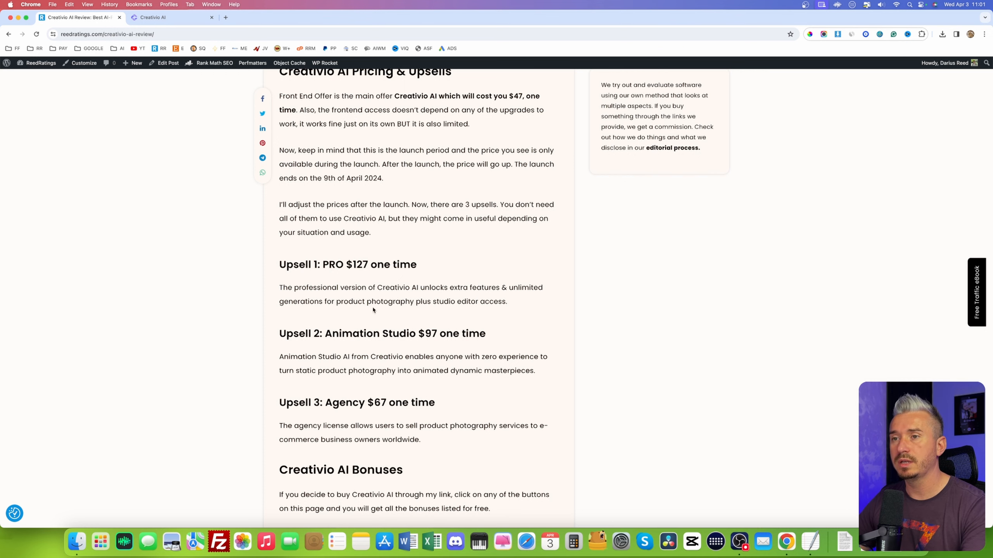
pyautogui.moveTo(336, 311)
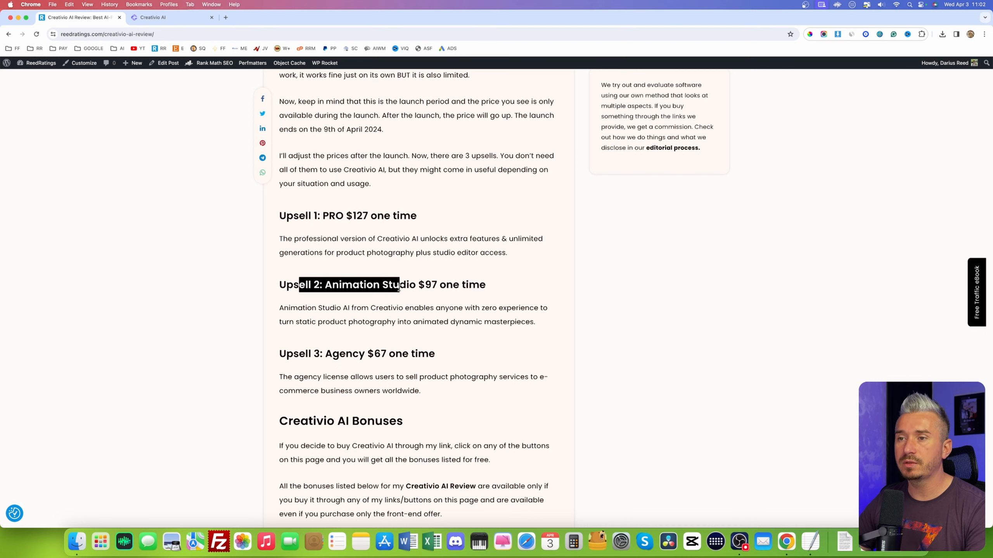
pyautogui.click(418, 284)
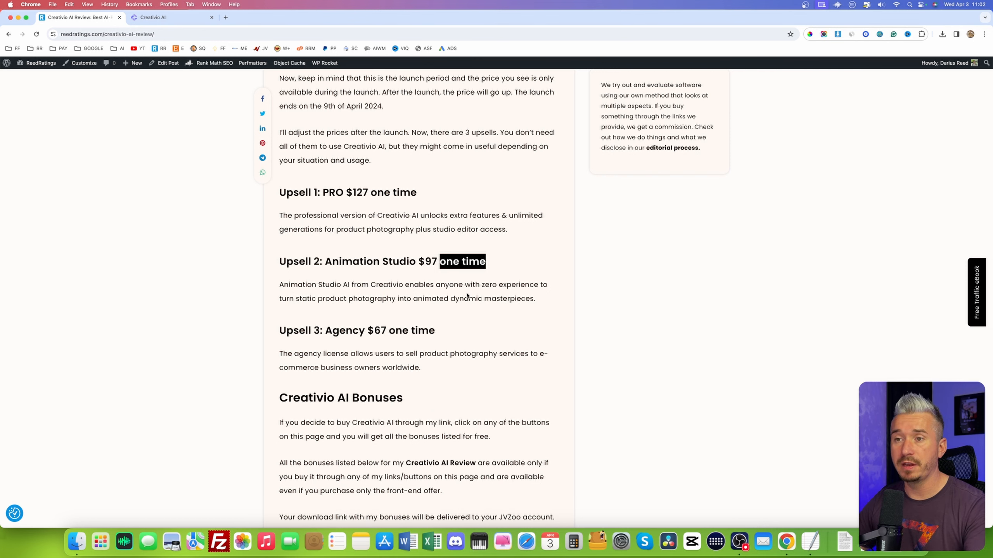
# Scroll past the three upsells down to the bonuses section and Bonus 1
pyautogui.scroll(-3)
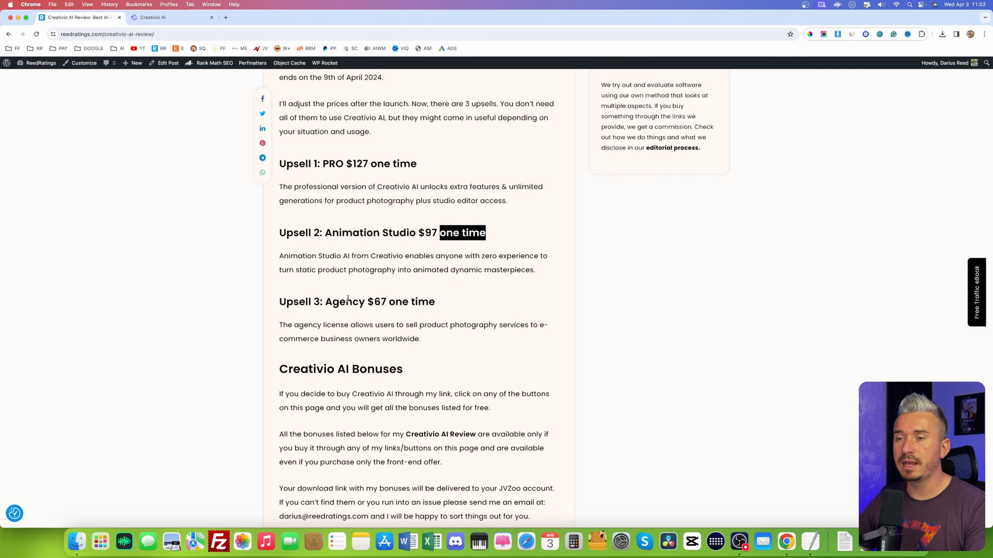
pyautogui.scroll(-3)
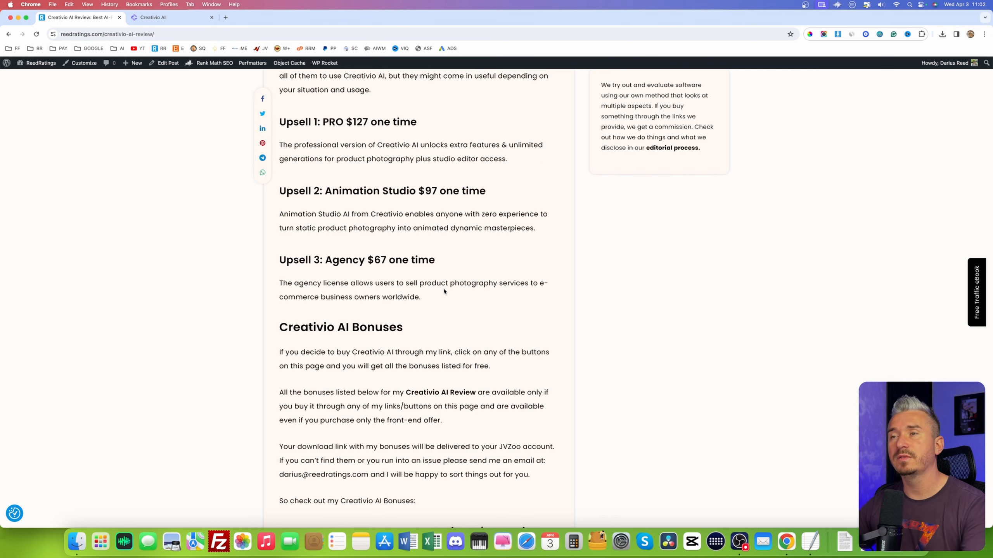
pyautogui.scroll(-3)
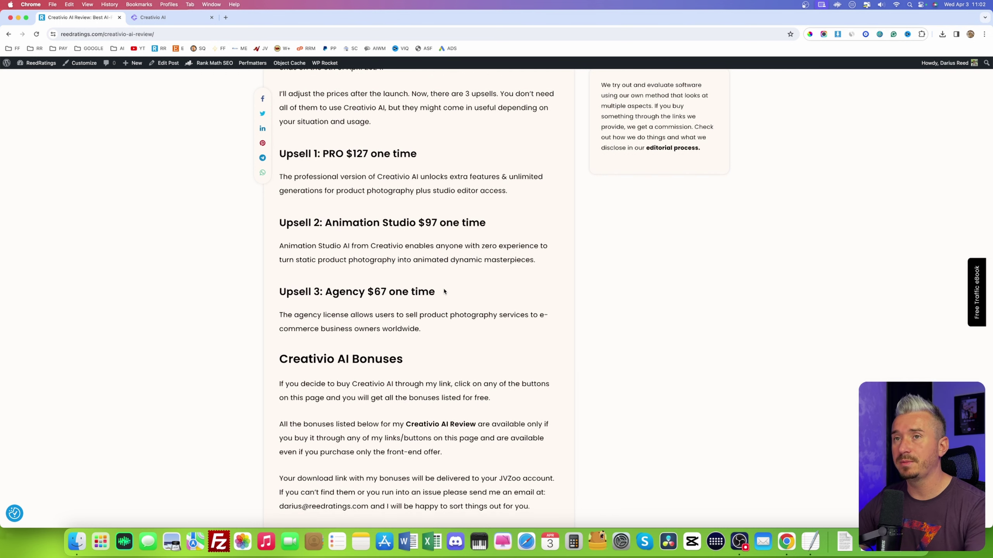
pyautogui.scroll(3)
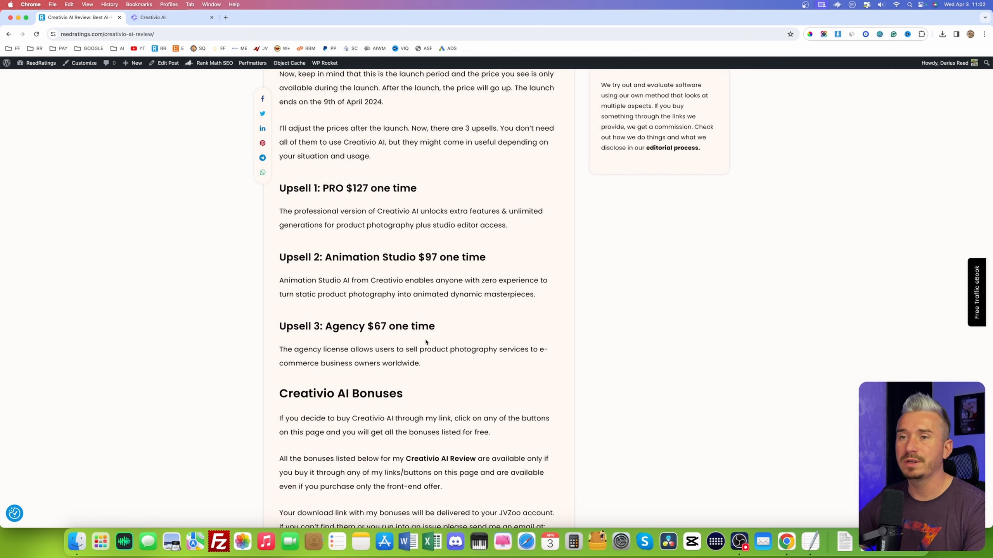
pyautogui.scroll(-3)
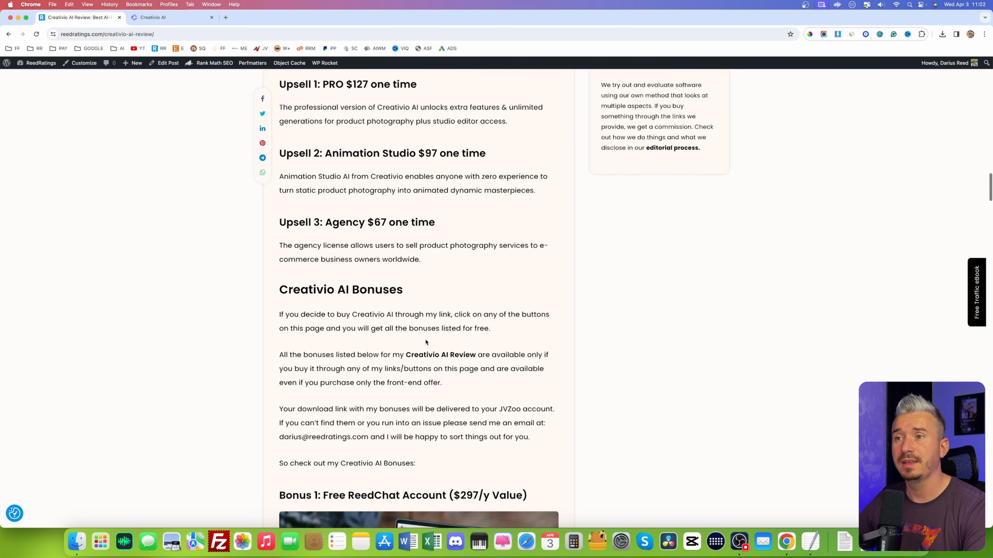
# Skim Bonuses 1 and 2, then return to the Creativio AI dashboard tab
pyautogui.scroll(-3)
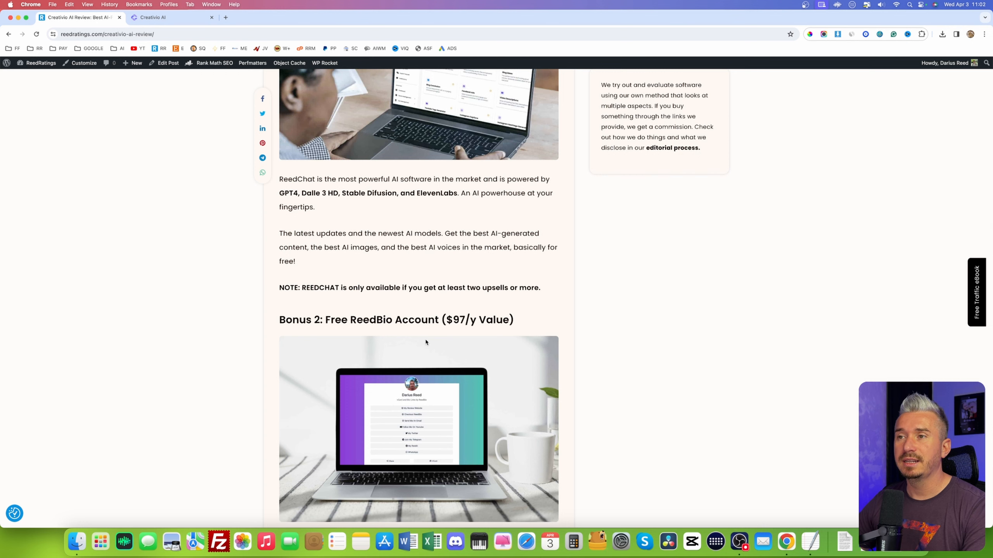
pyautogui.scroll(-3)
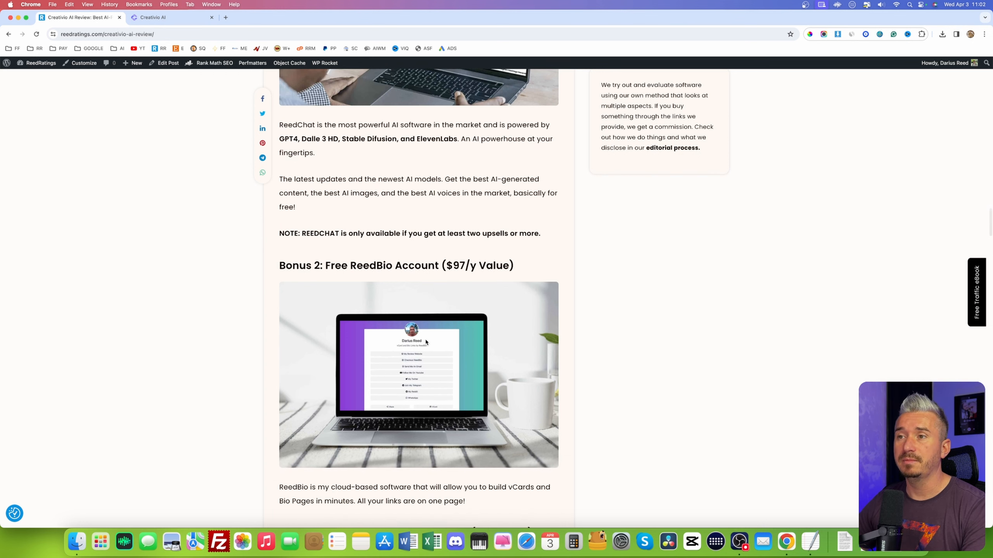
pyautogui.scroll(3)
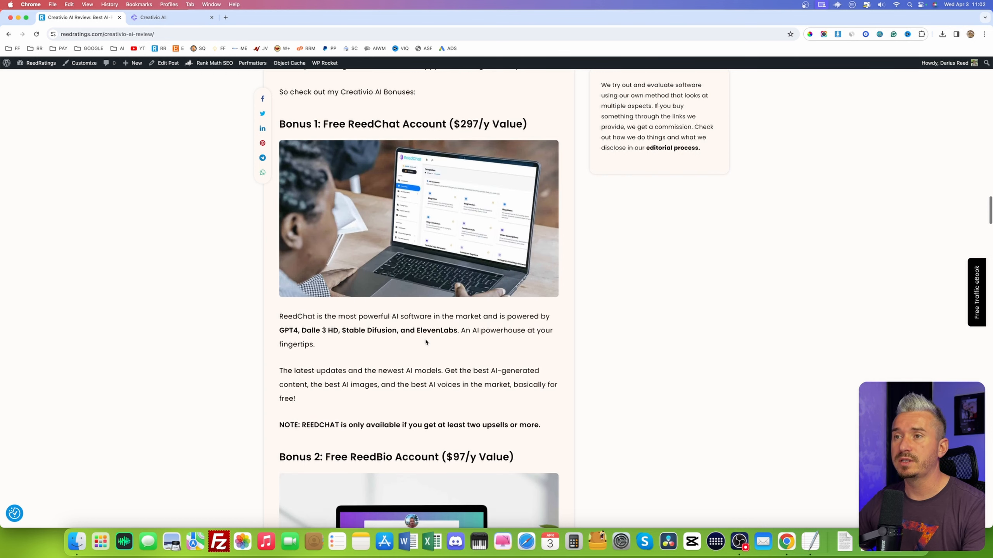
pyautogui.moveTo(415, 325)
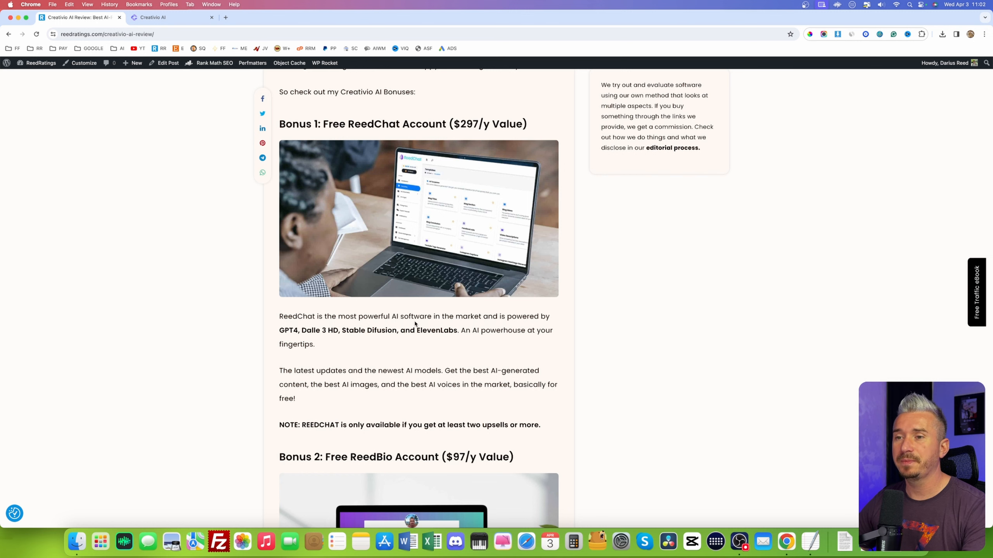
pyautogui.scroll(-3)
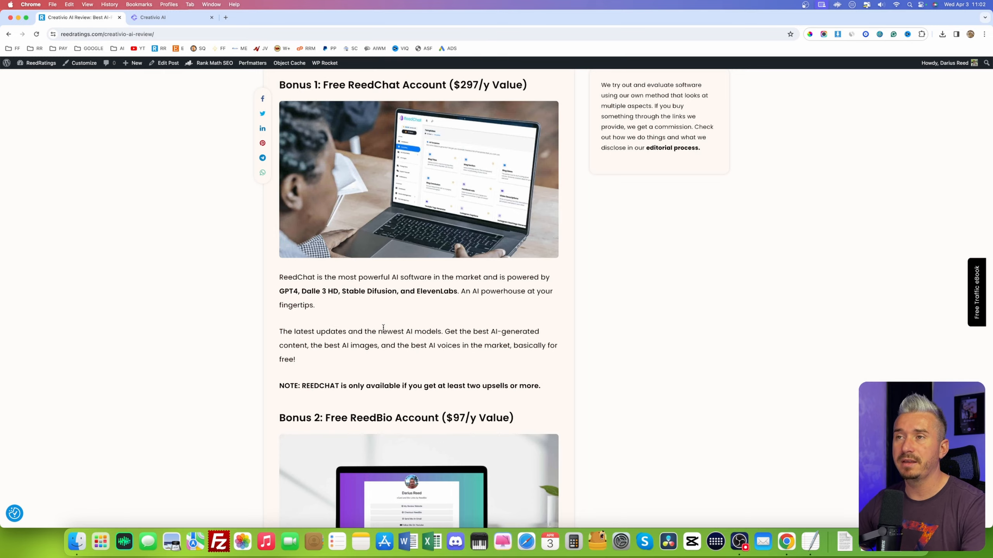
pyautogui.scroll(-3)
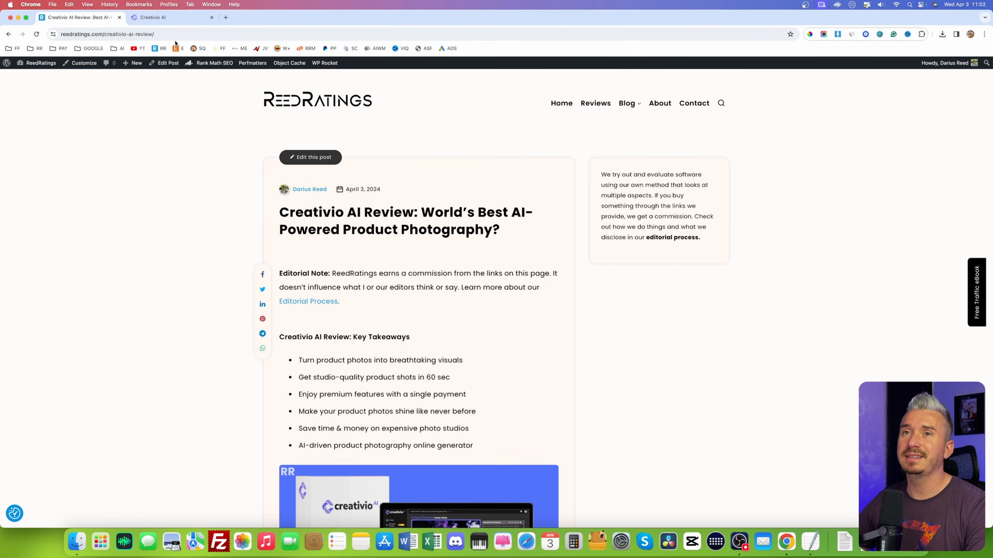
pyautogui.click(169, 17)
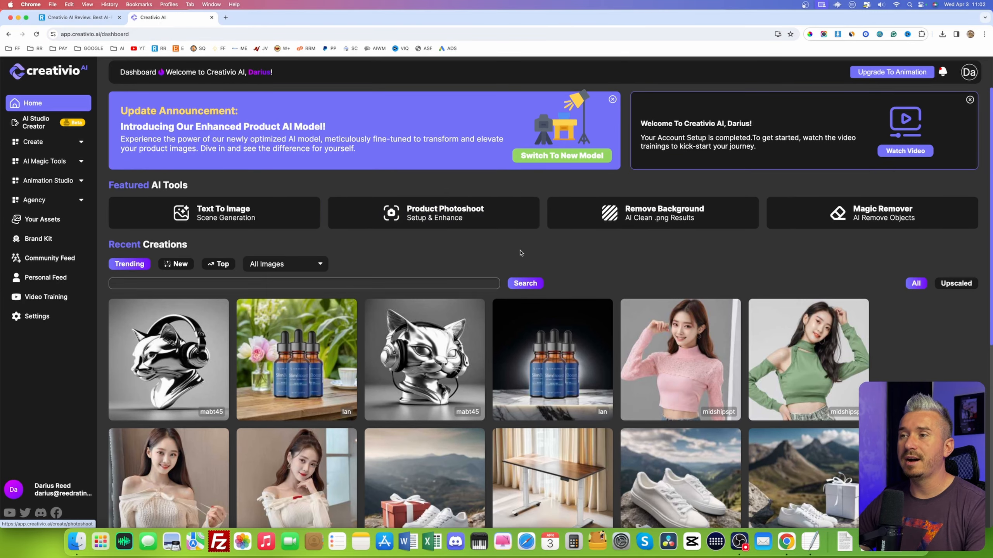